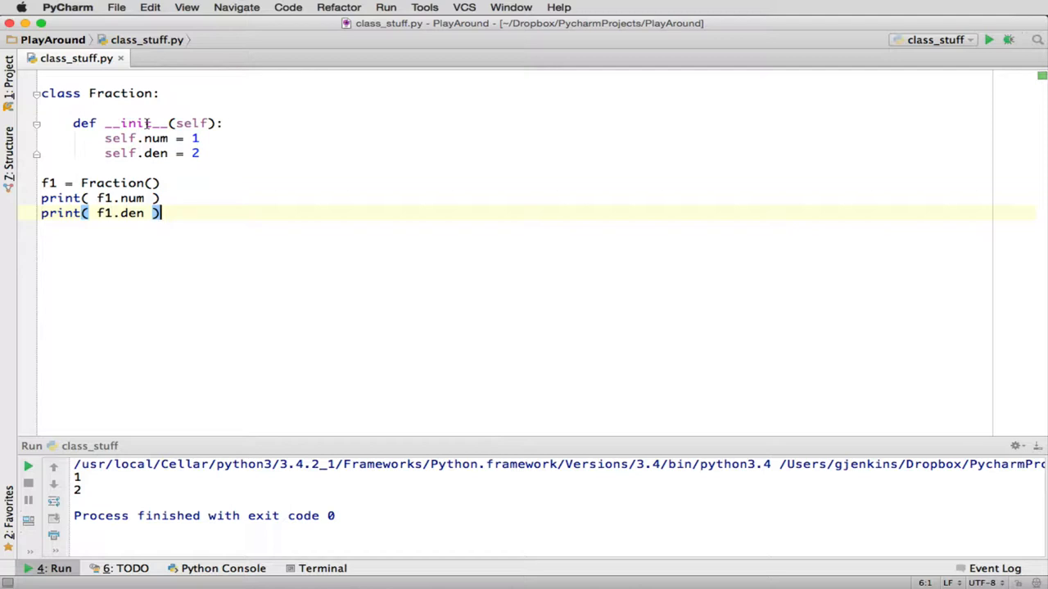
Add a print( f1 ) line below the existing prints to show the object itself
click(200, 154)
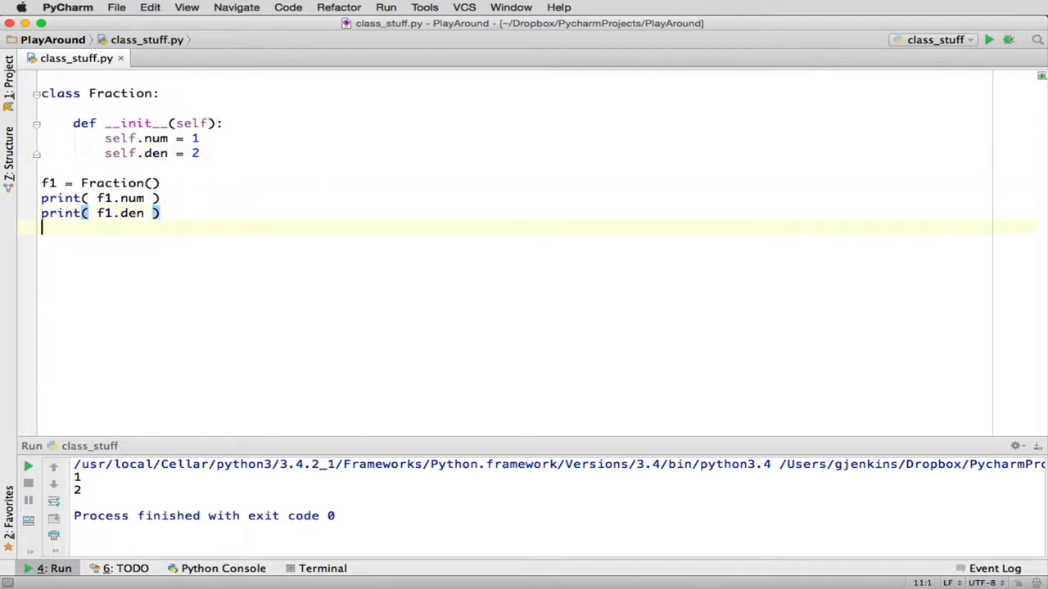
text(print)
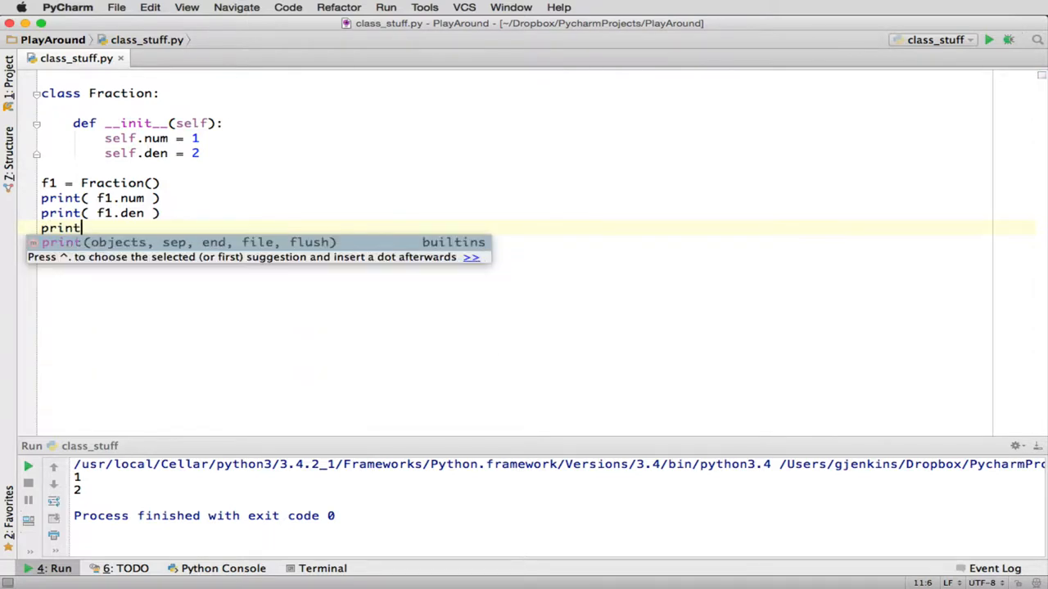
text(( f1))
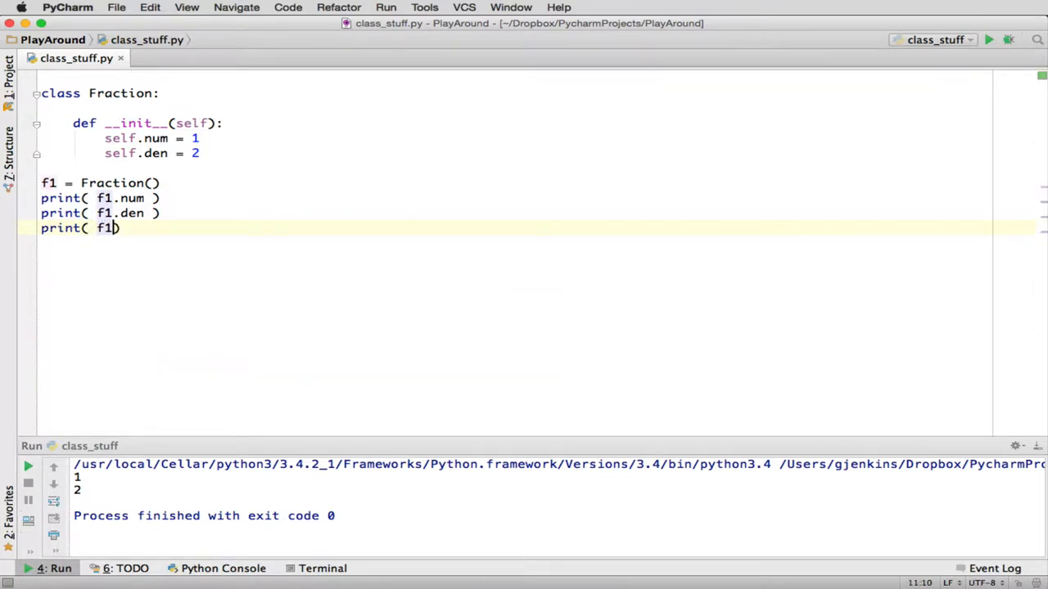
text(" ")
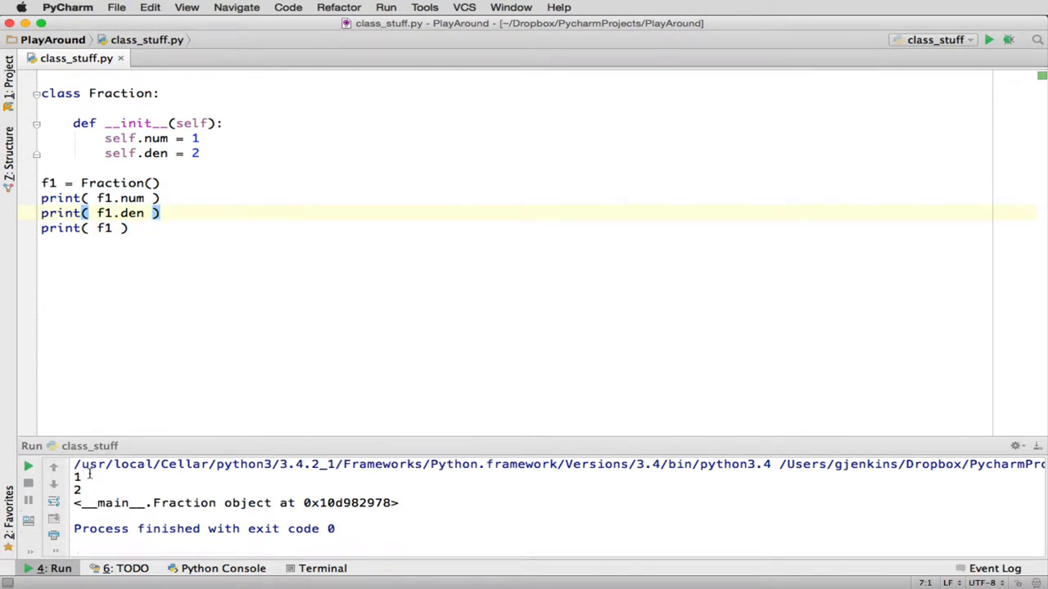
mouse_move(162, 376)
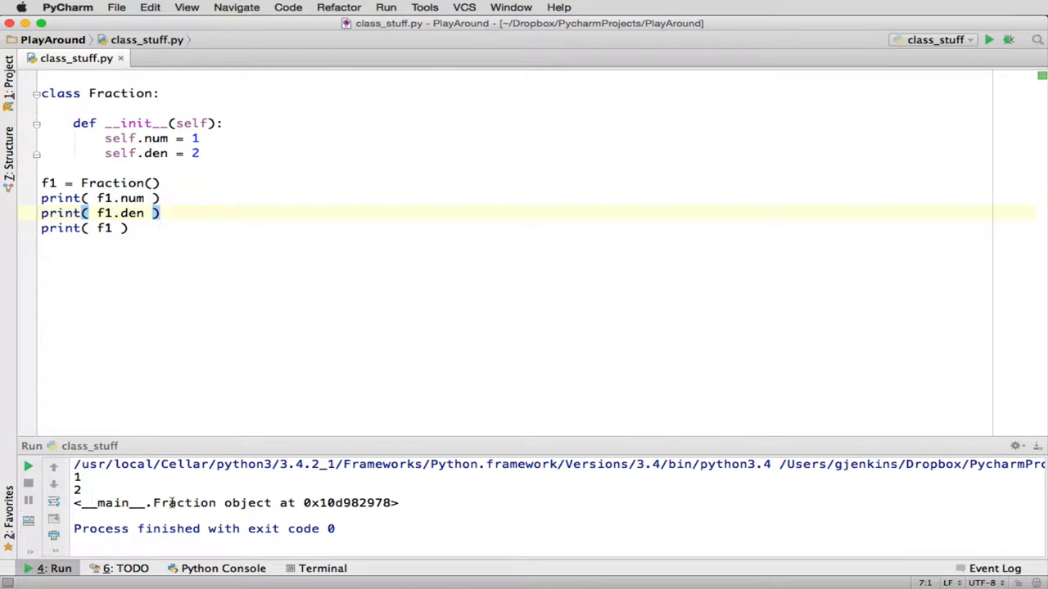
mouse_move(310, 505)
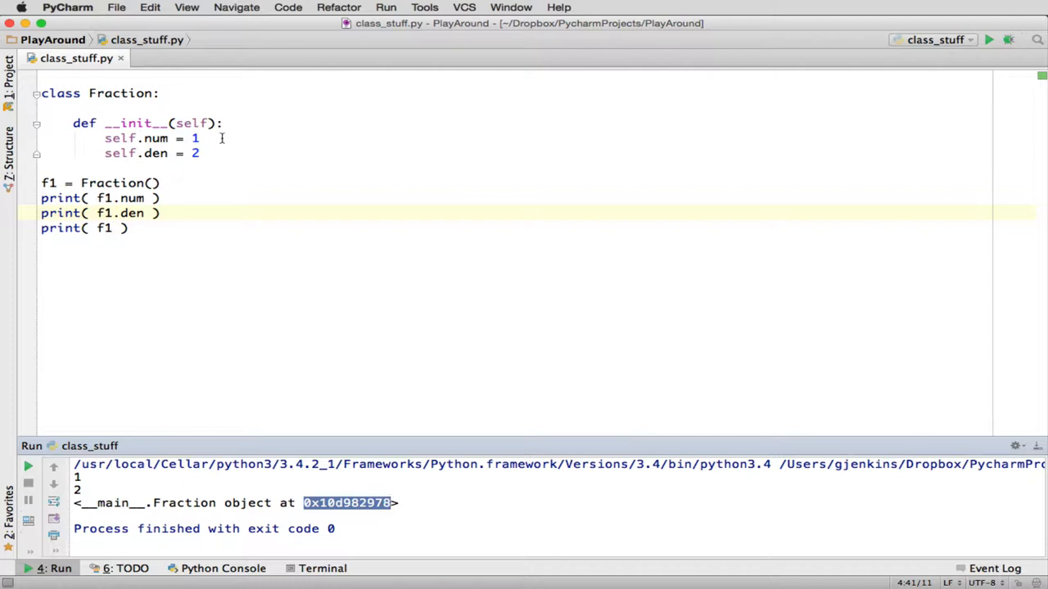
Define a __repr__(self) method below the constructor in the Fraction class
click(203, 154)
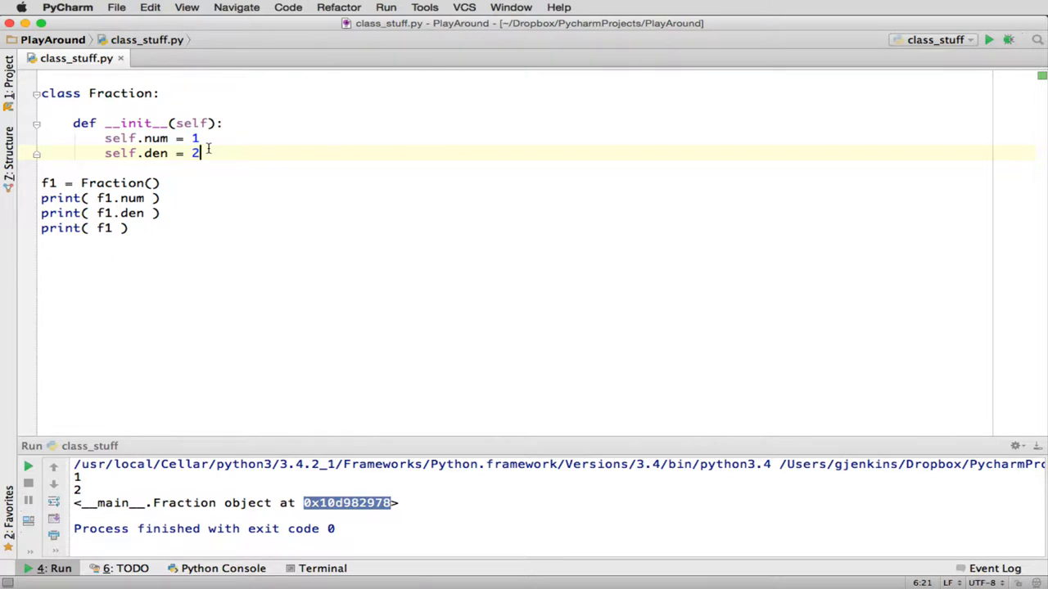
text(def)
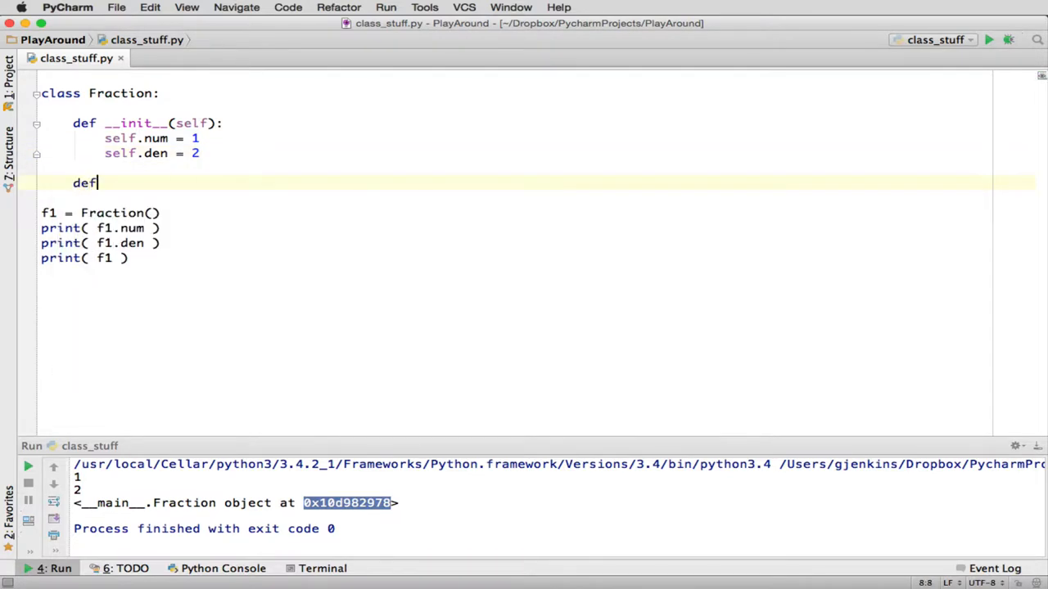
text(__r)
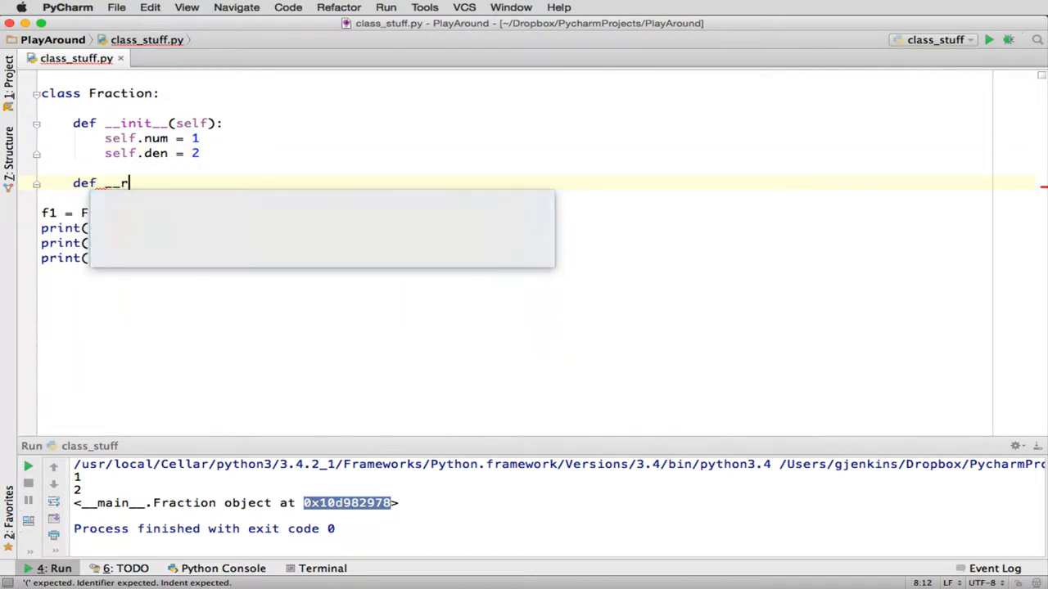
text(epr)
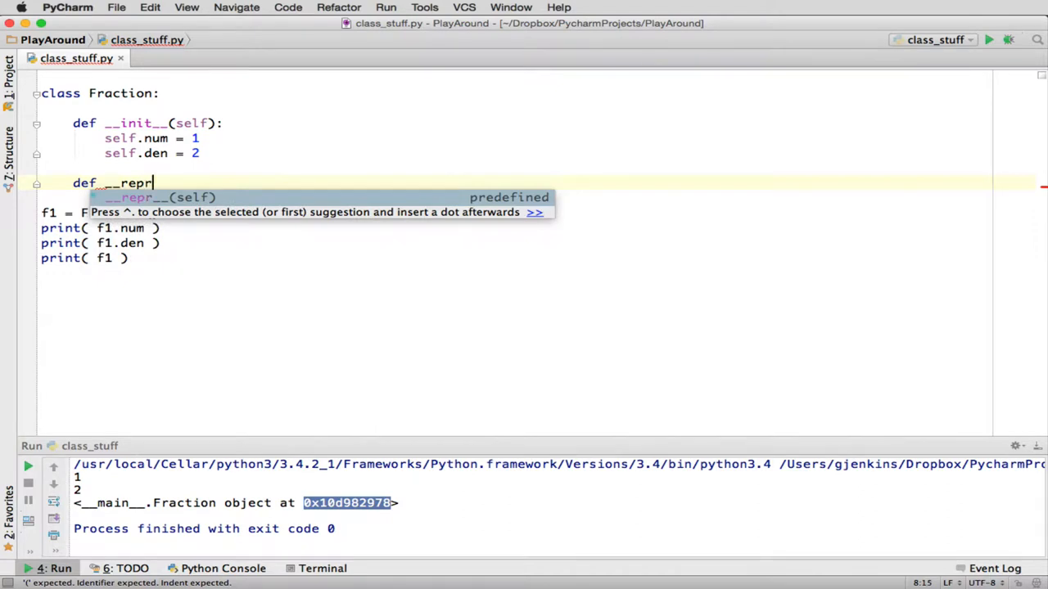
text(__(self):)
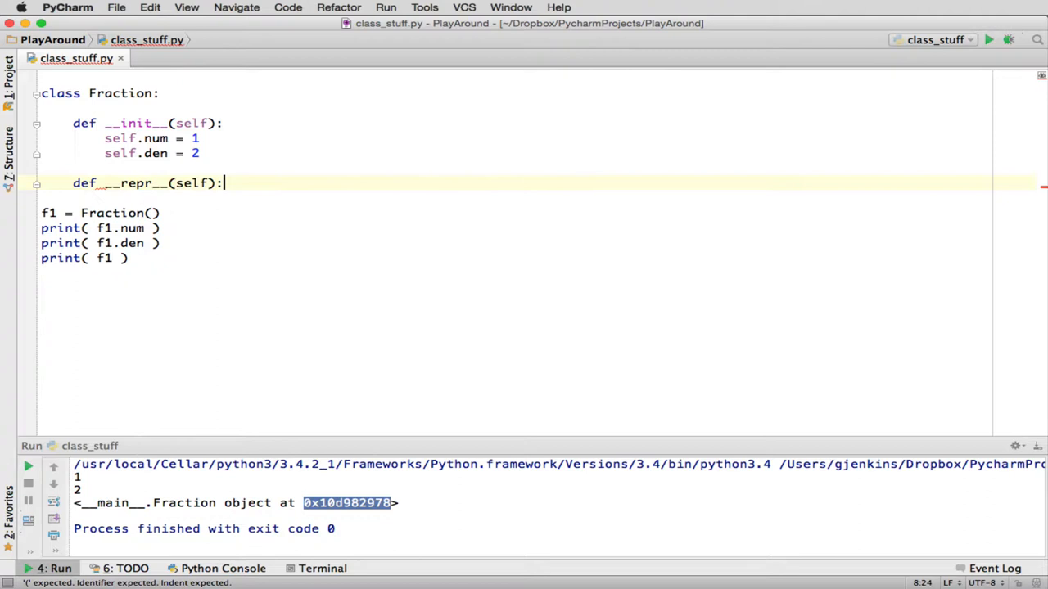
text(return)
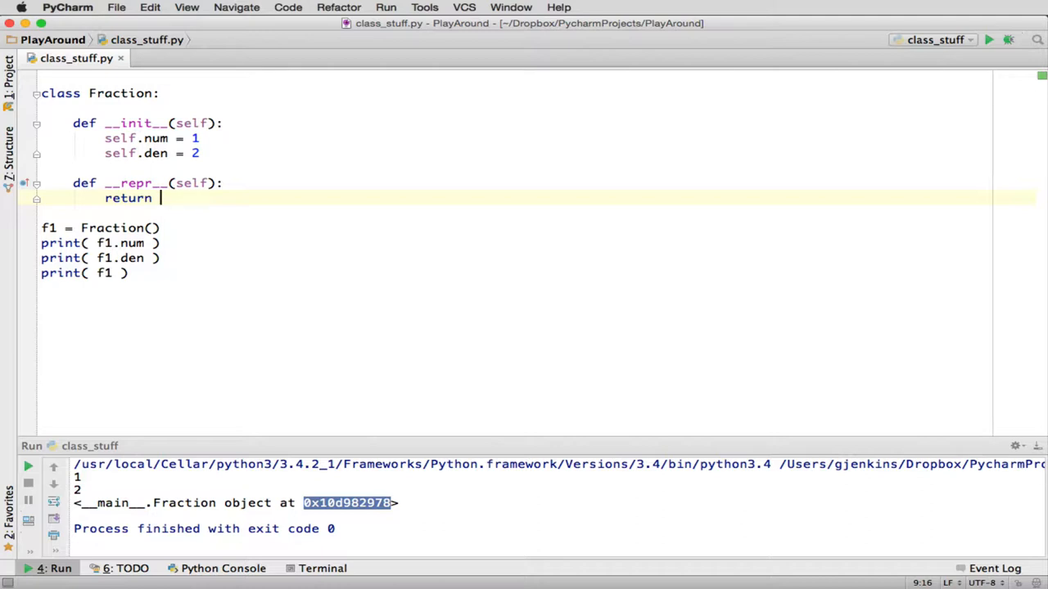
Make __repr__ return str(self.num) + '/' + str(self.den)
text(str)
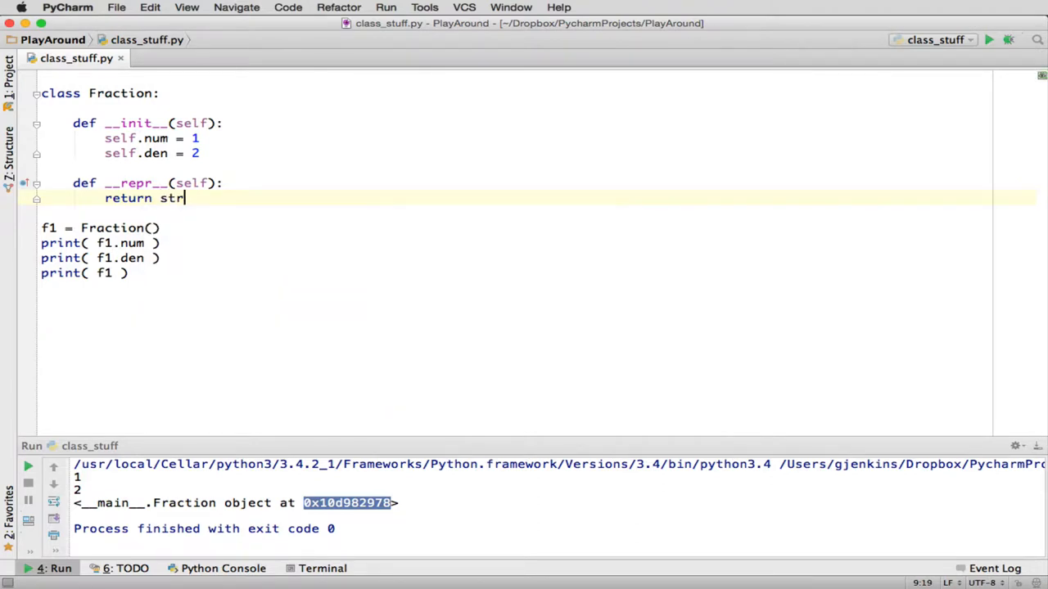
text((self.nu)
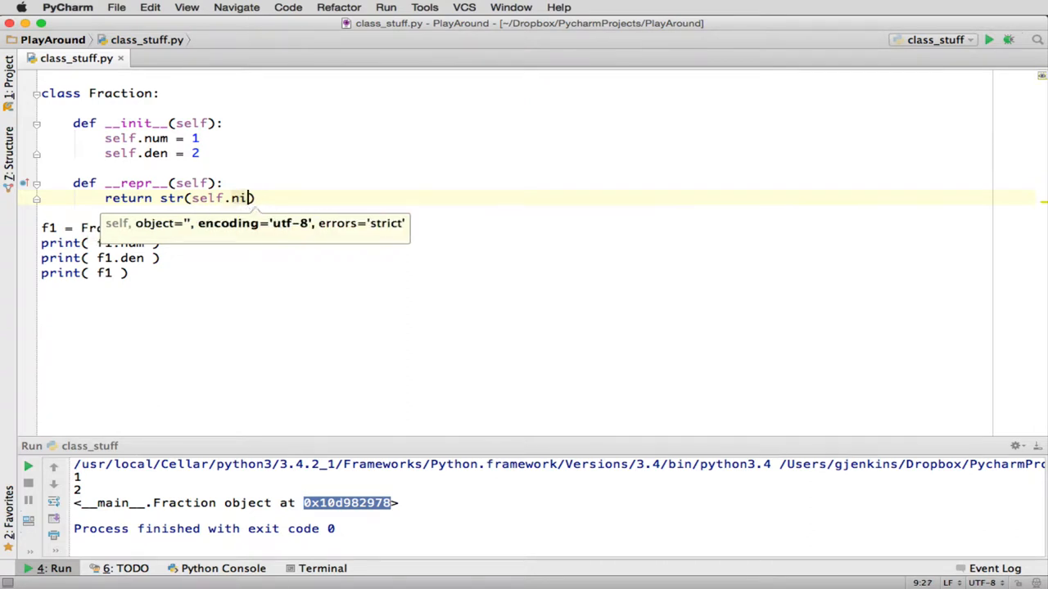
text(um)
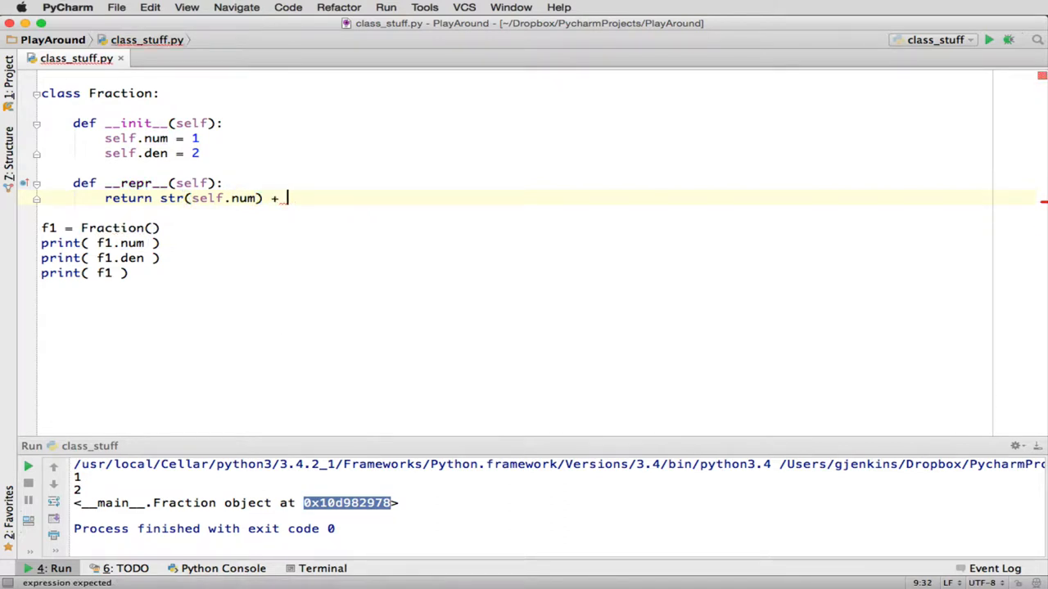
text('/')
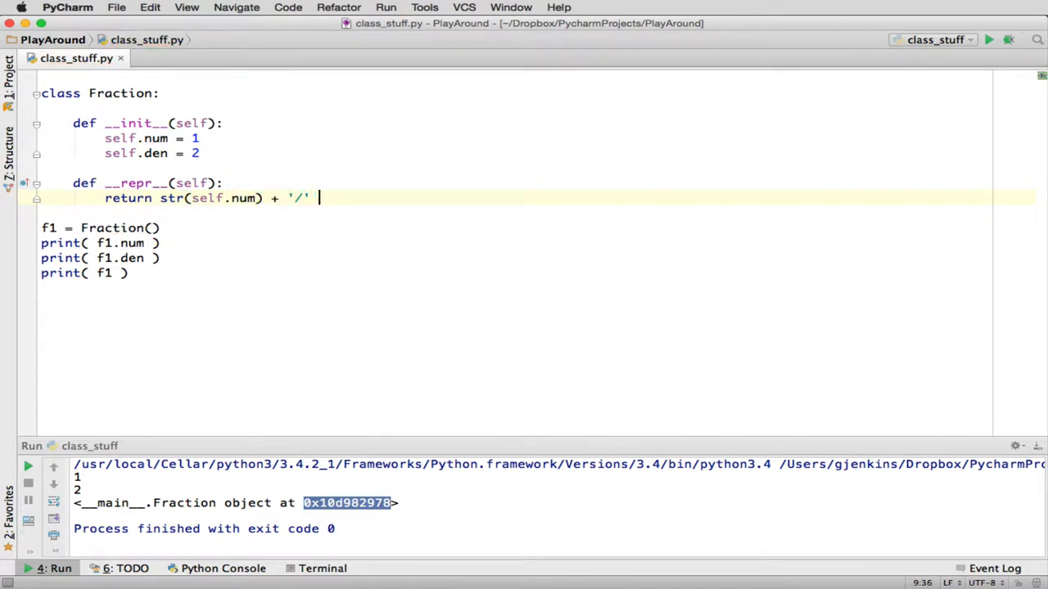
text(+)
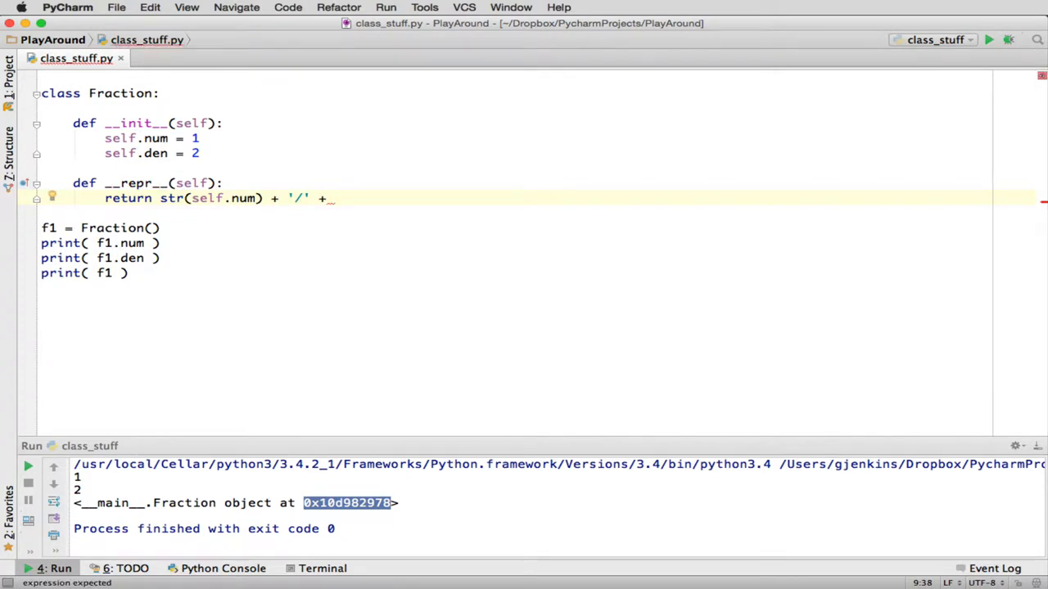
text(str)
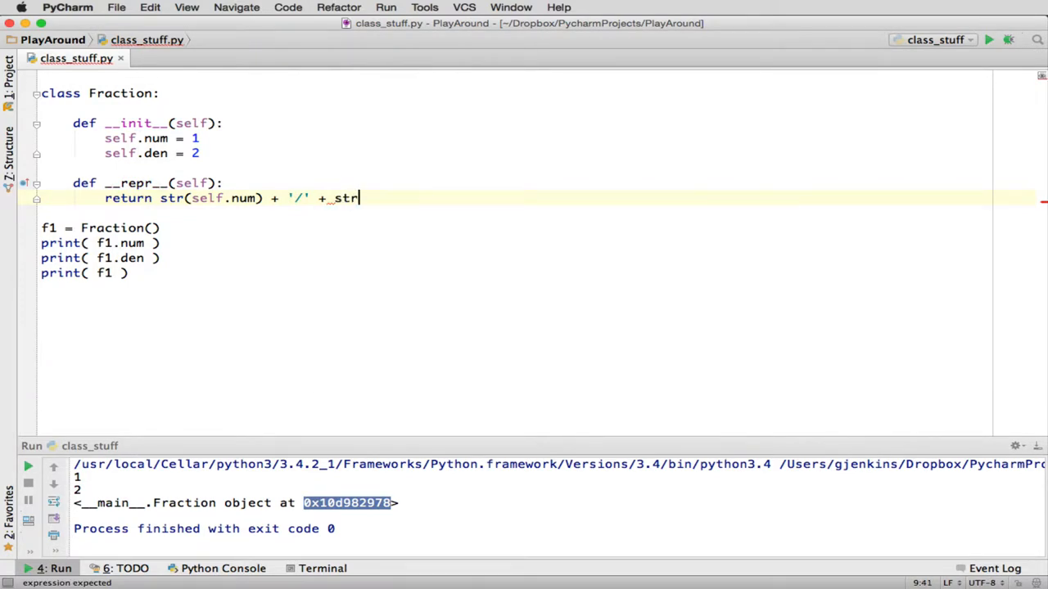
text((self))
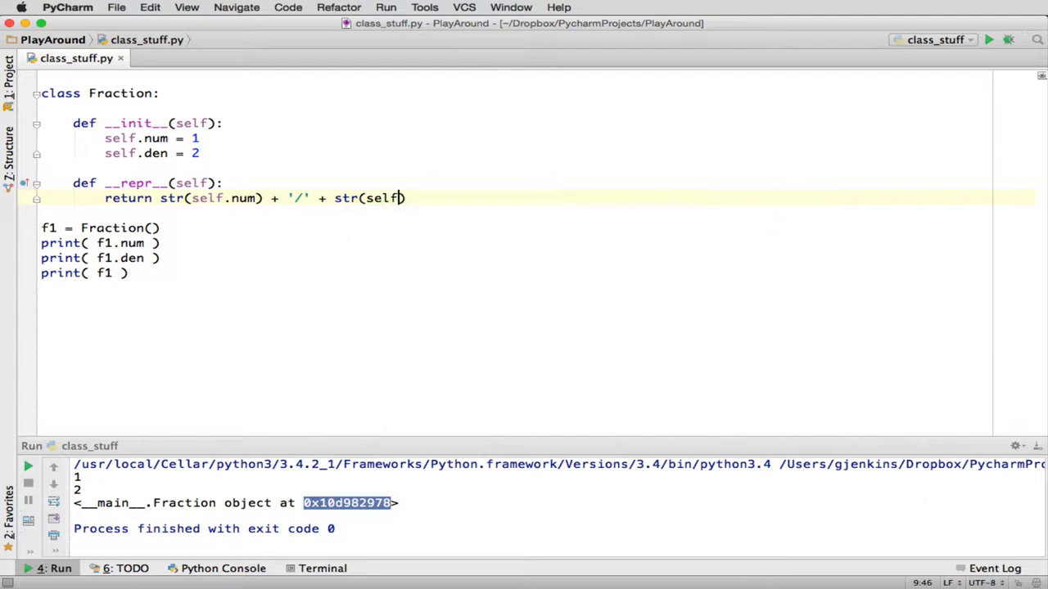
text(.den)
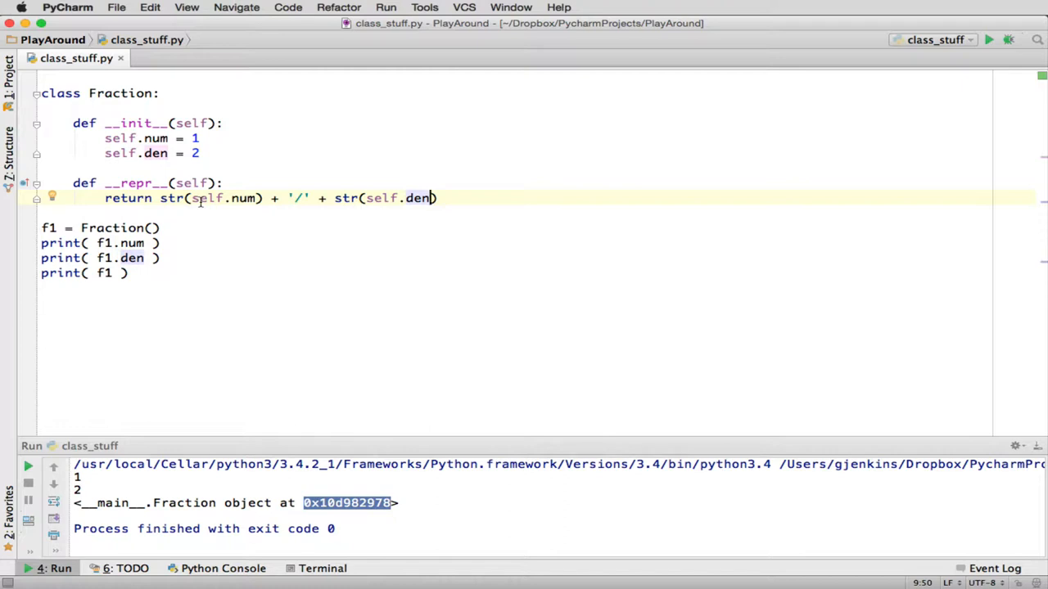
mouse_move(304, 196)
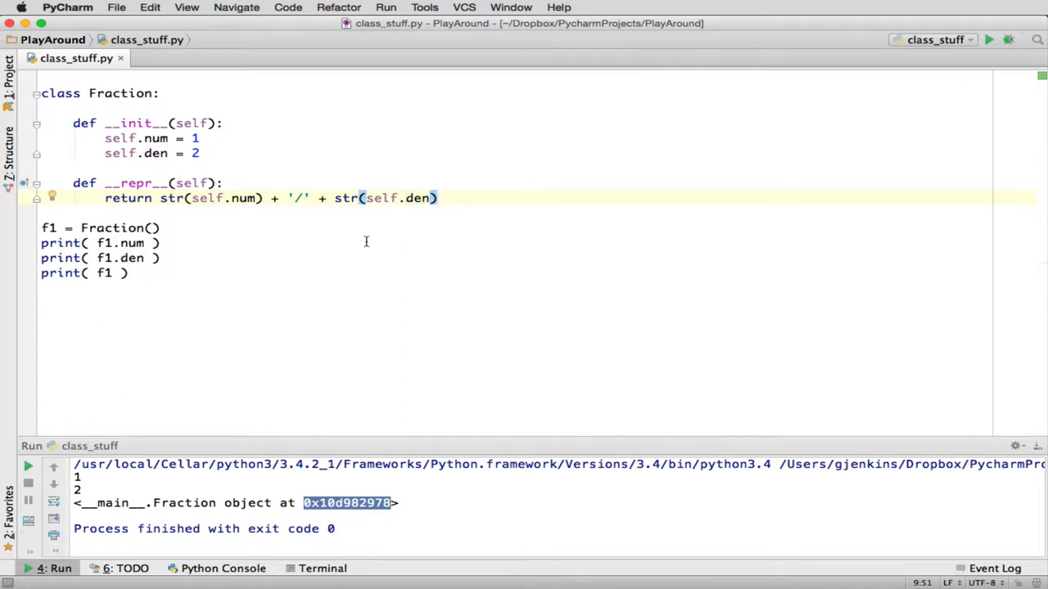
Run class_stuff so f1 prints as 1/2, then switch to the online textbook
right_click(123, 242)
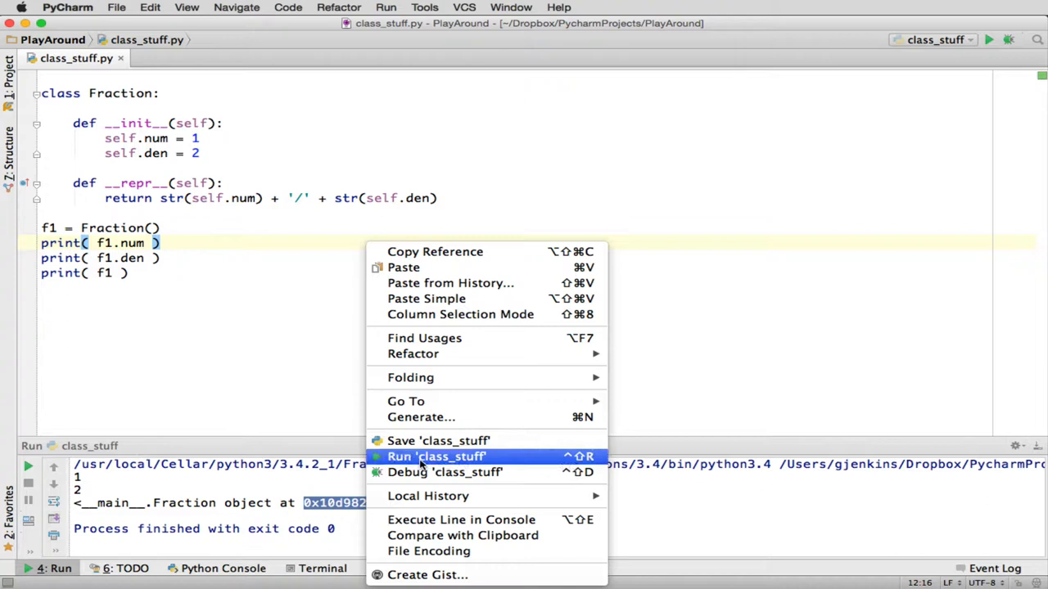
click(436, 456)
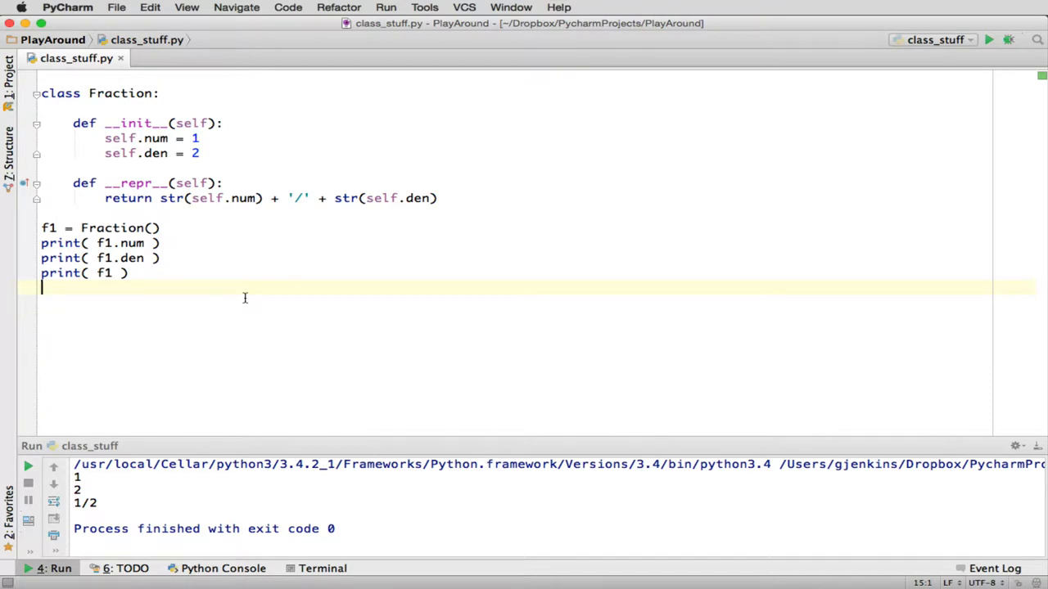
key(Cmd+Tab)
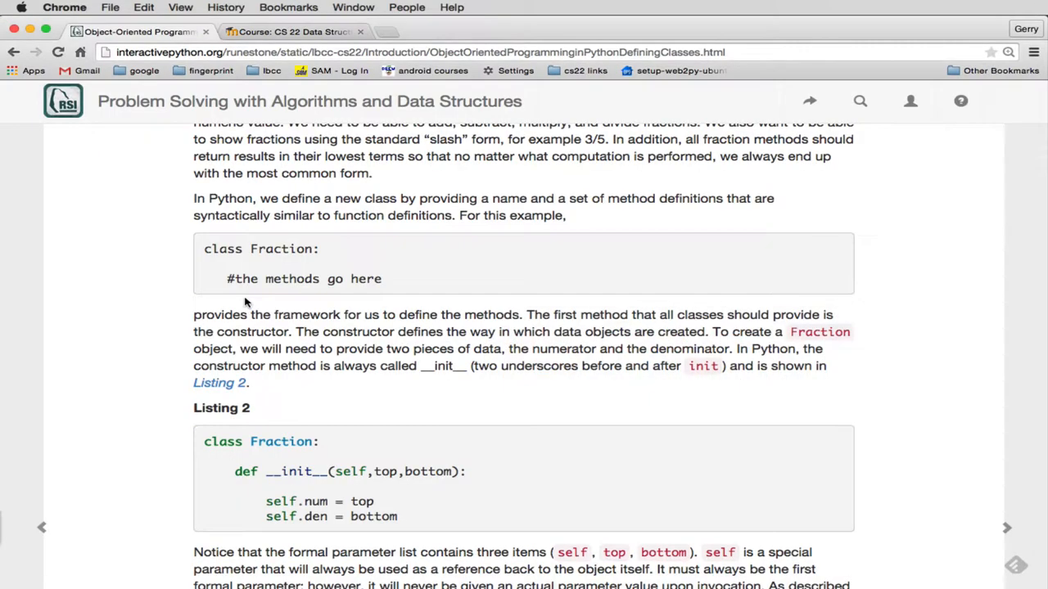
mouse_move(481, 355)
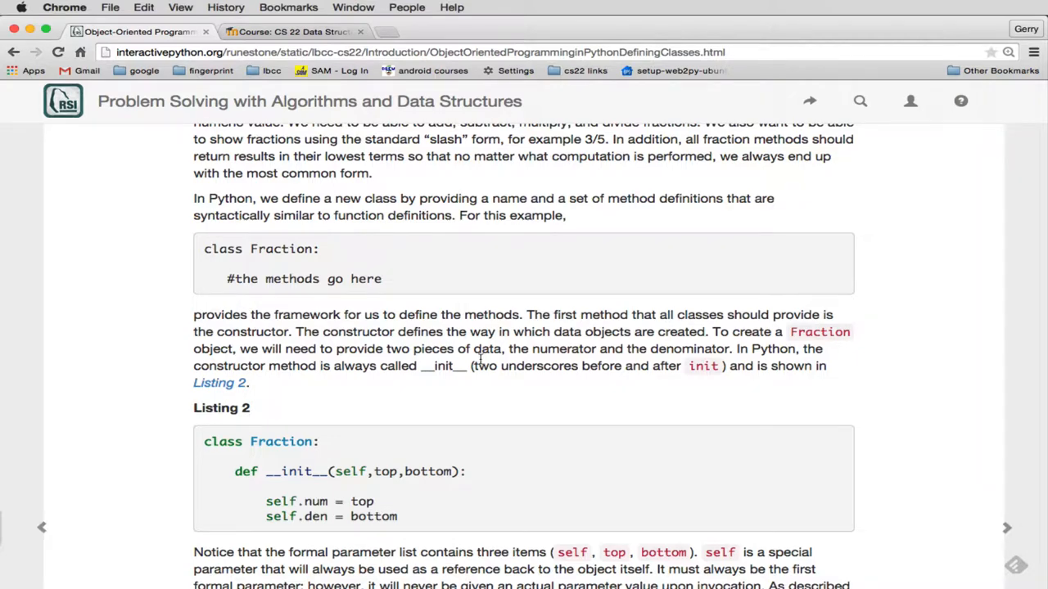
Scroll to Listing 2's top/bottom constructor and return to the PyCharm editor
scroll(down, 3)
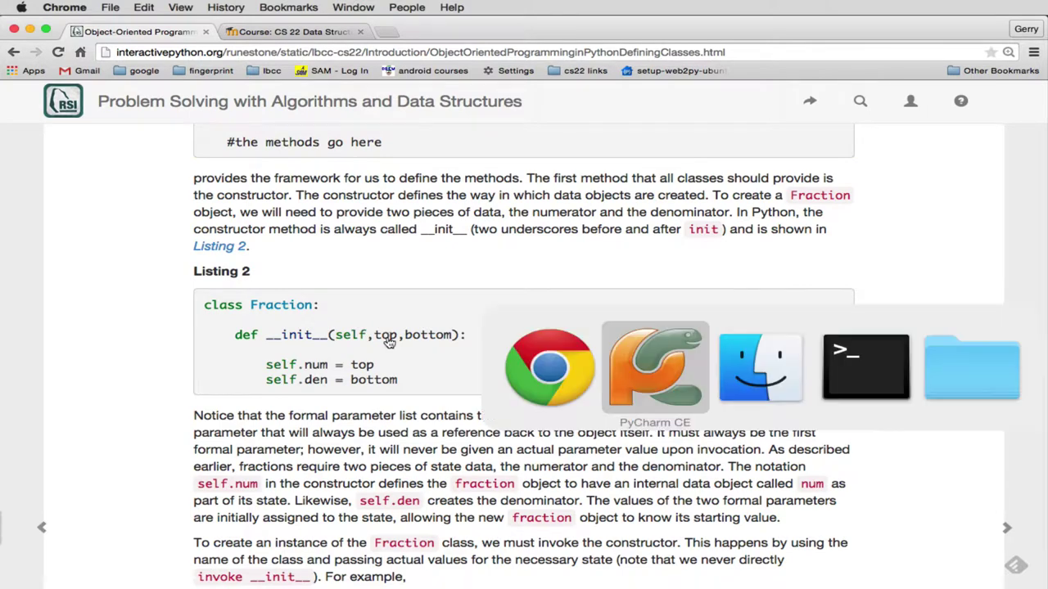
click(655, 367)
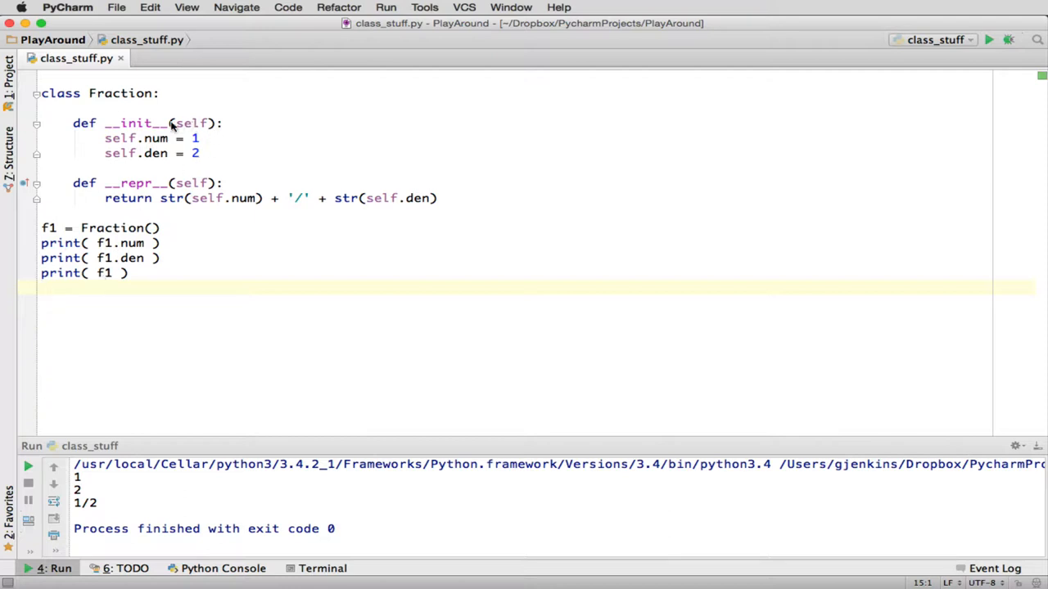
Give __init__ the parameters top and bottom after self
click(209, 123)
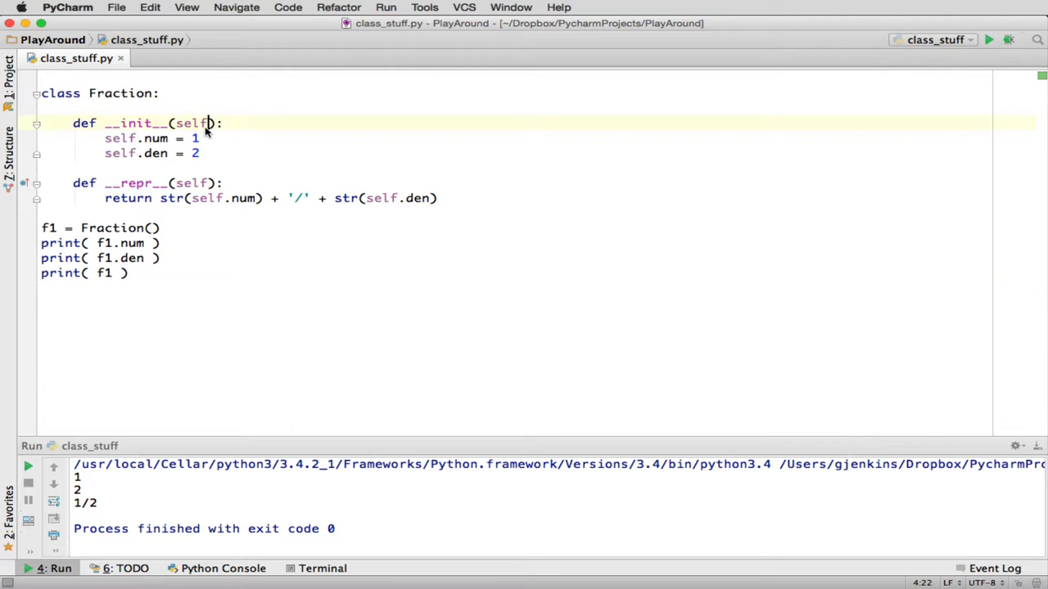
text(,)
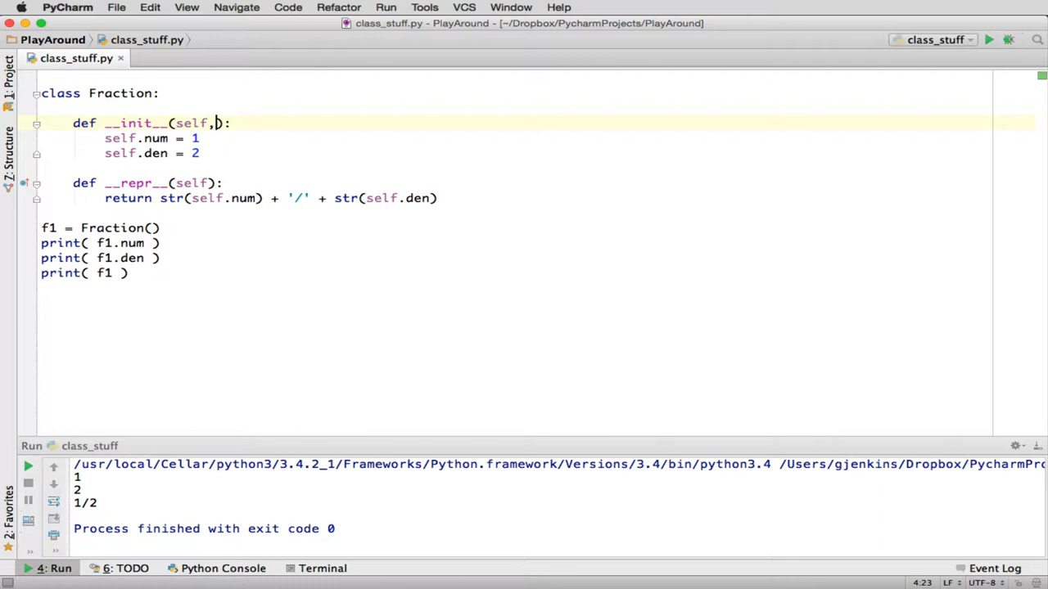
text(top)
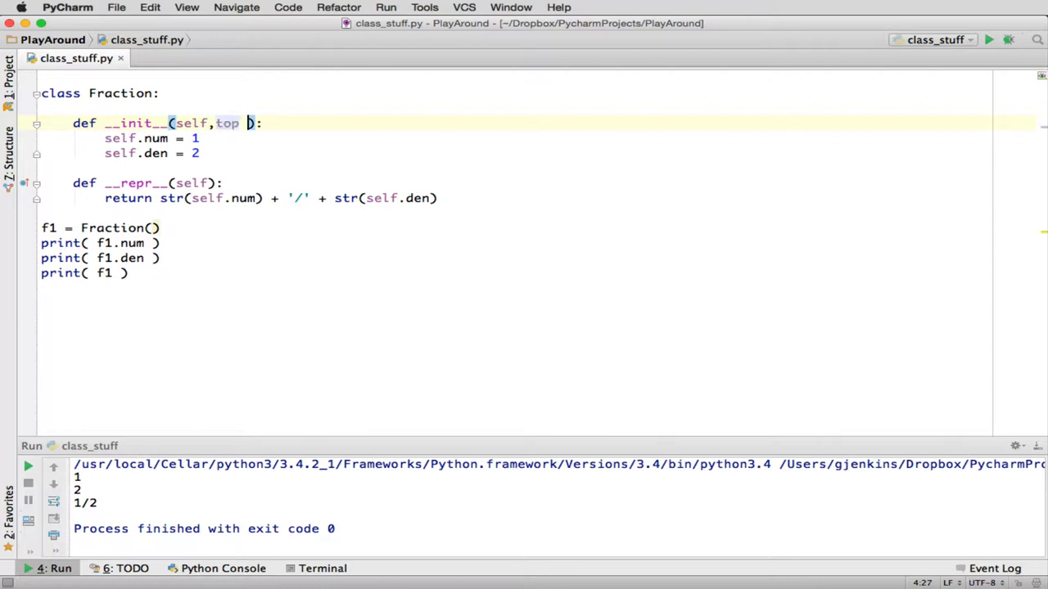
text(, bottom)
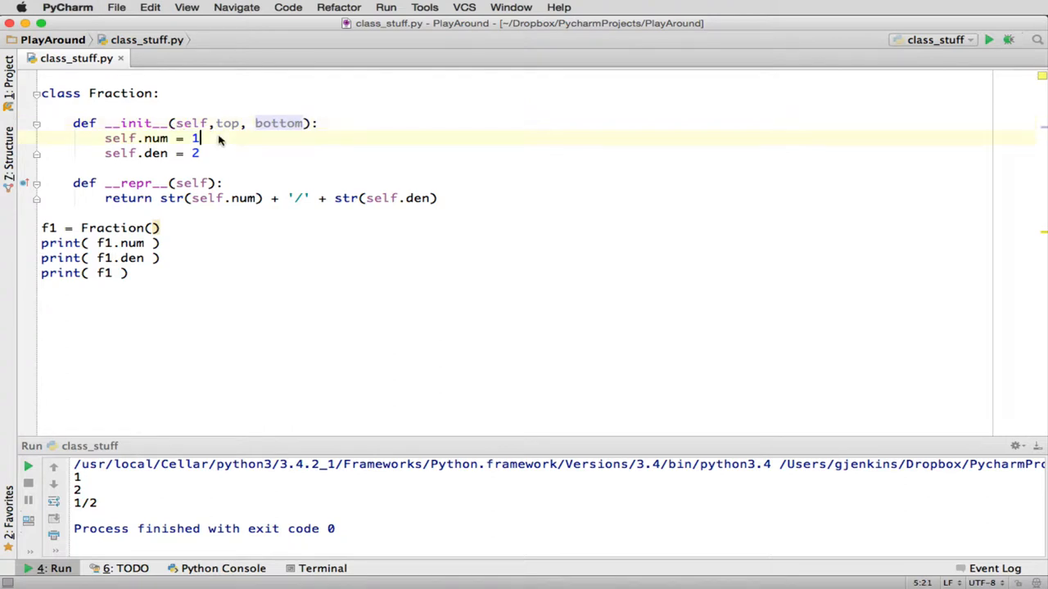
Assign self.num = top and self.den = bottom instead of the literals 1 and 2
key(Backspace)
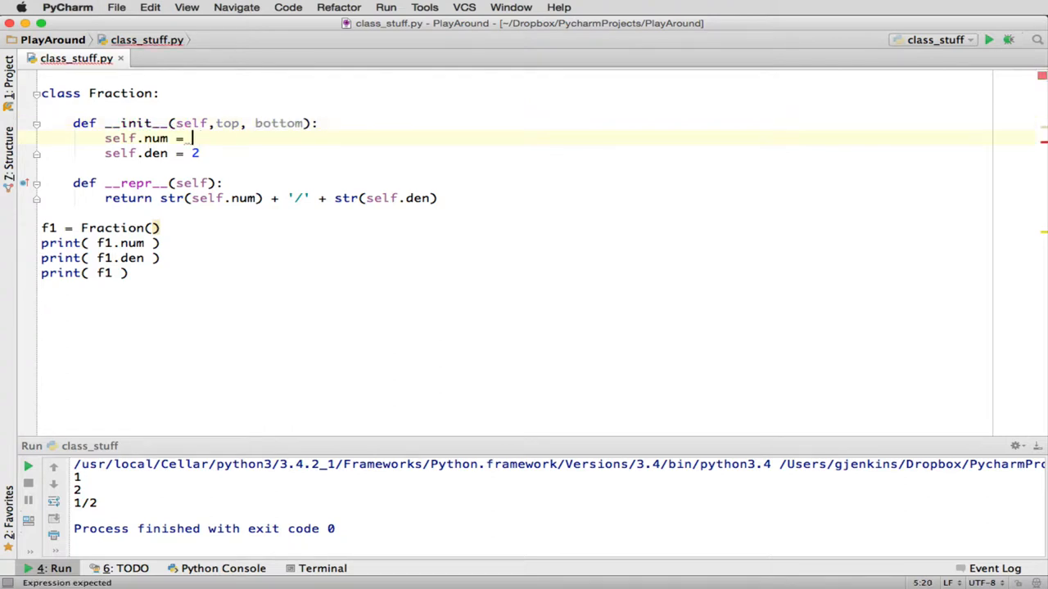
text(top)
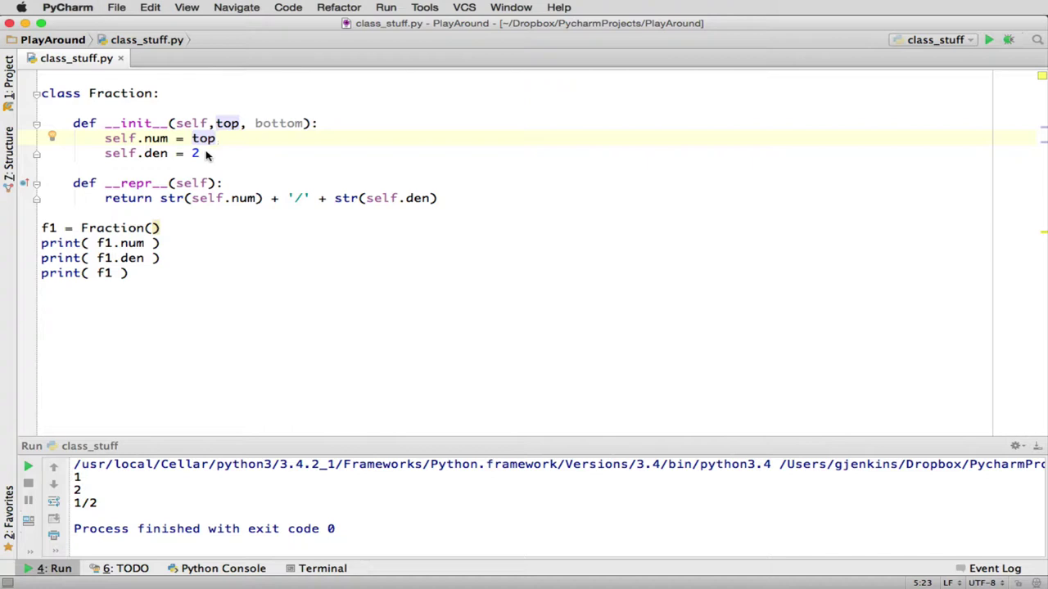
text(bottom)
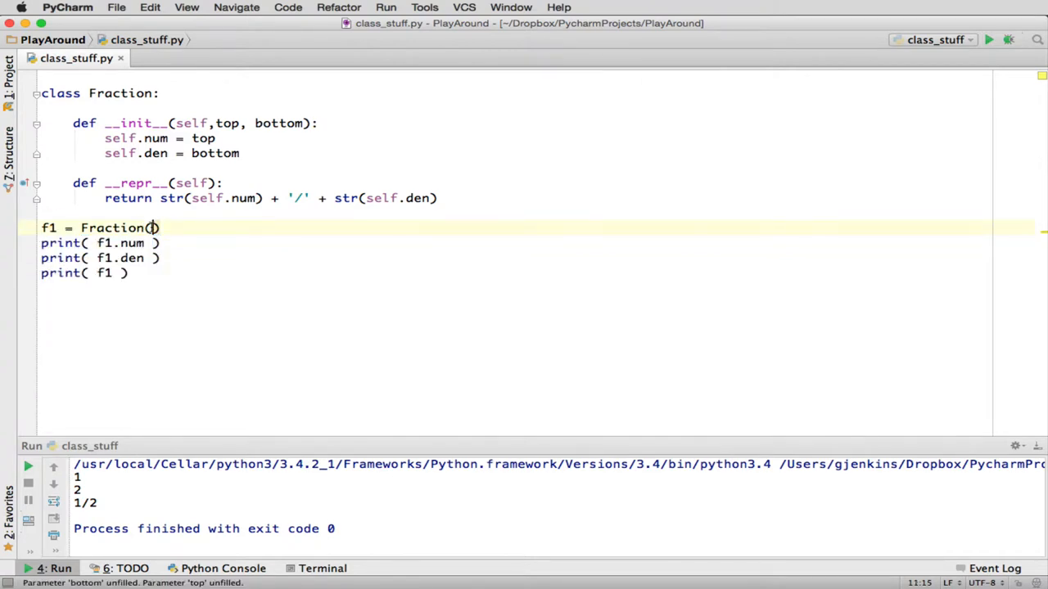
Create f1 as Fraction(2,3) and run the script to print 2, 3 and 2/3
text(2,3)
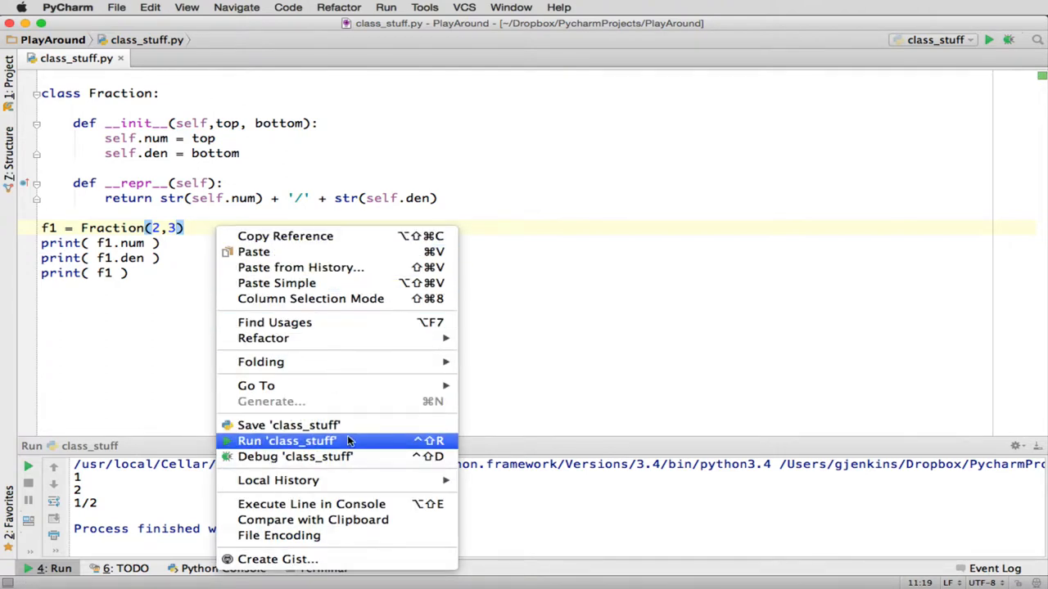
click(285, 440)
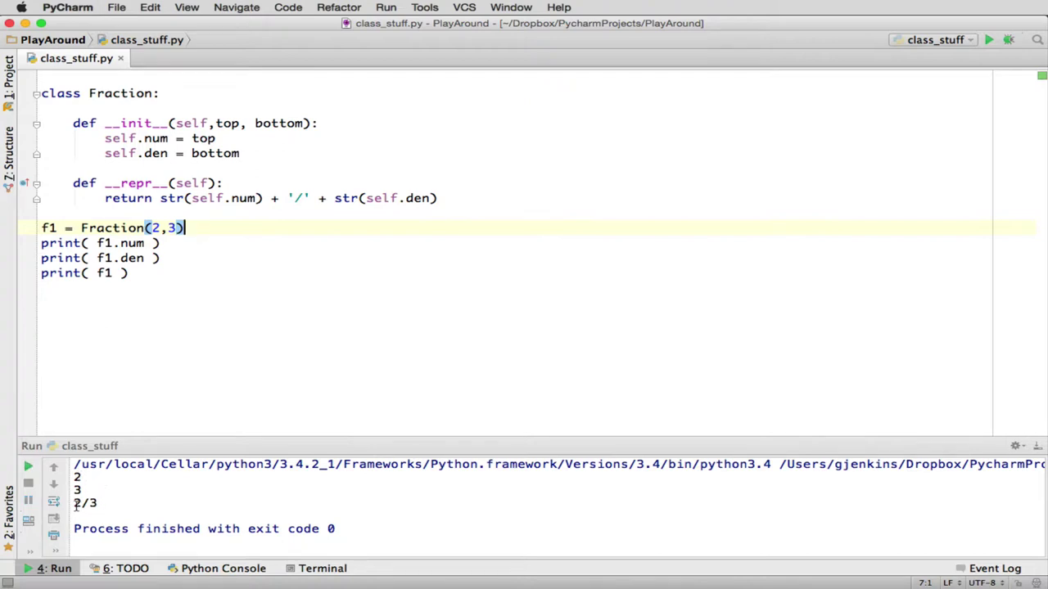
mouse_move(115, 506)
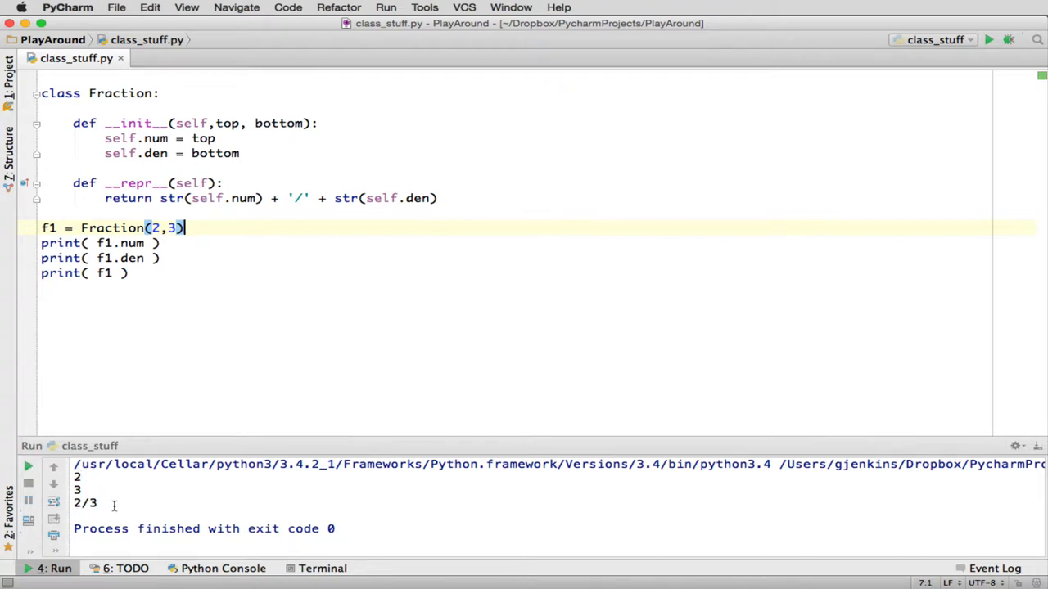
mouse_move(361, 315)
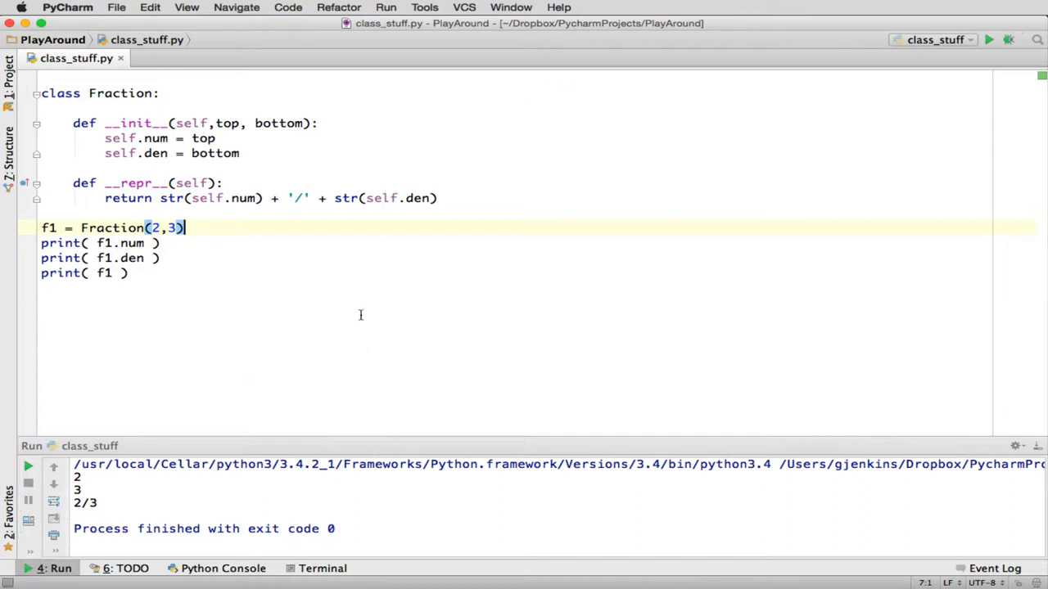
click(439, 198)
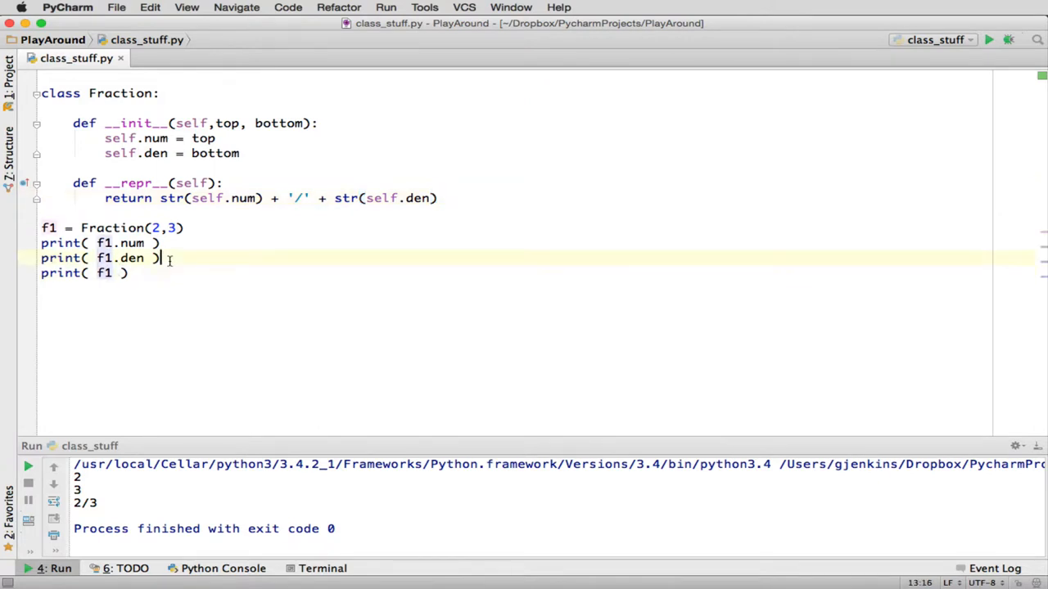
Add s = str(f1) on a new line above the final print
key(Enter)
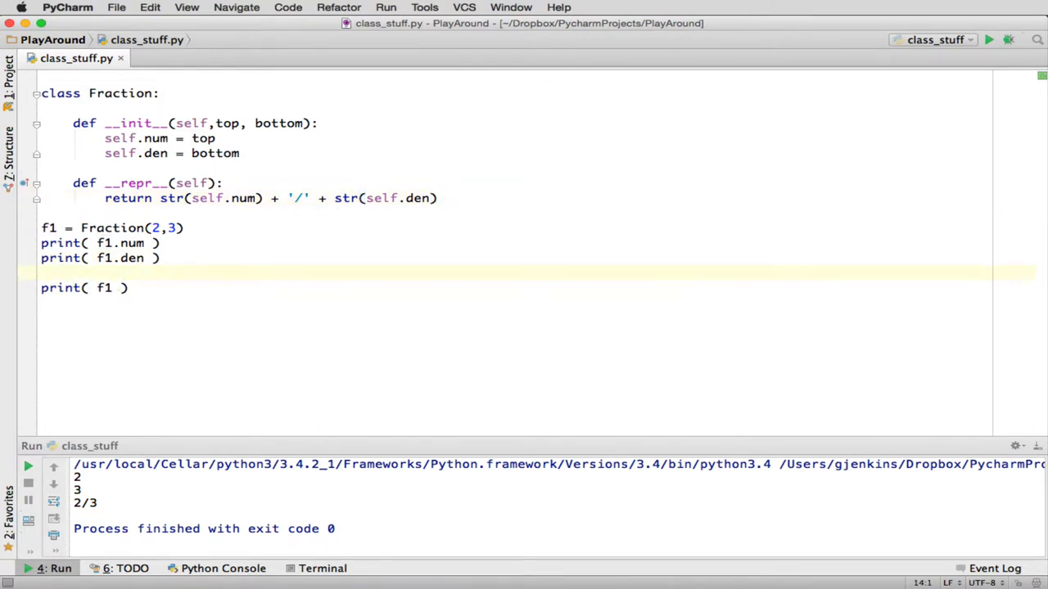
text(s =)
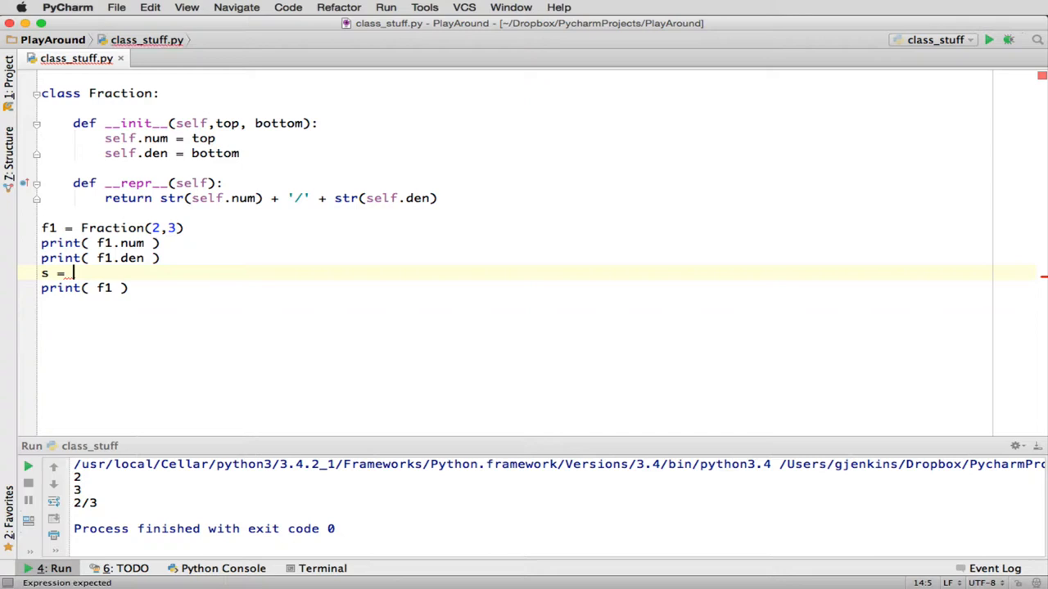
text(str(f)
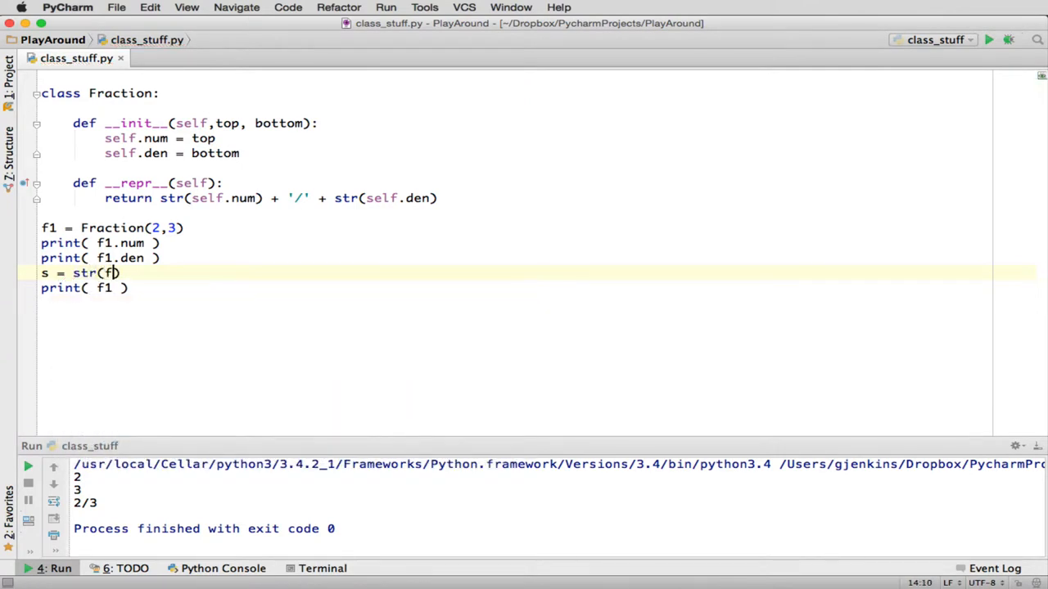
text(1)
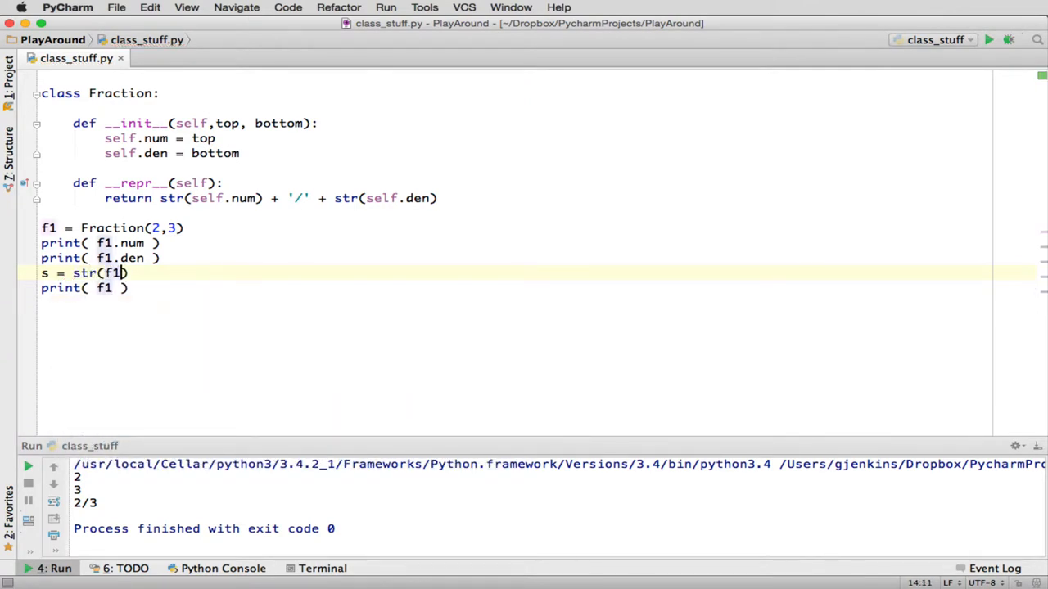
mouse_move(131, 259)
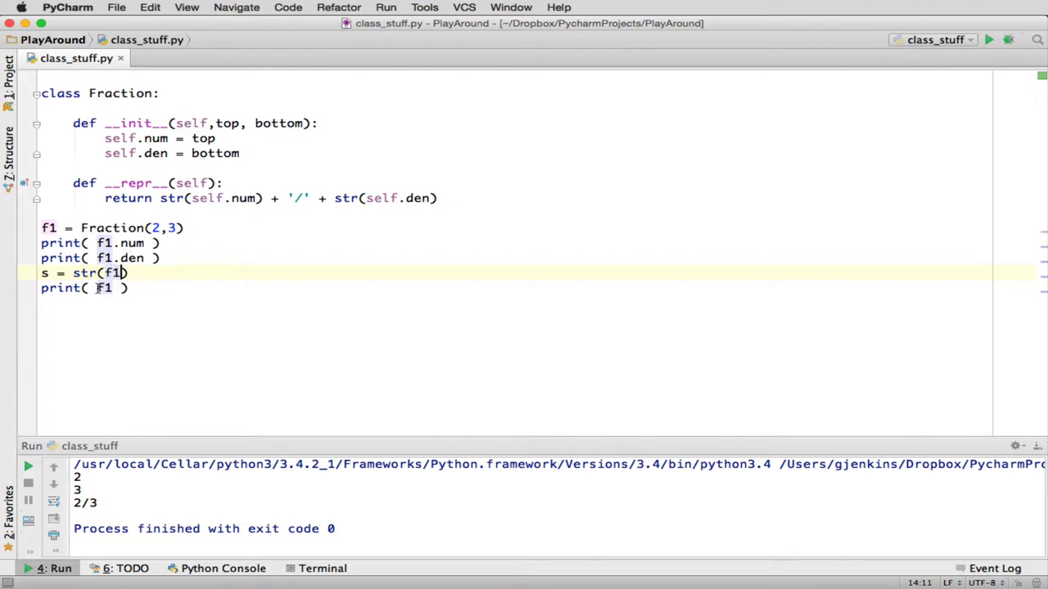
text(s)
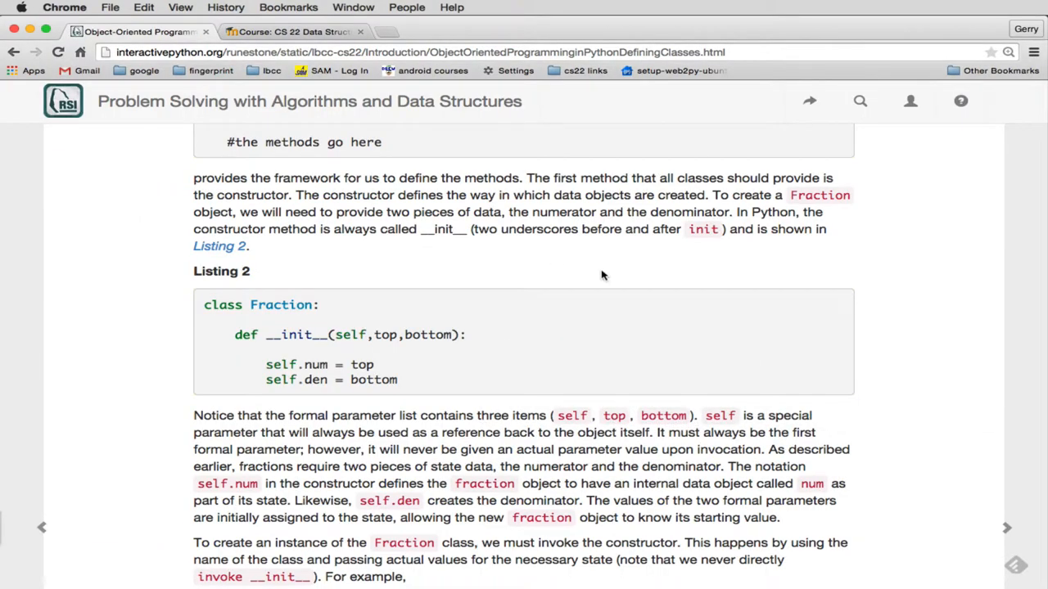
Scroll the textbook past Listing 3's show method down to Listing 4's __str__ example
scroll(down, 3)
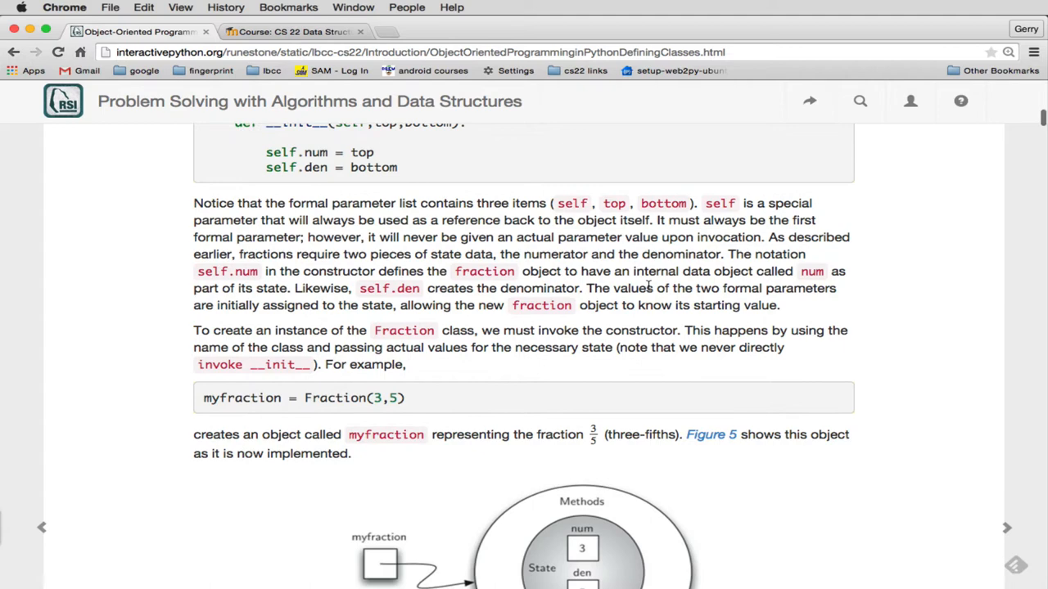
scroll(down, 3)
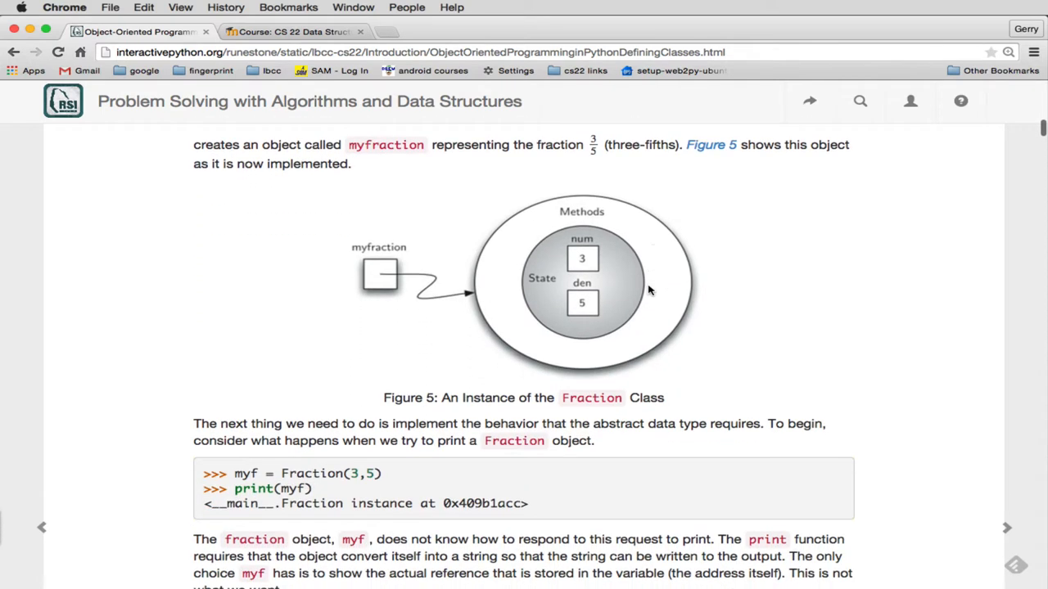
mouse_move(392, 256)
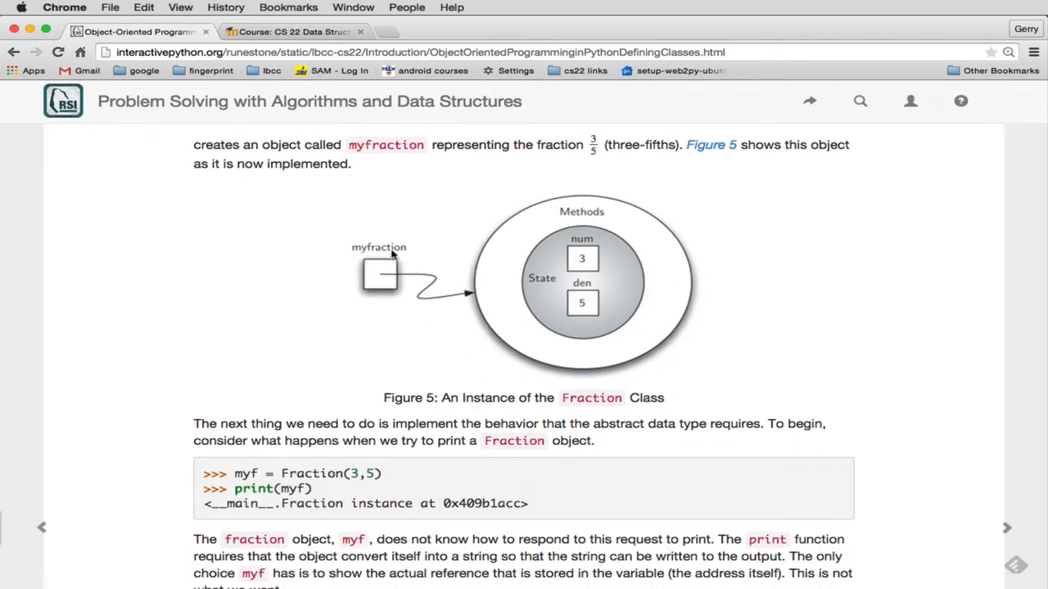
mouse_move(363, 252)
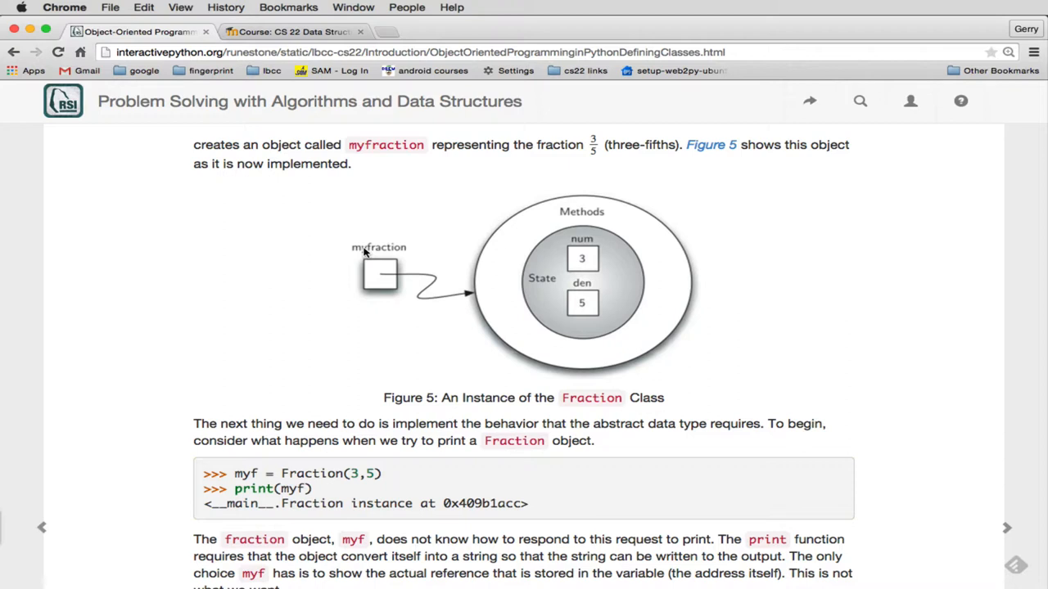
mouse_move(484, 268)
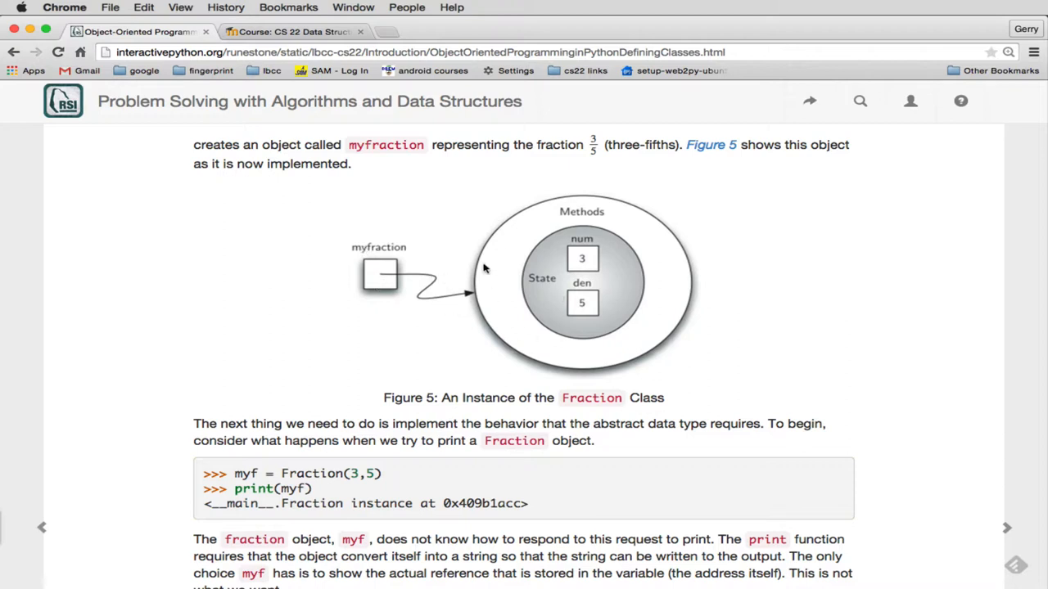
mouse_move(642, 326)
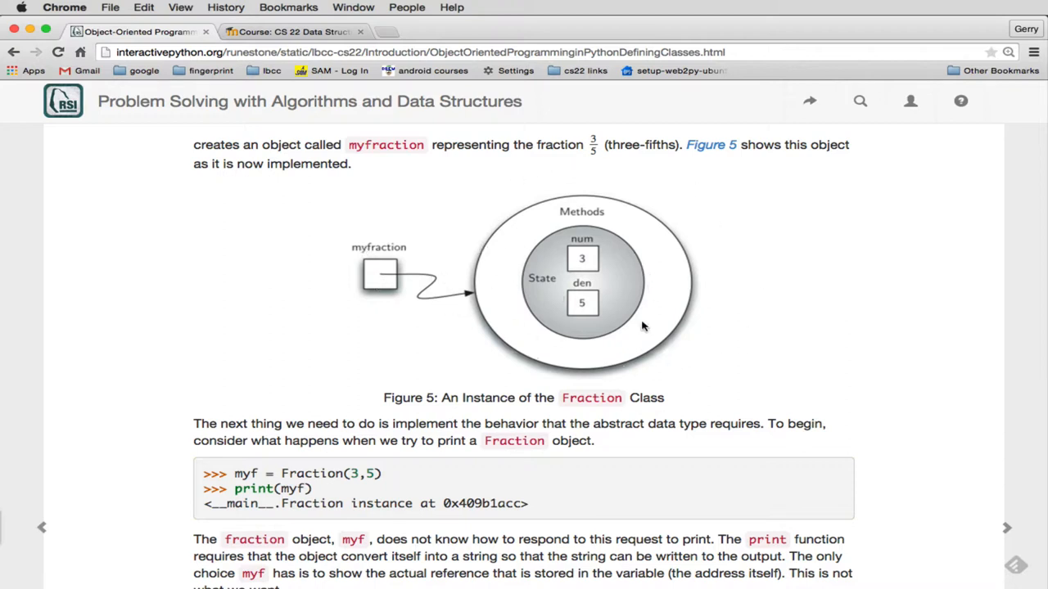
mouse_move(515, 242)
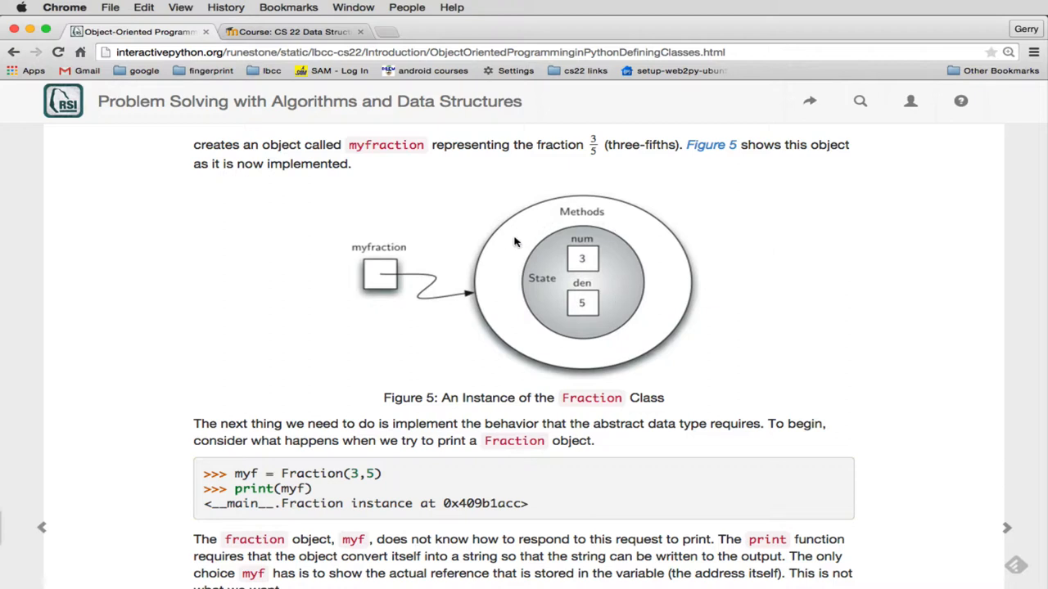
mouse_move(617, 209)
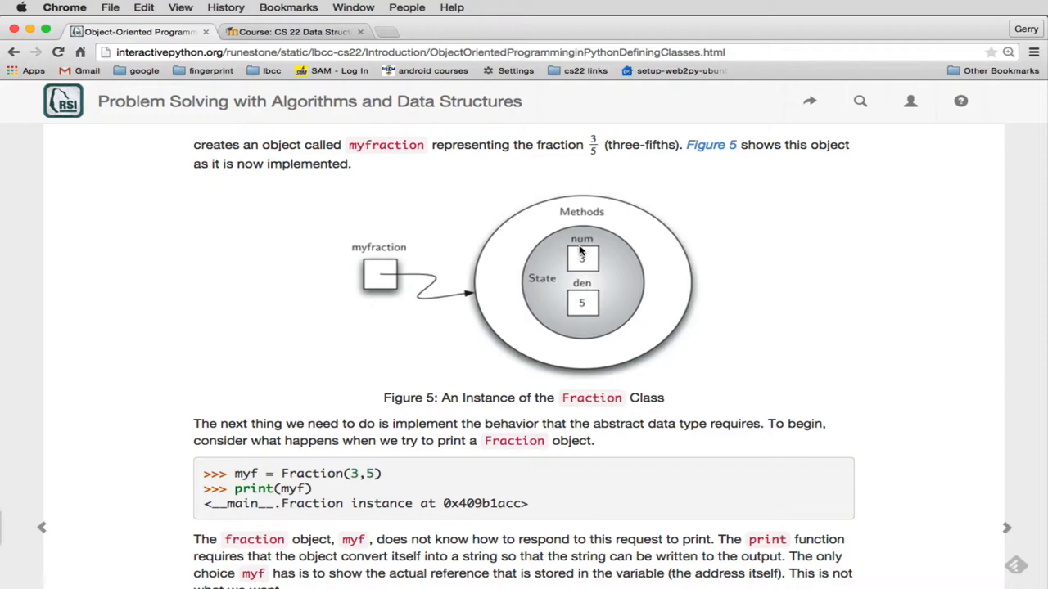
mouse_move(542, 276)
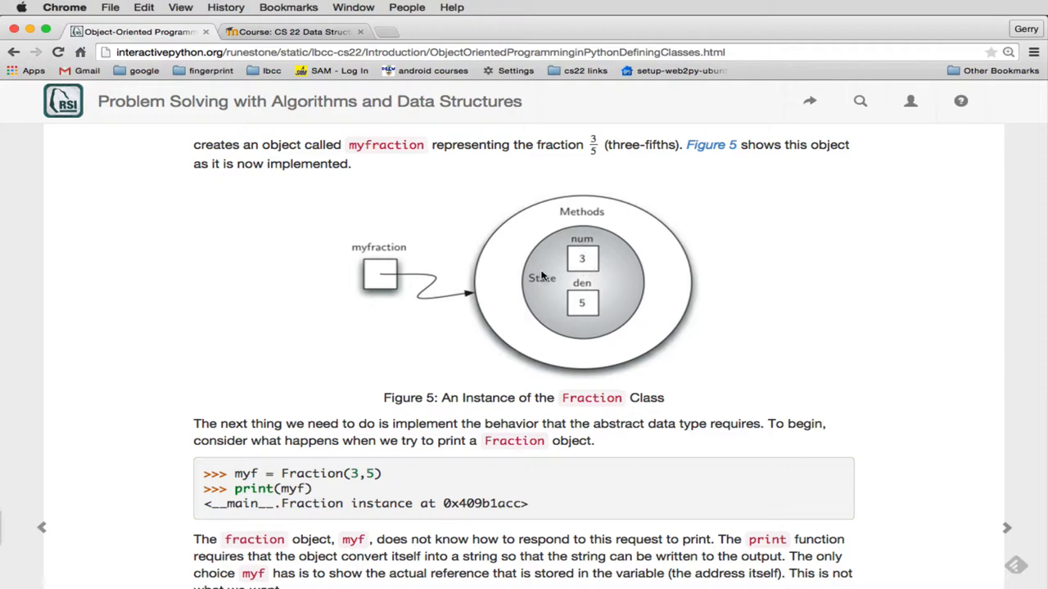
scroll(down, 3)
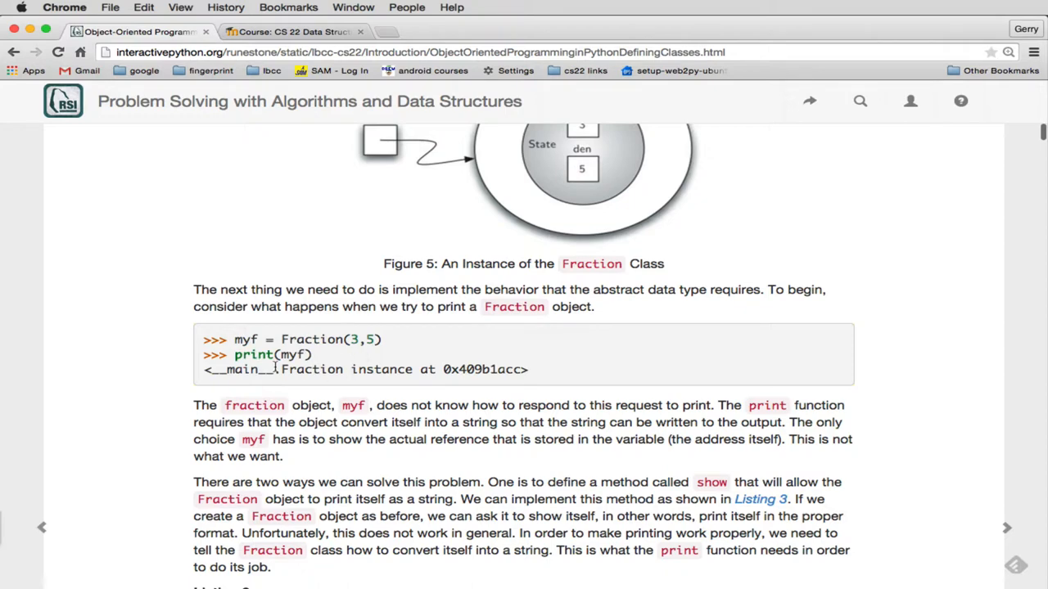
mouse_move(364, 370)
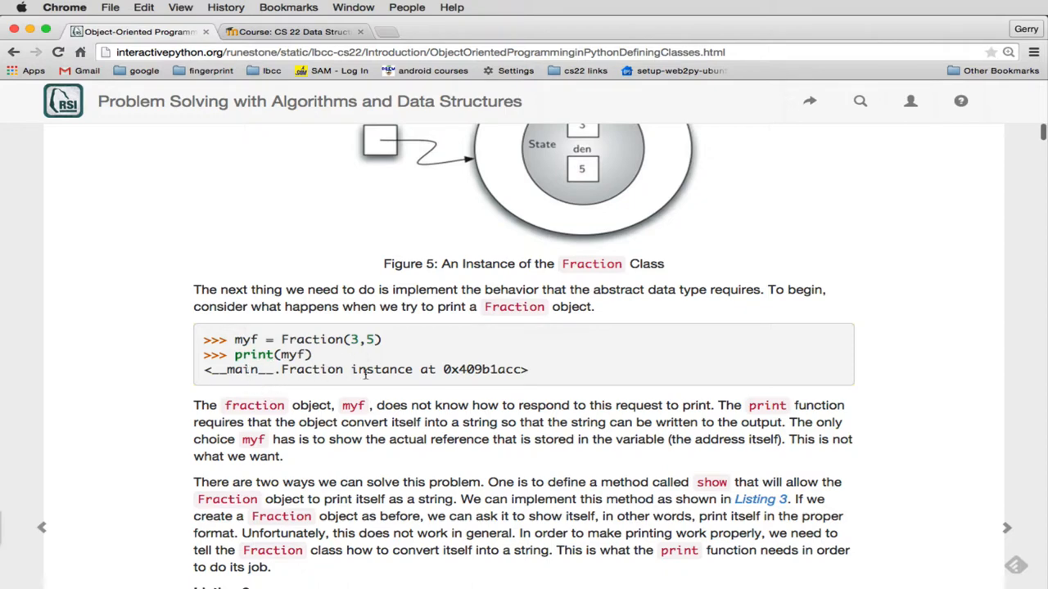
scroll(down, 3)
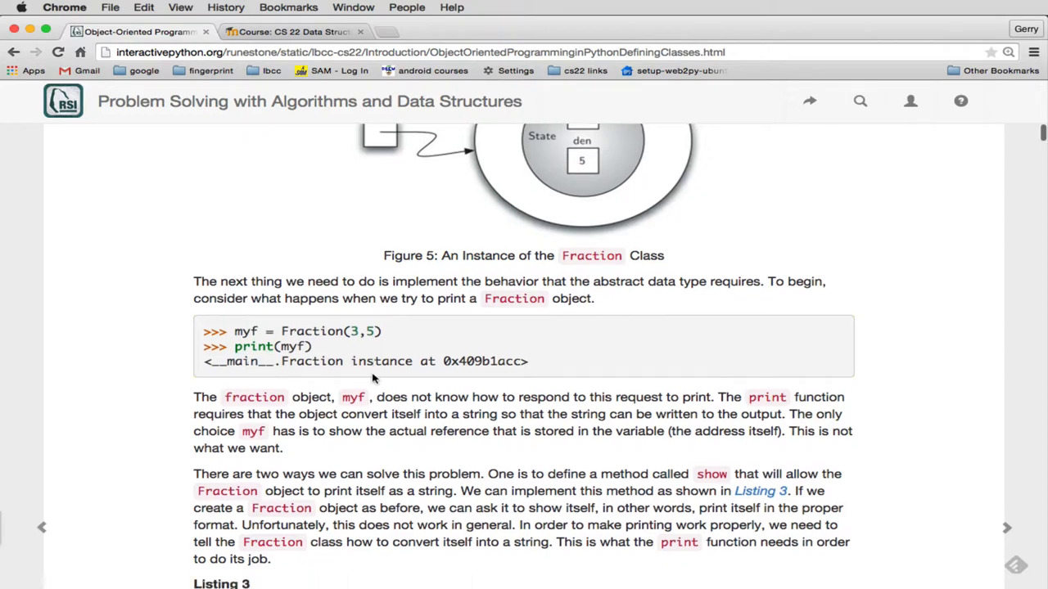
scroll(down, 3)
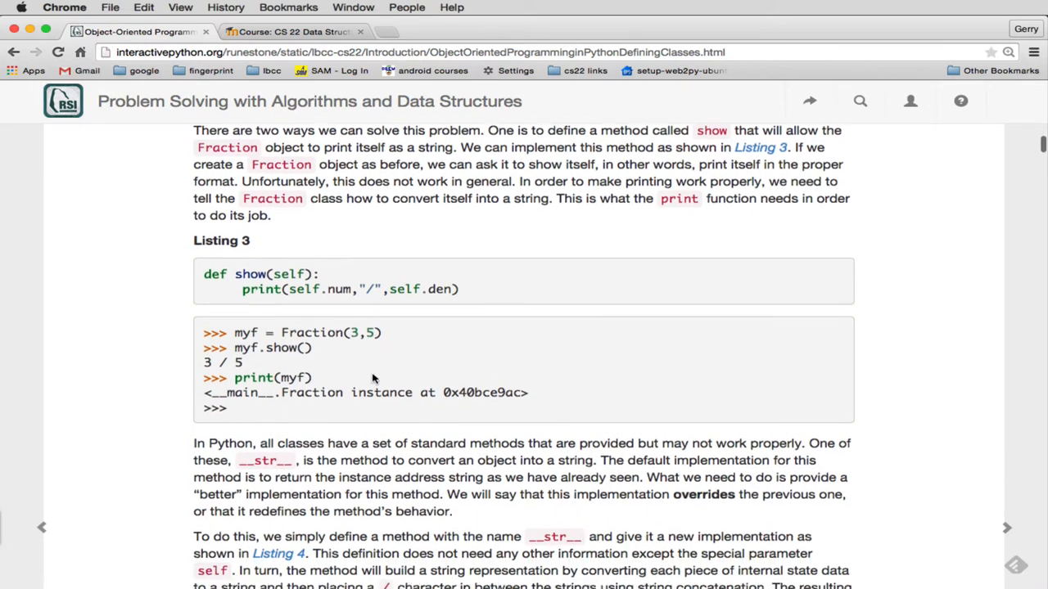
scroll(down, 3)
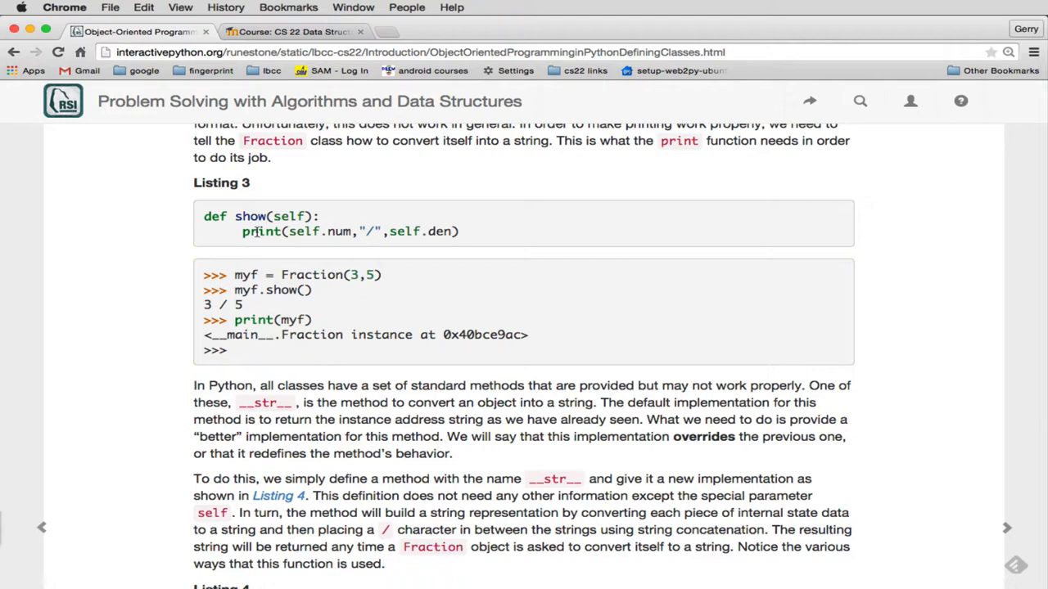
scroll(down, 3)
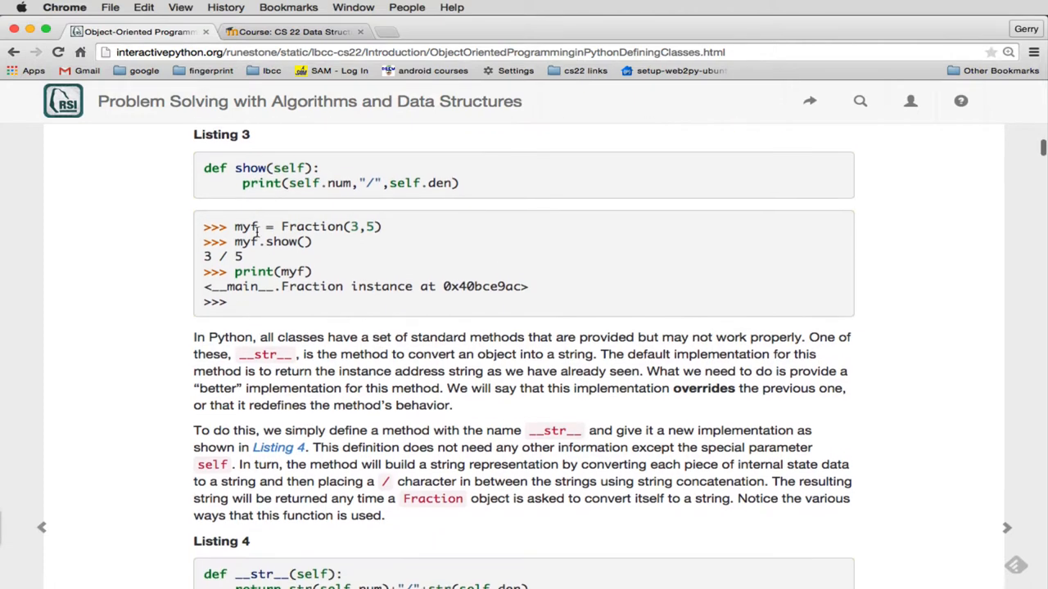
scroll(down, 3)
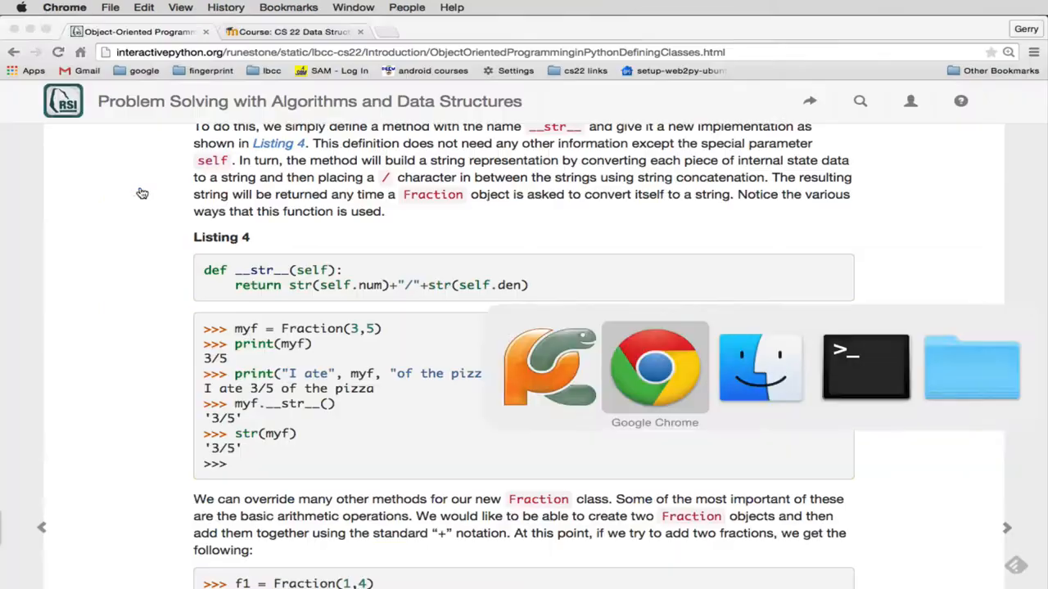
mouse_move(277, 249)
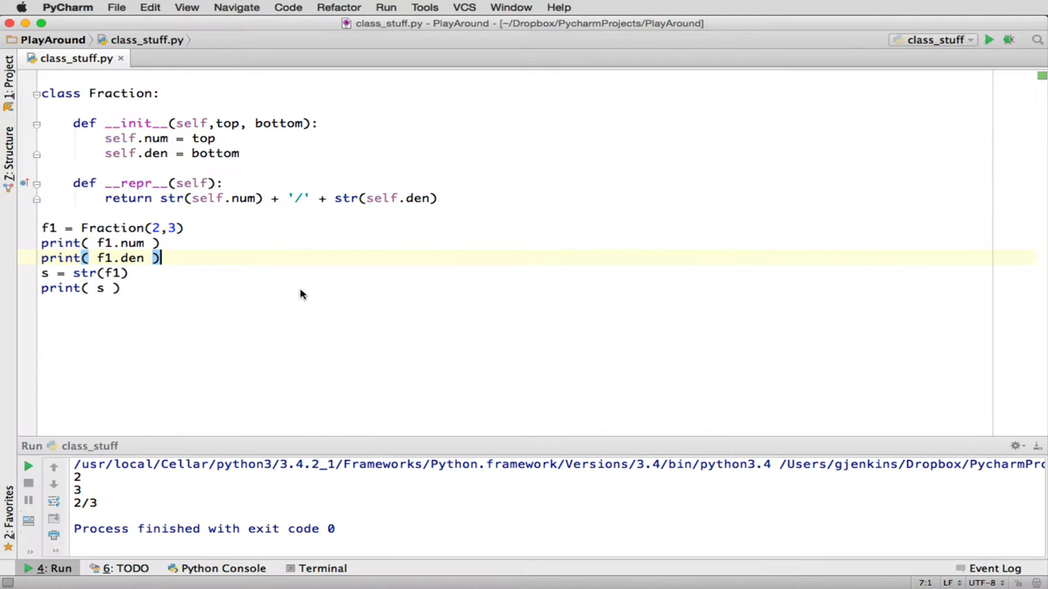
mouse_move(359, 236)
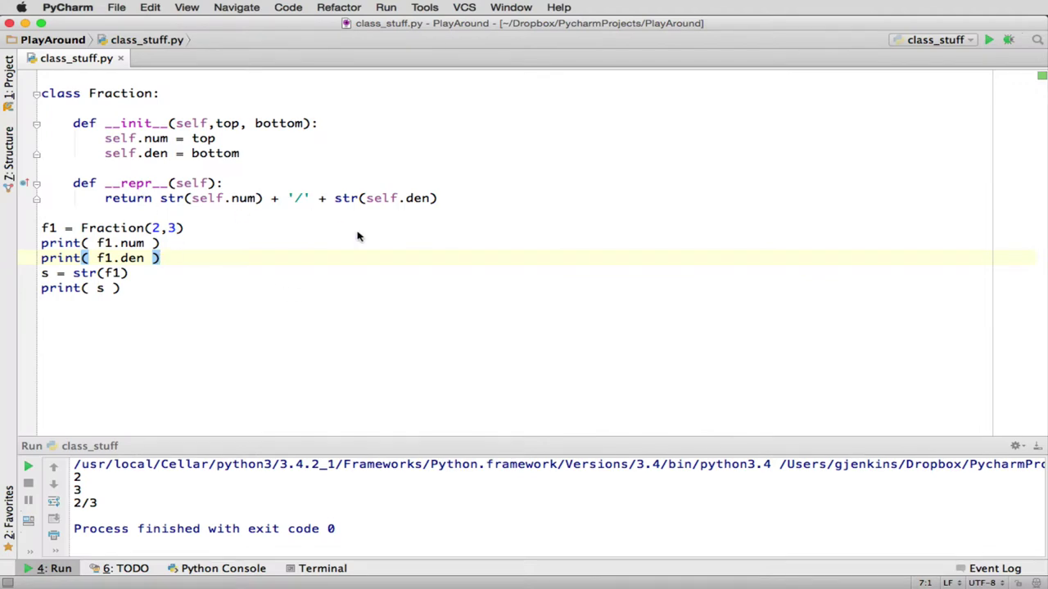
click(184, 228)
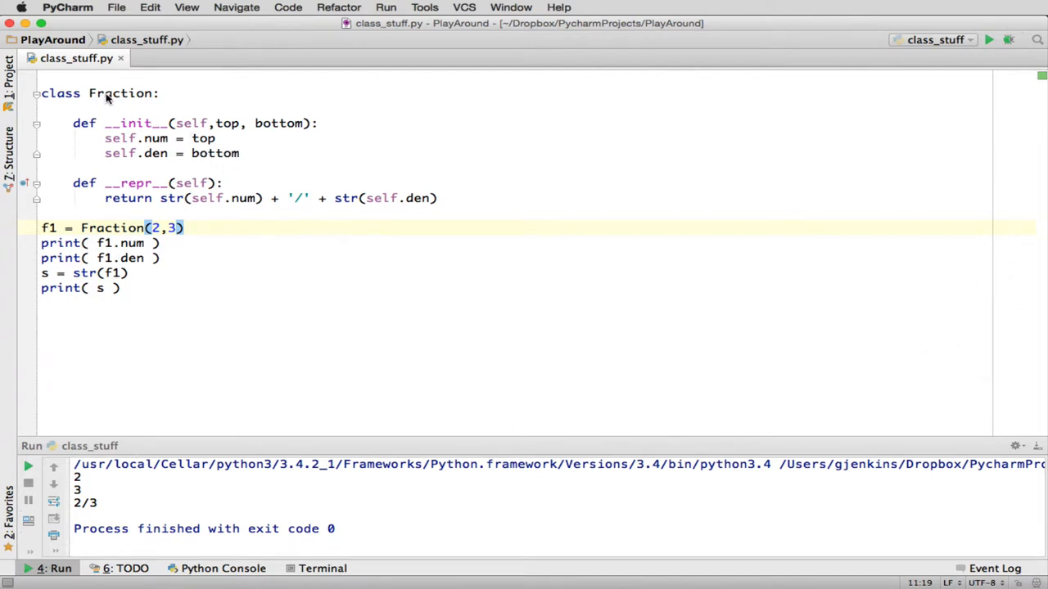
double_click(122, 92)
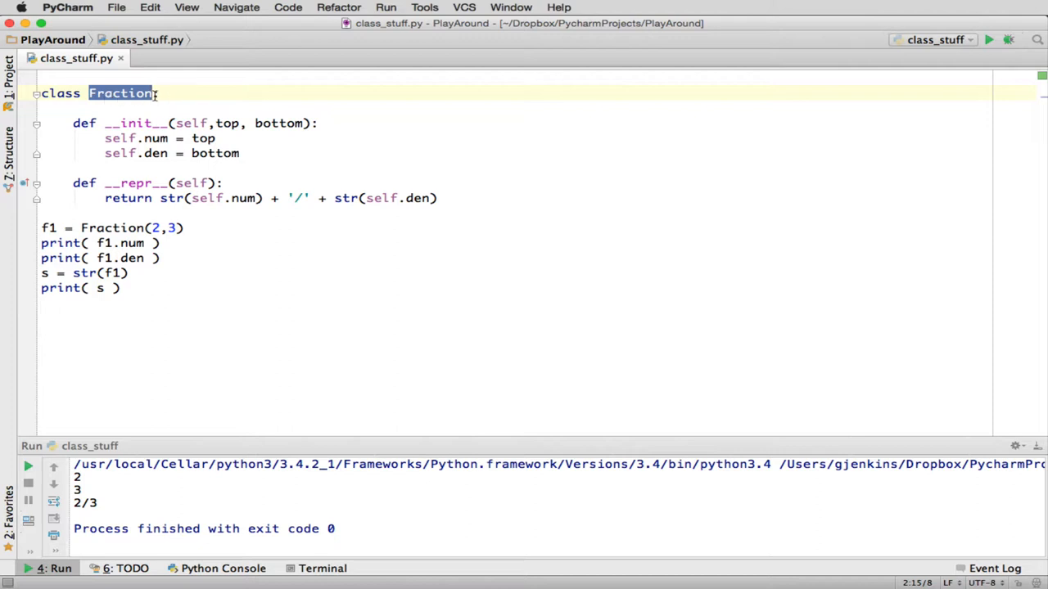
text(())
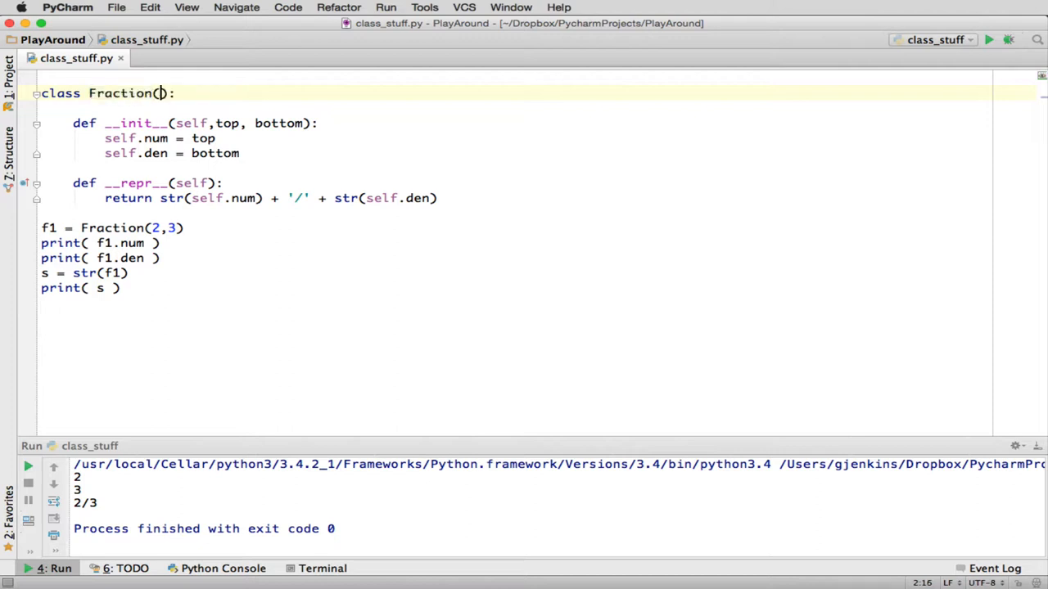
text(Obje)
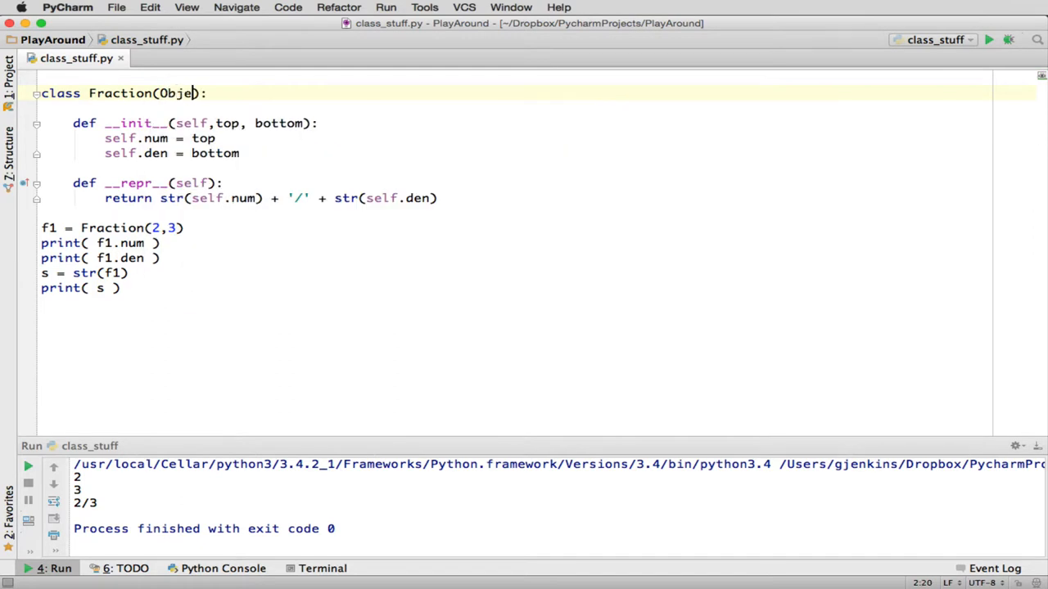
text(ct)
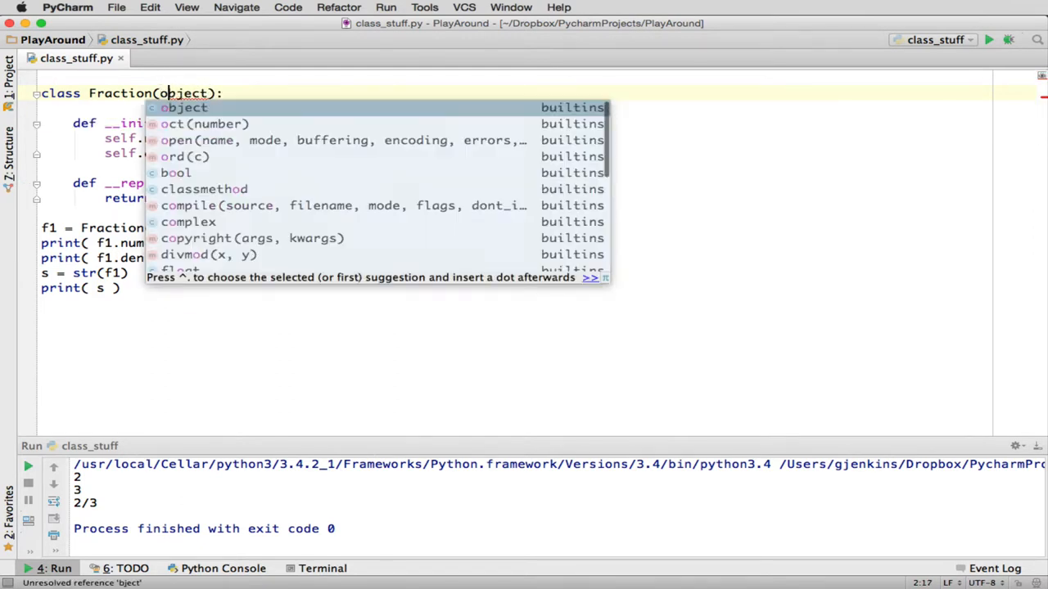
key(Escape)
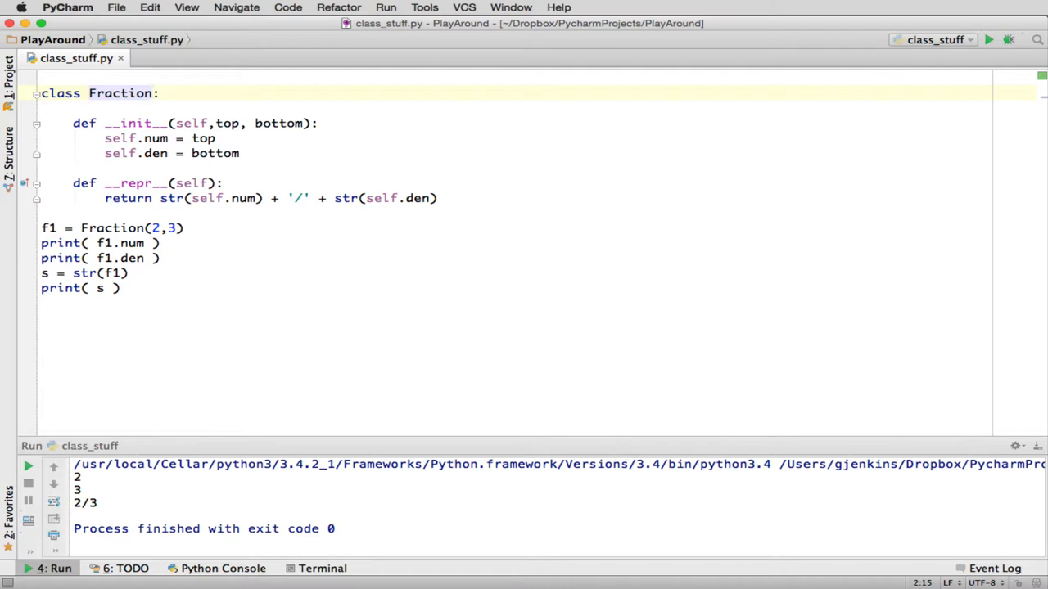
mouse_move(308, 311)
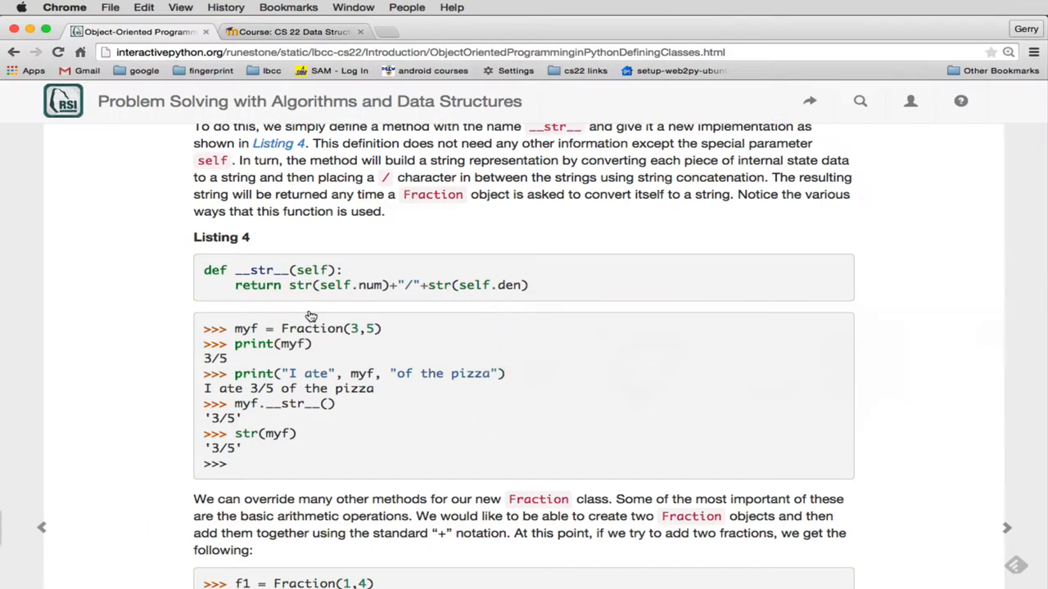
Scroll the textbook to Listing 5's __add__ method where f1+f2 prints 6/8
scroll(down, 3)
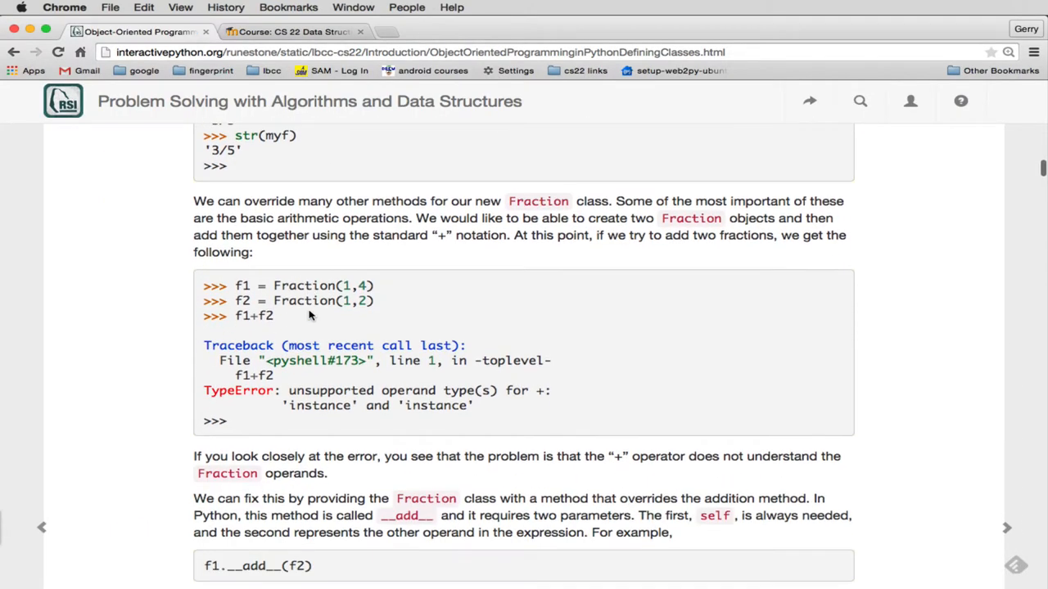
scroll(down, 3)
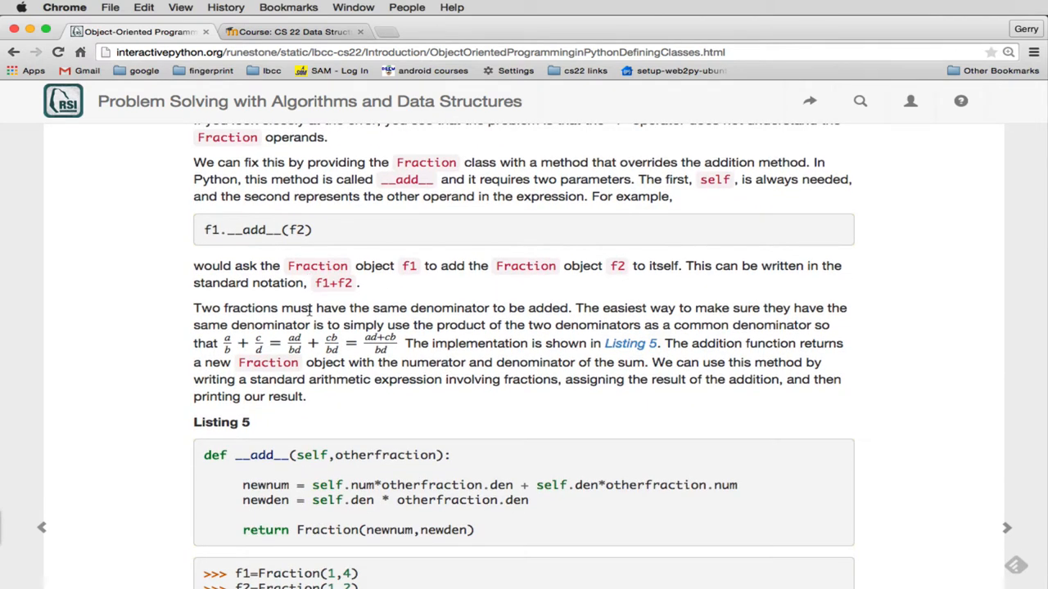
mouse_move(370, 298)
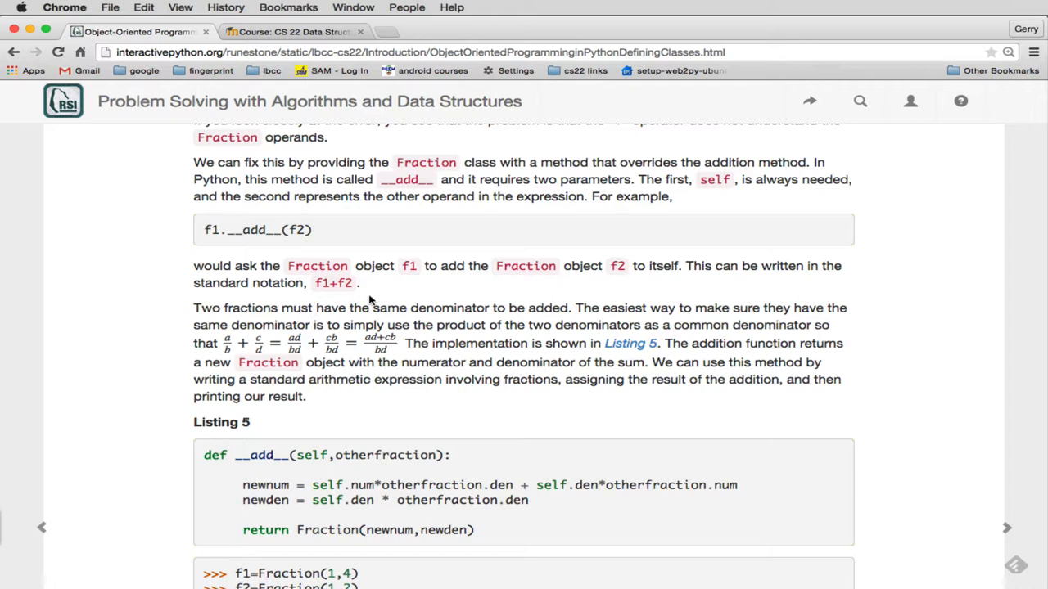
mouse_move(327, 294)
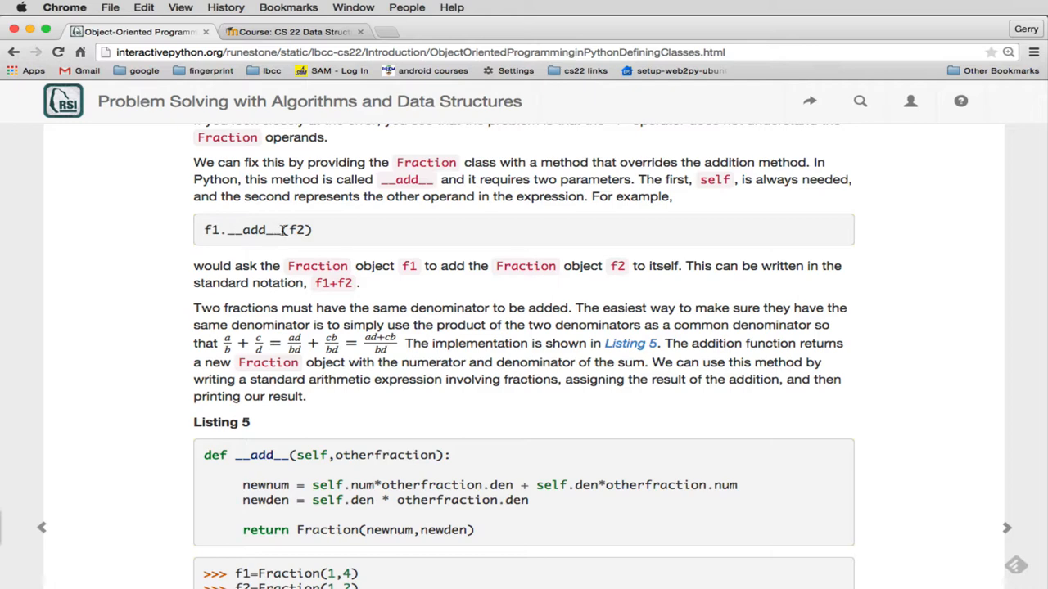
mouse_move(213, 229)
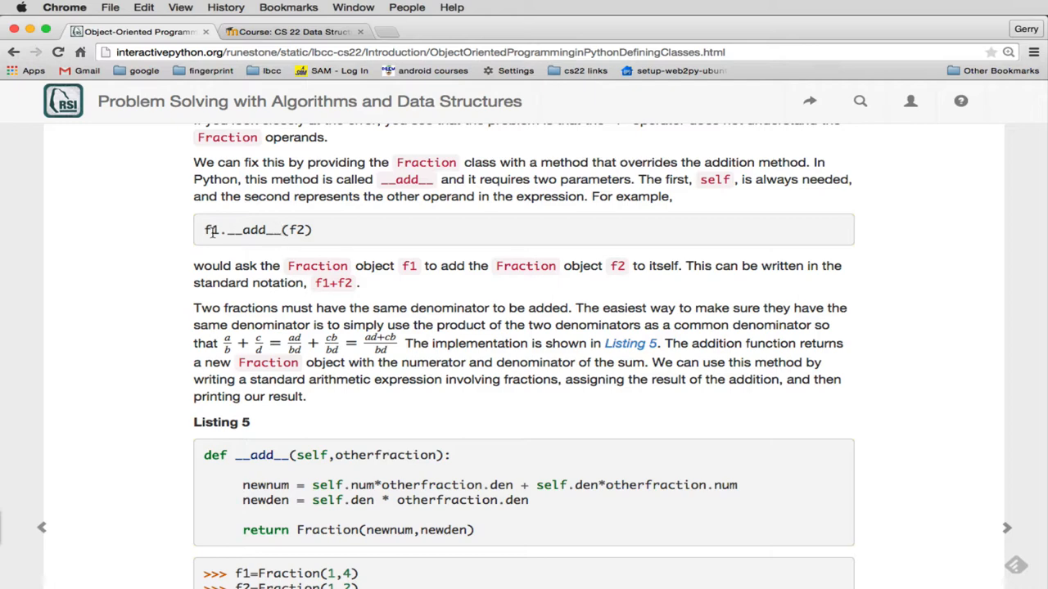
mouse_move(265, 239)
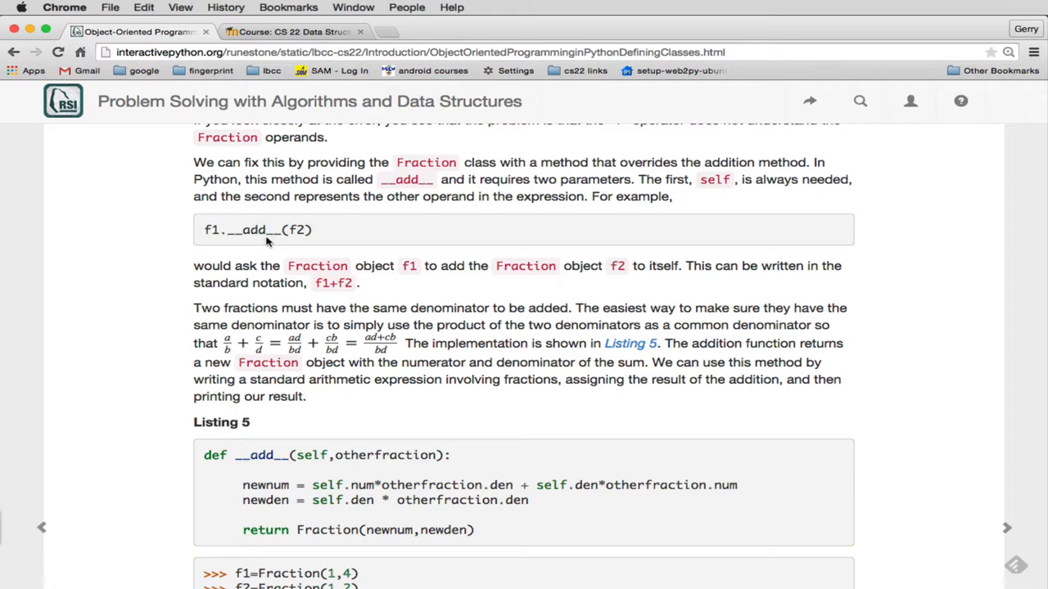
mouse_move(272, 234)
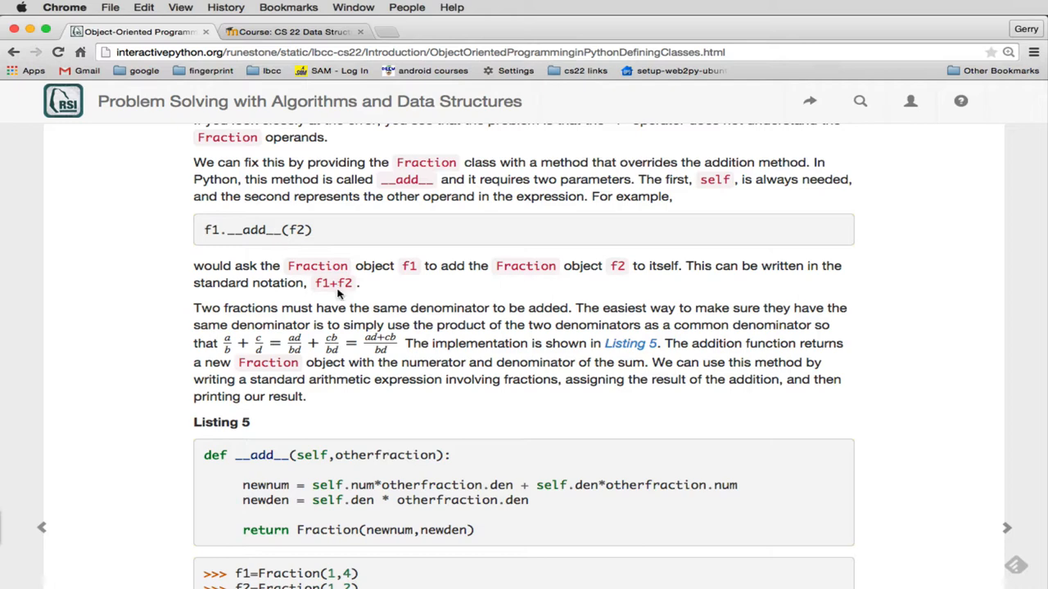
mouse_move(319, 283)
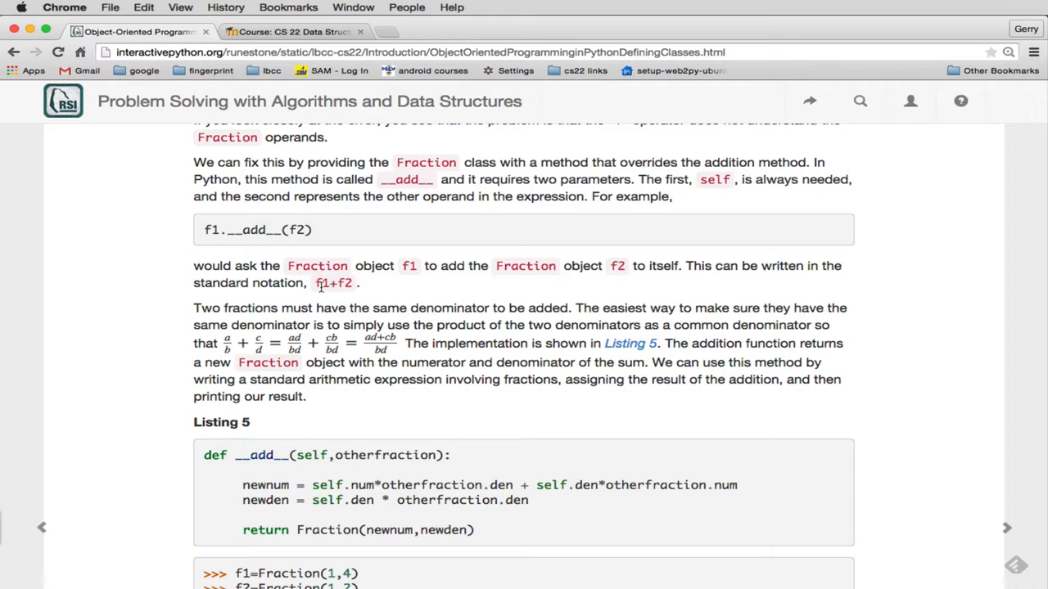
mouse_move(334, 295)
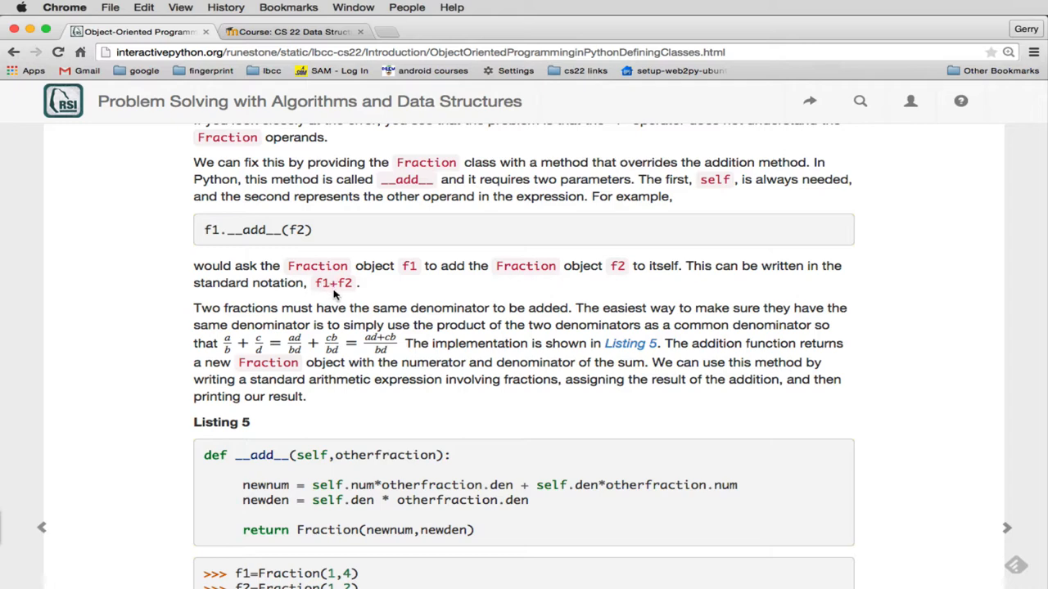
mouse_move(327, 285)
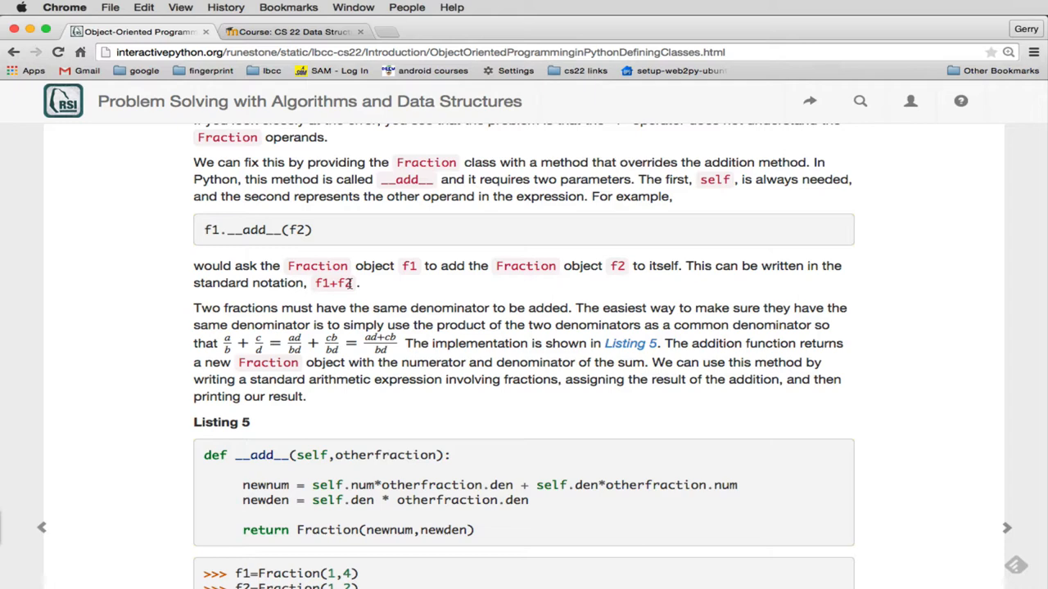
mouse_move(344, 283)
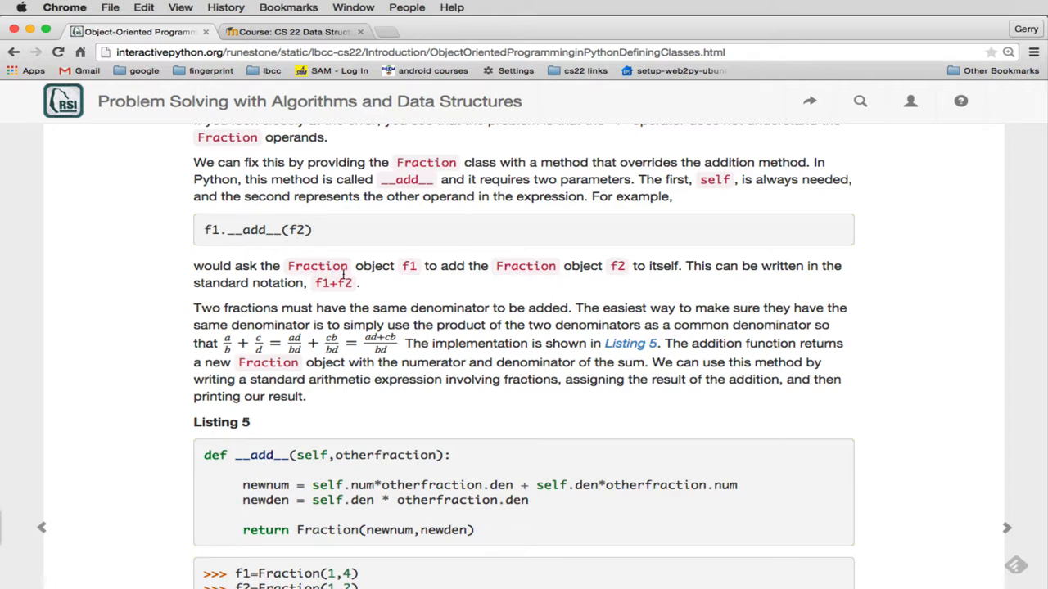
mouse_move(337, 293)
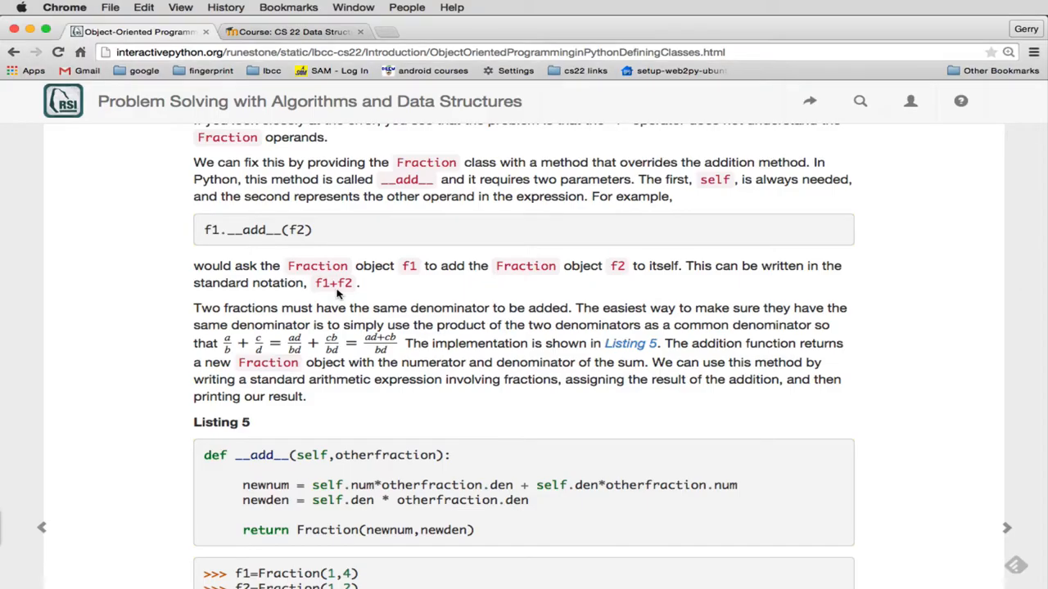
scroll(down, 3)
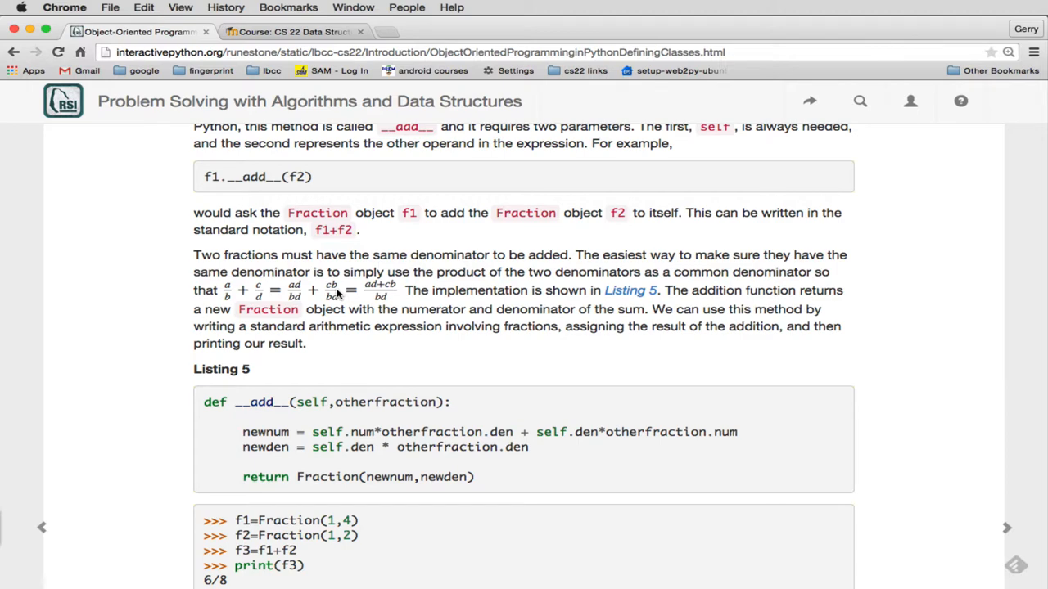
mouse_move(262, 295)
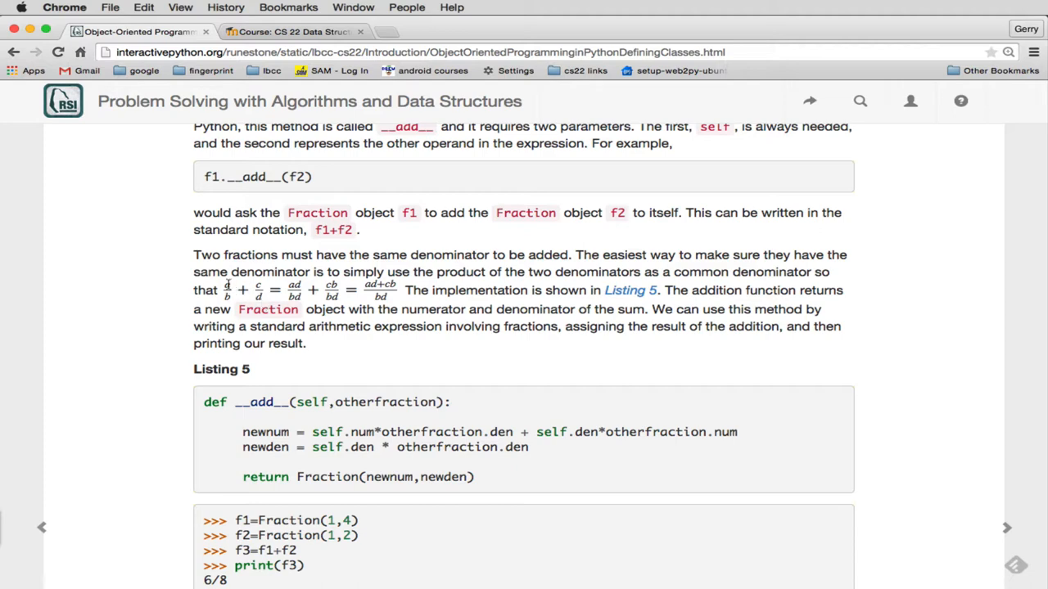
mouse_move(265, 292)
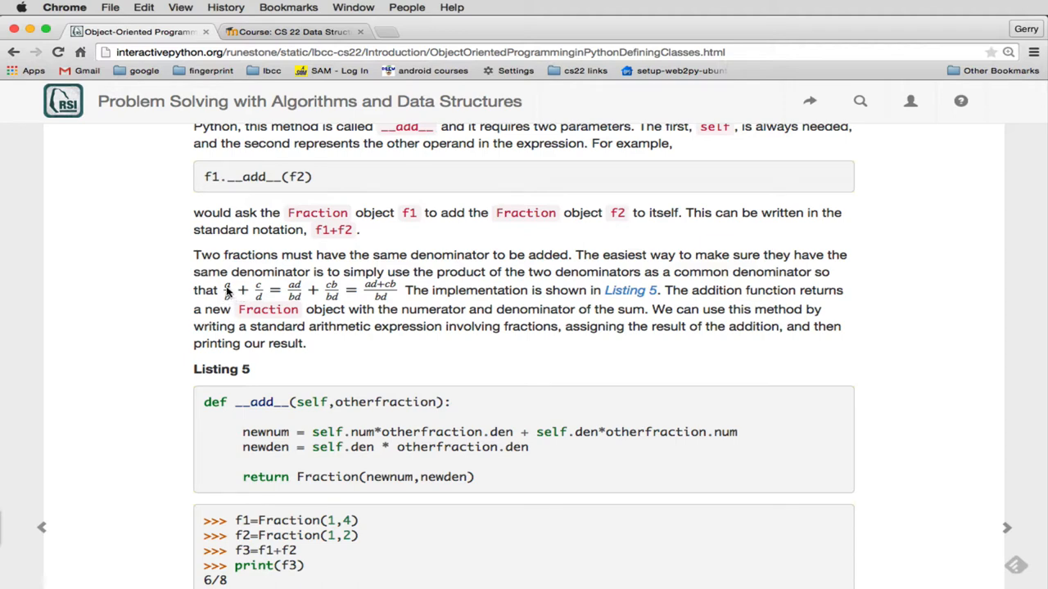
mouse_move(268, 310)
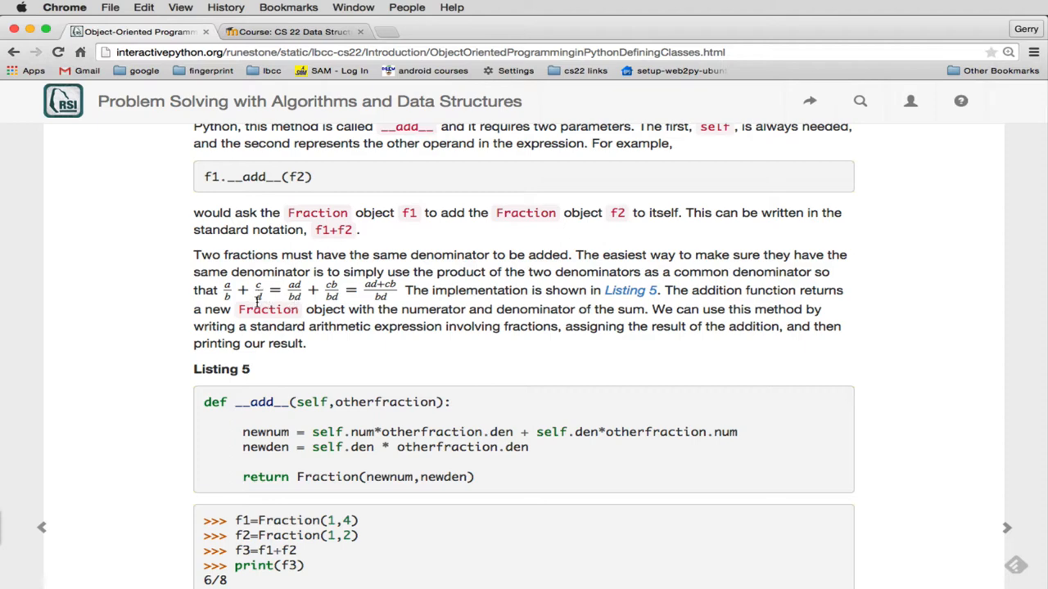
mouse_move(242, 309)
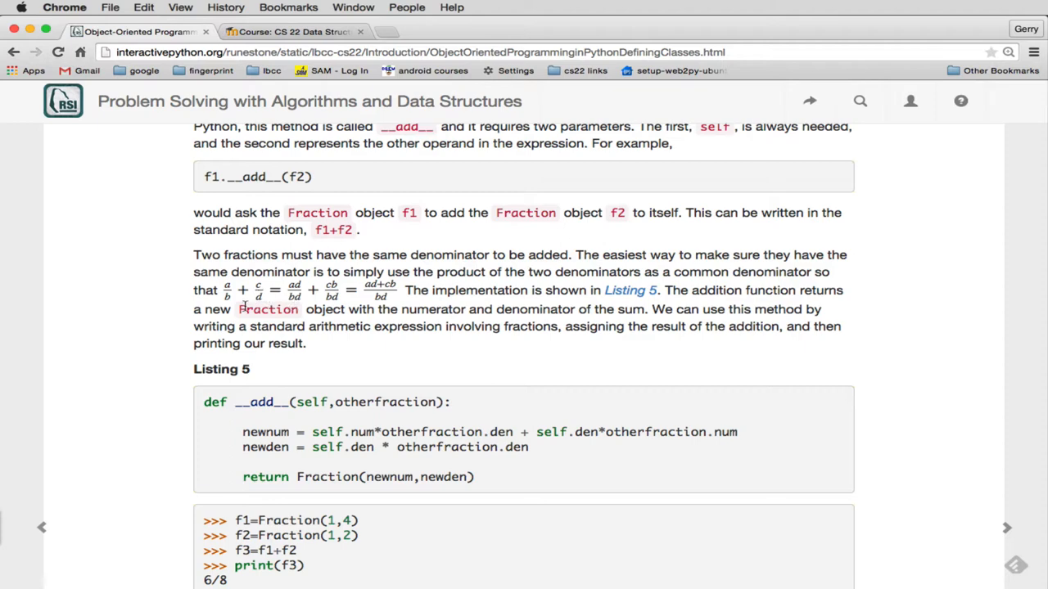
mouse_move(257, 298)
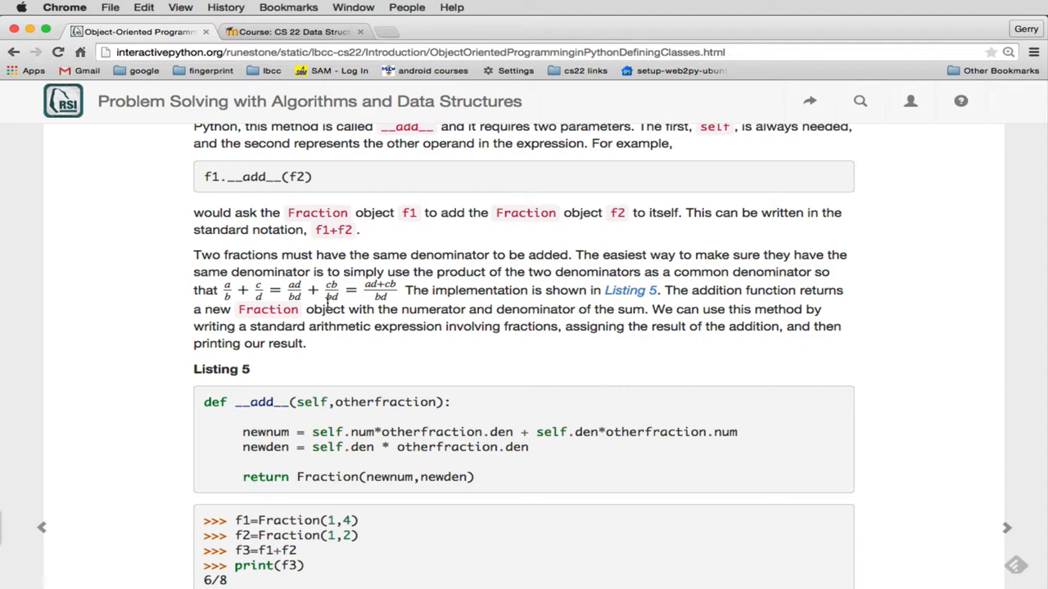
mouse_move(320, 301)
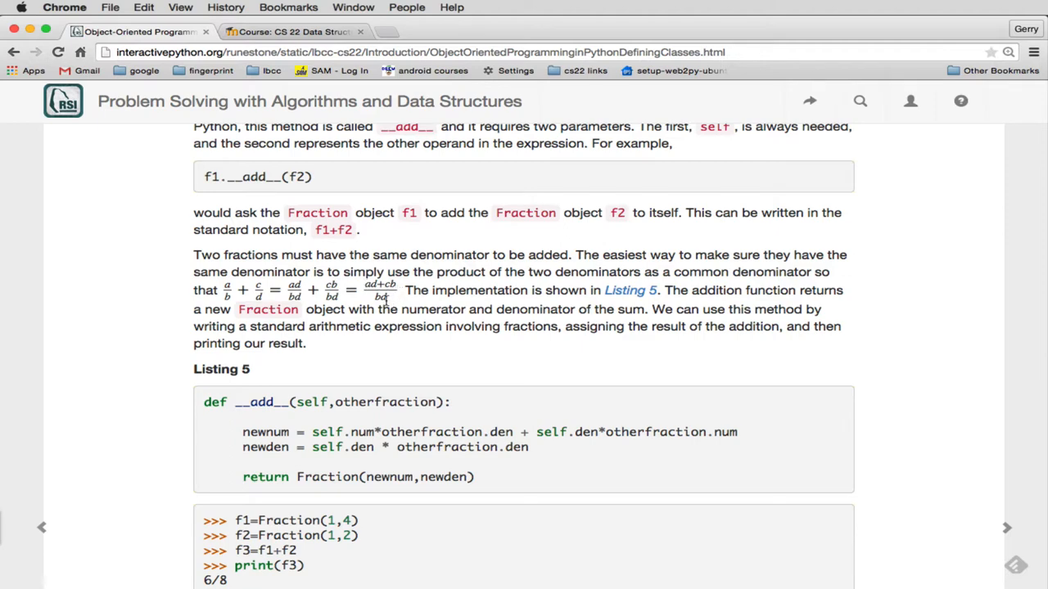
scroll(down, 3)
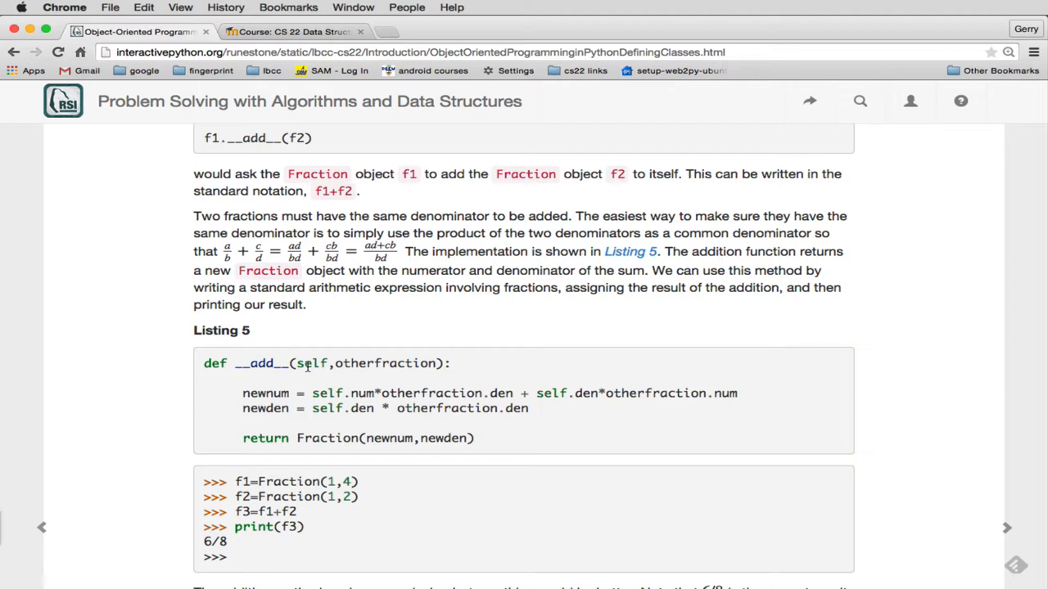
mouse_move(331, 325)
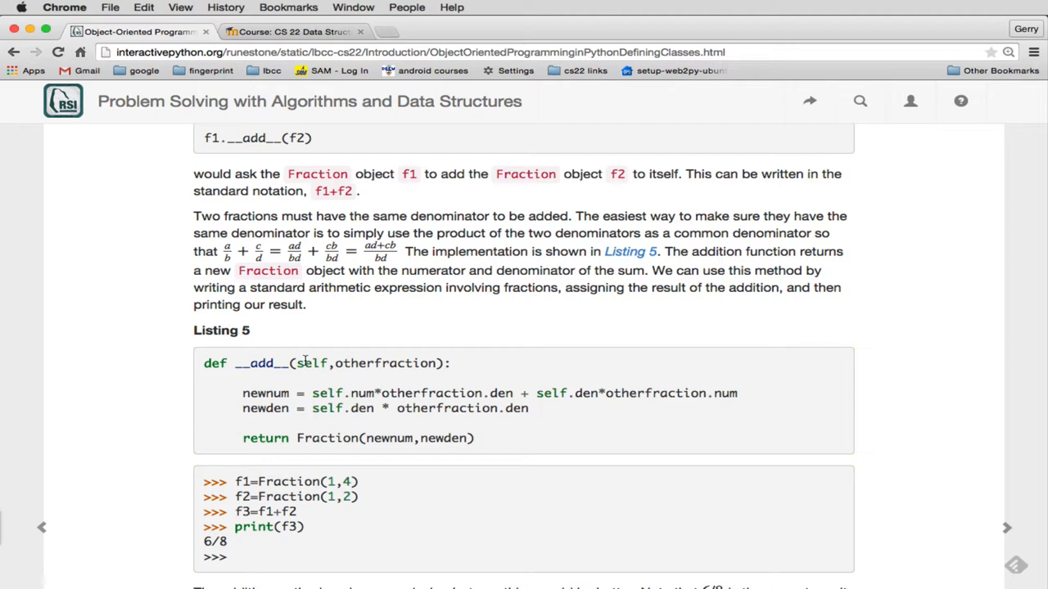
mouse_move(393, 363)
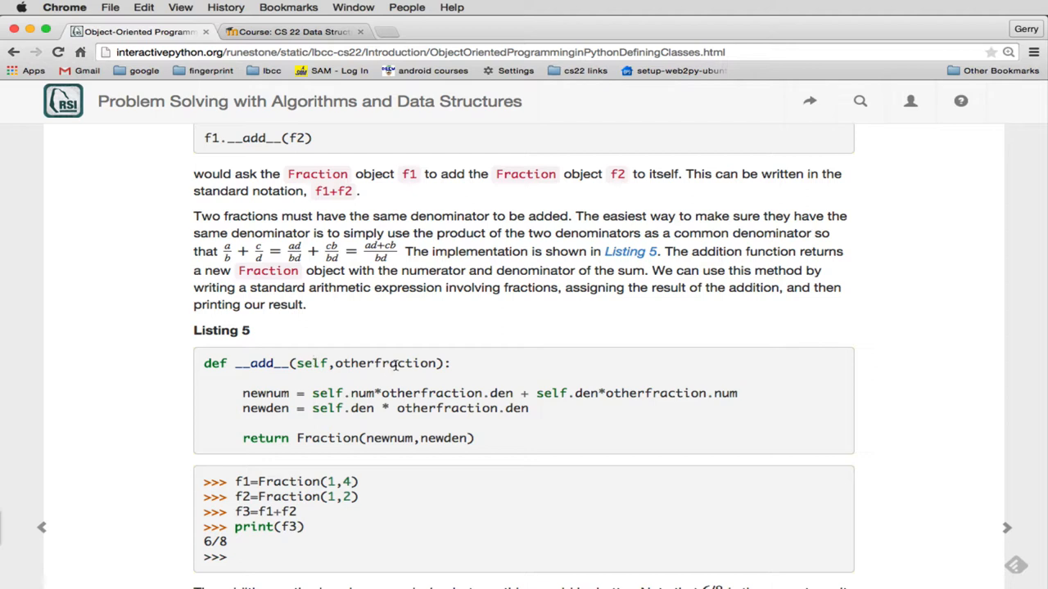
mouse_move(393, 344)
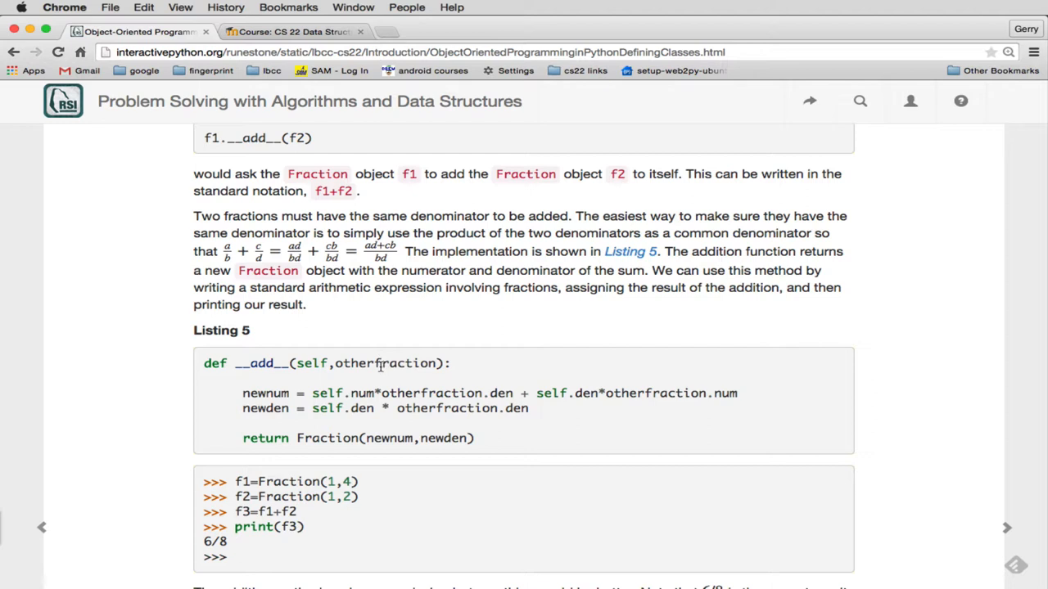
mouse_move(241, 265)
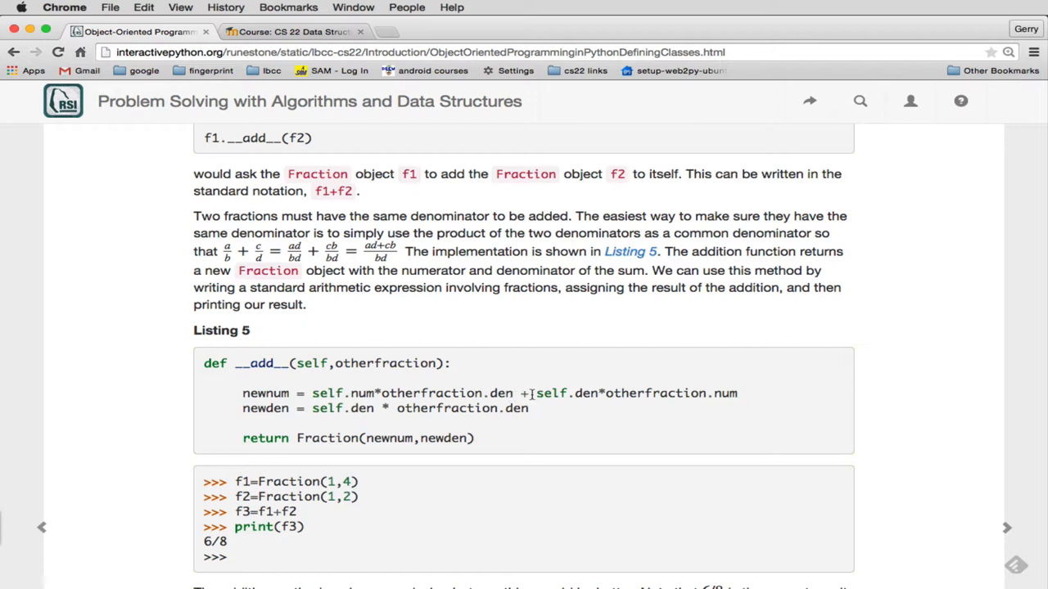
mouse_move(586, 399)
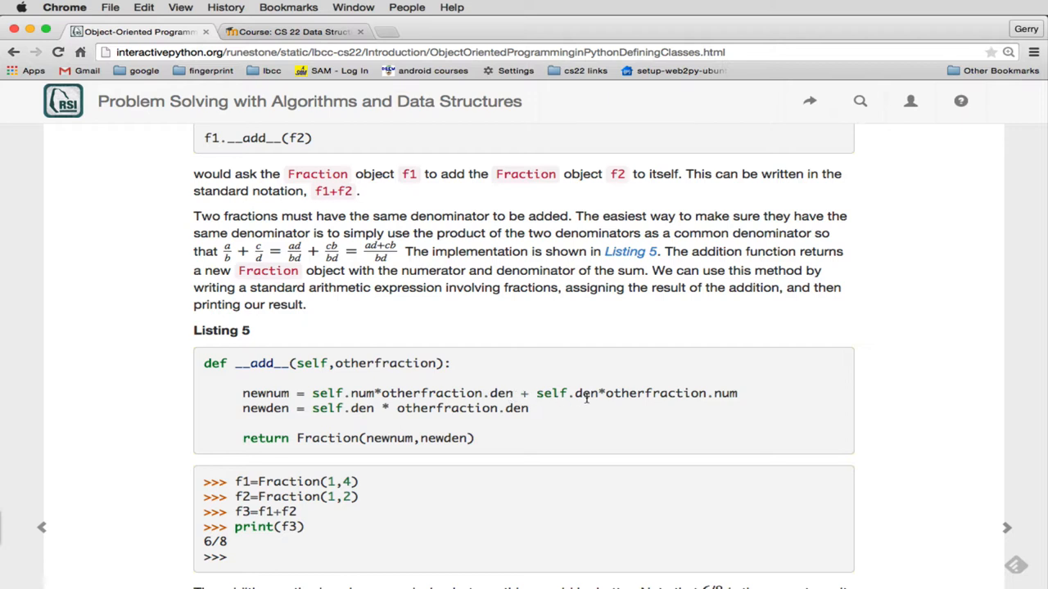
mouse_move(422, 393)
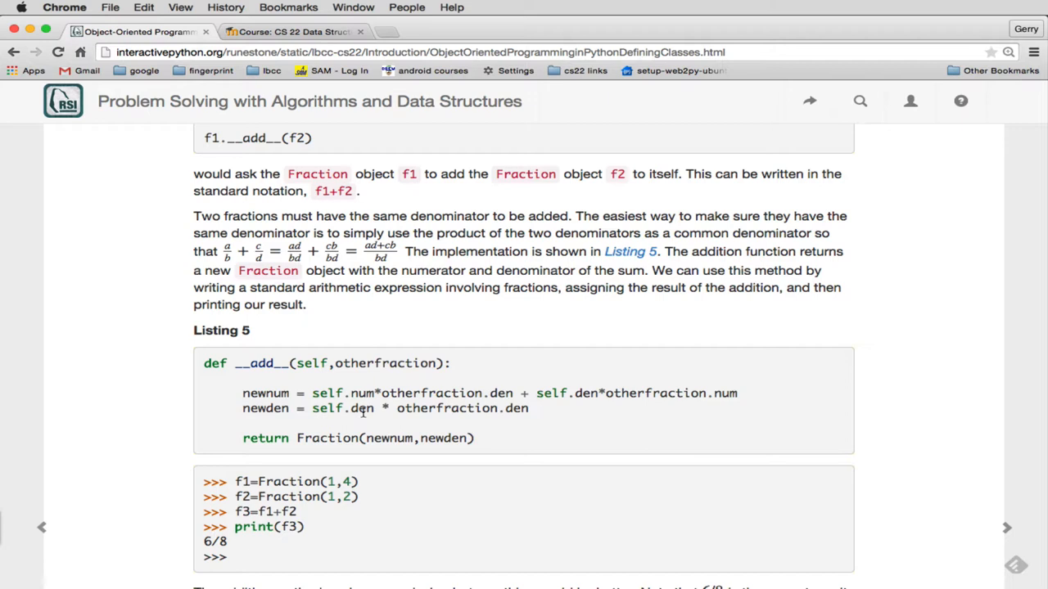
mouse_move(534, 409)
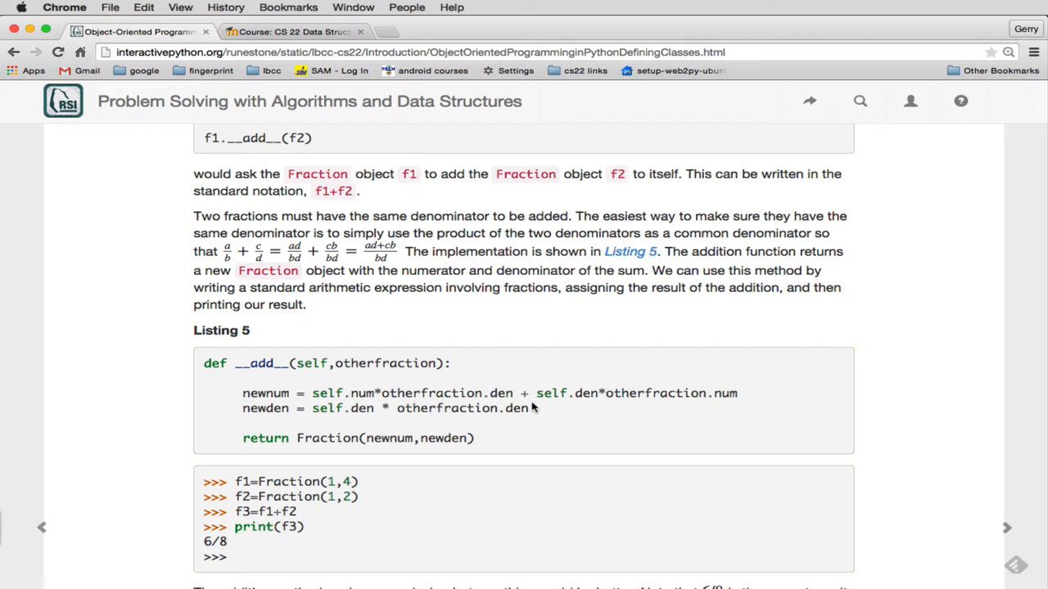
mouse_move(539, 409)
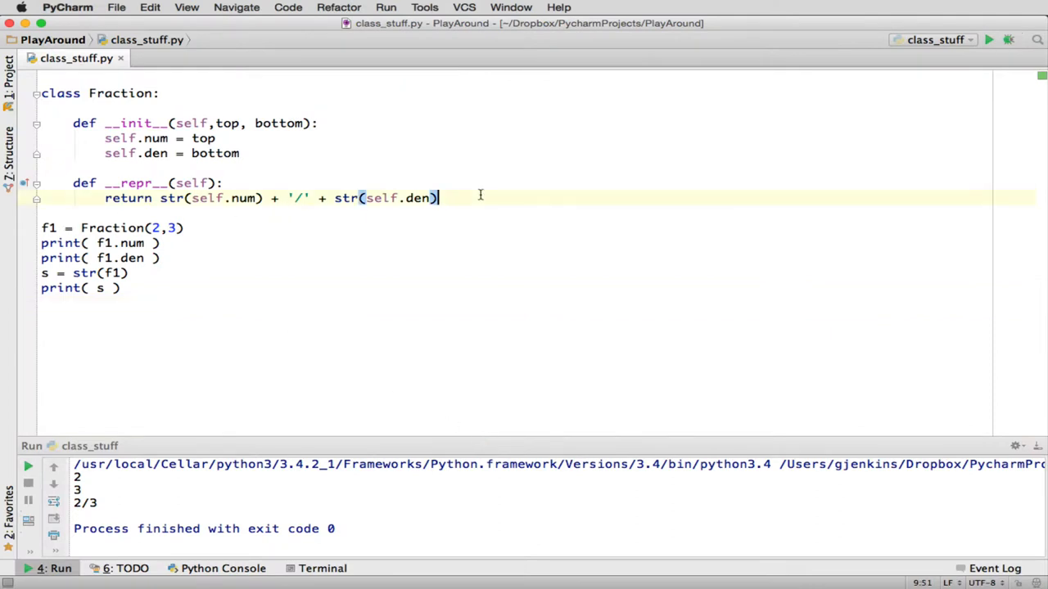
Paste the __add__ method into Fraction and trim the test code to f1 = Fraction(2,3)
key(enter)
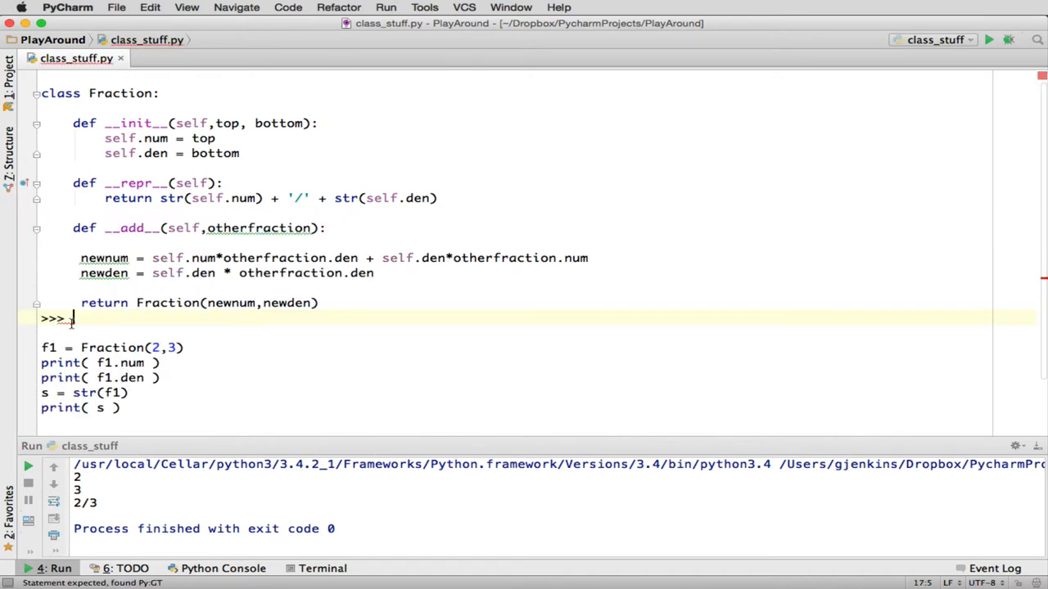
key(Backspace)
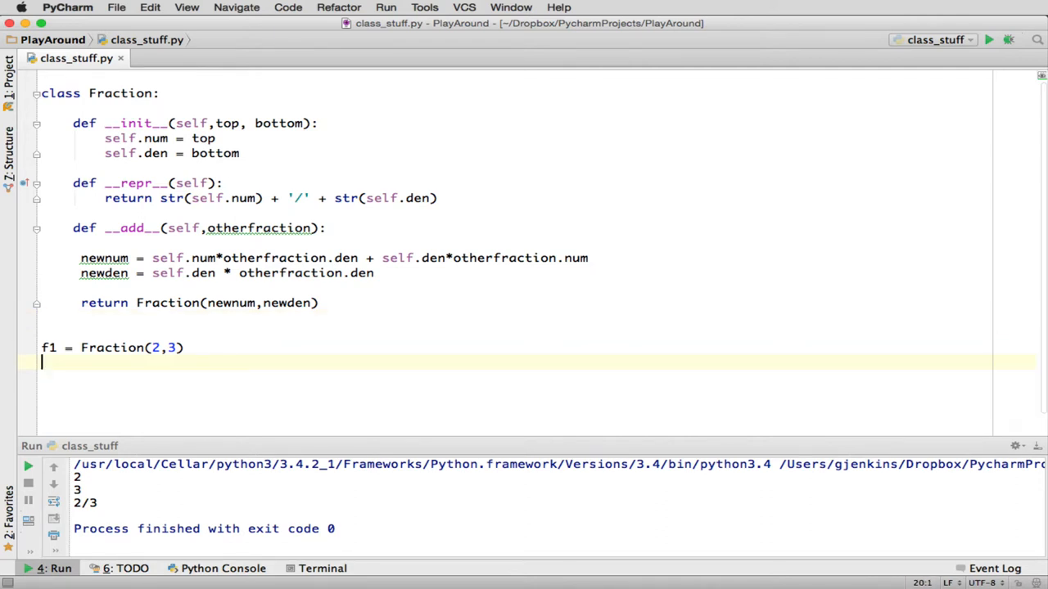
Define f2 = Fraction(1,2) below f1
text(f2 =)
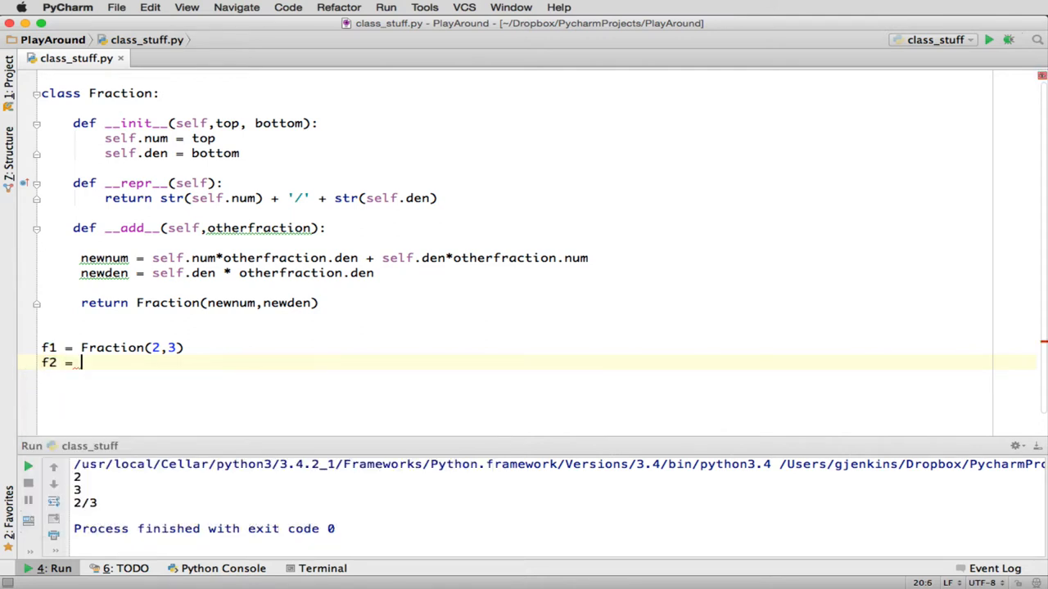
text(Fraction)
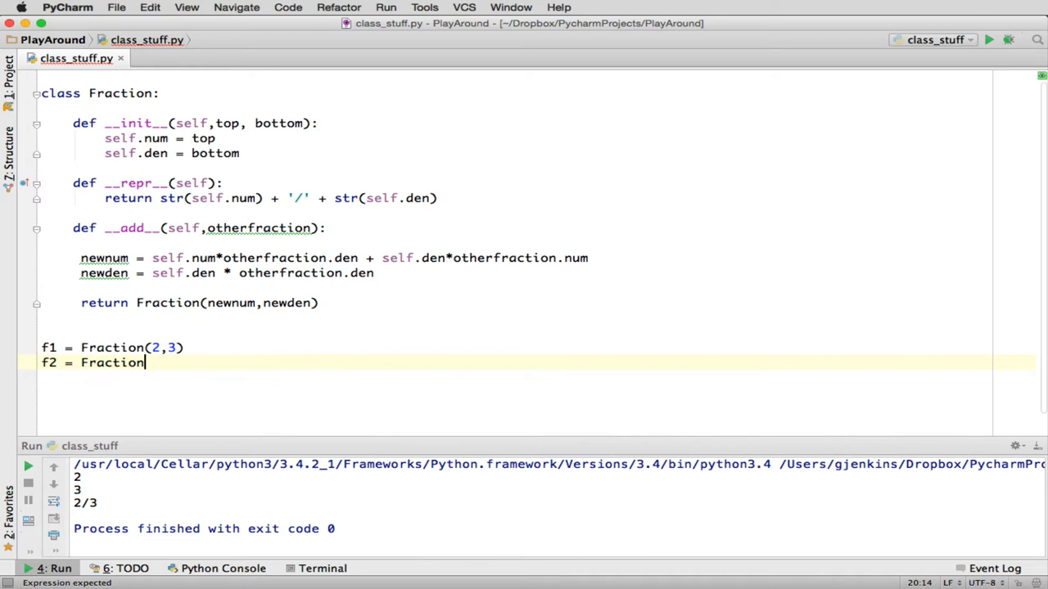
text((1)
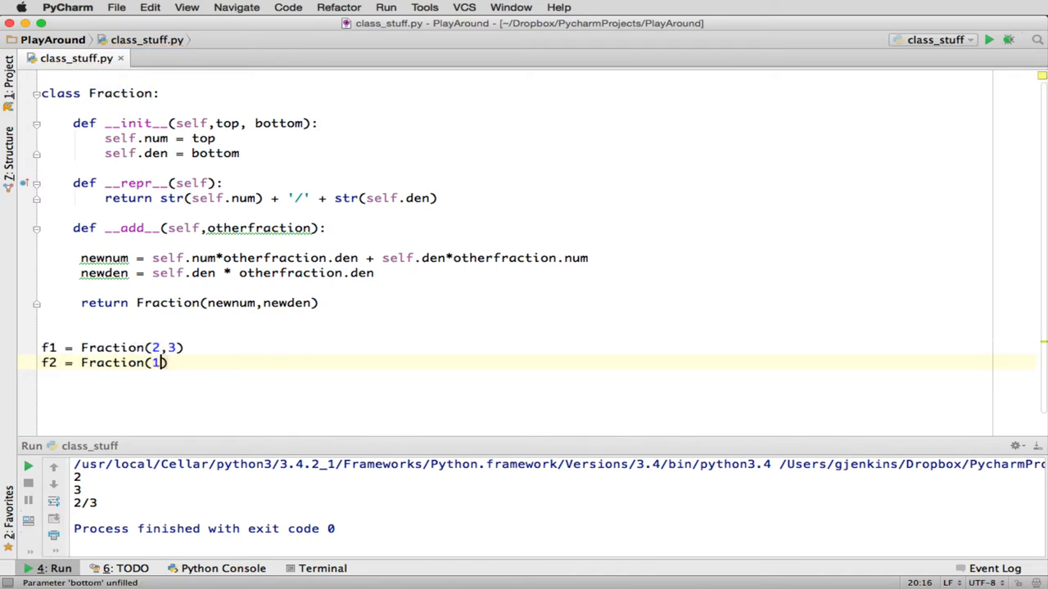
text(,2)
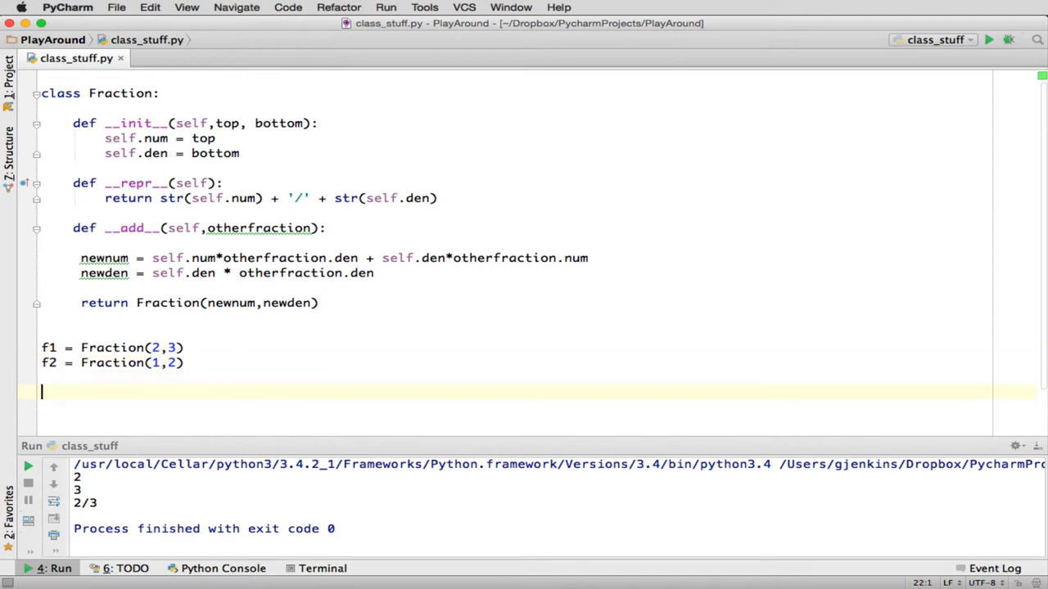
Add f3 = f1 + f2 and print(f3) at the end of the script
text(f3 = f1 +)
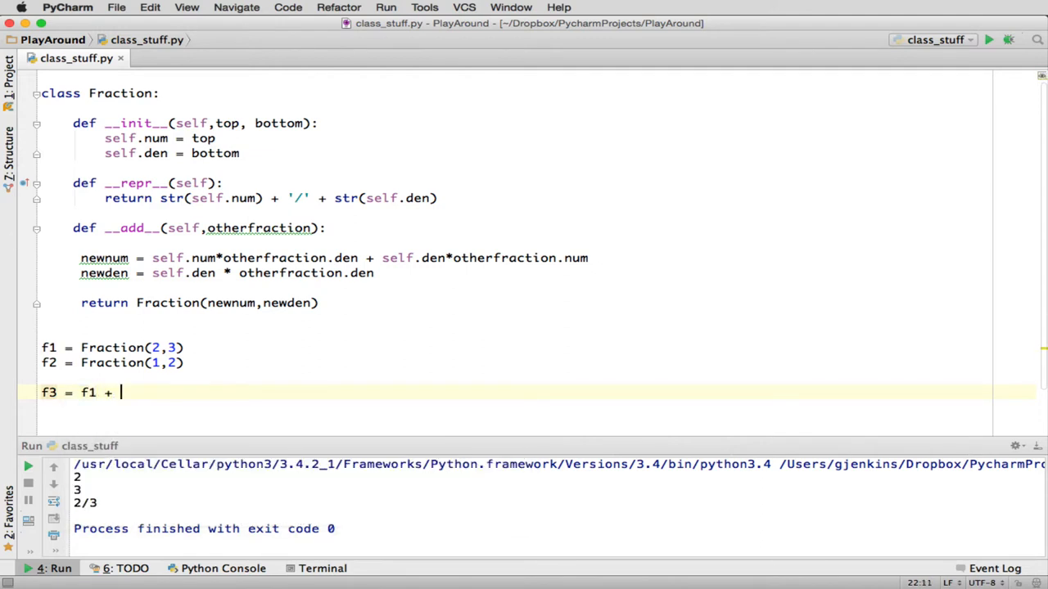
text(f2)
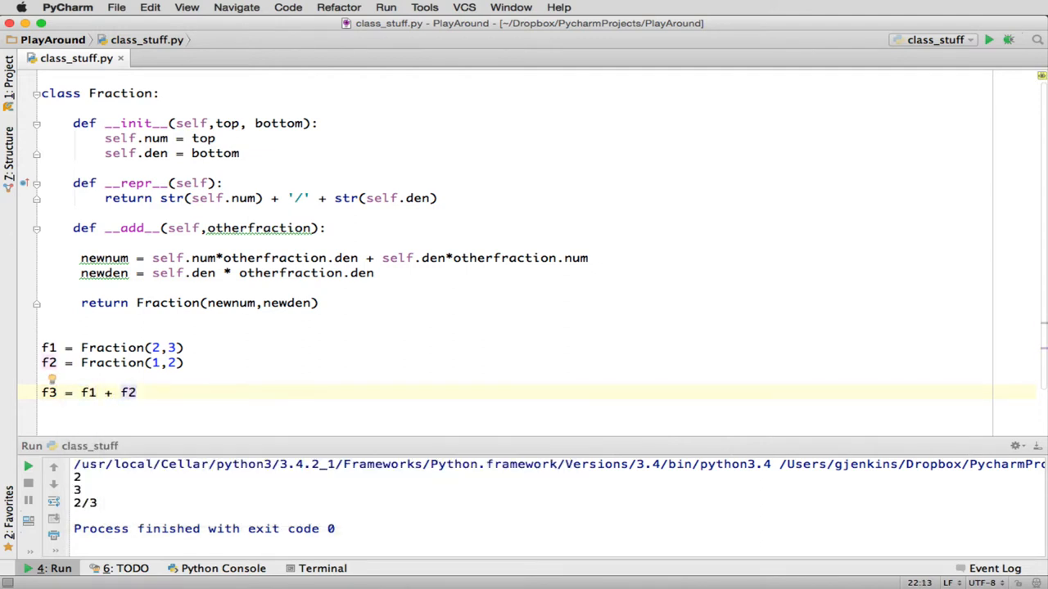
text(p)
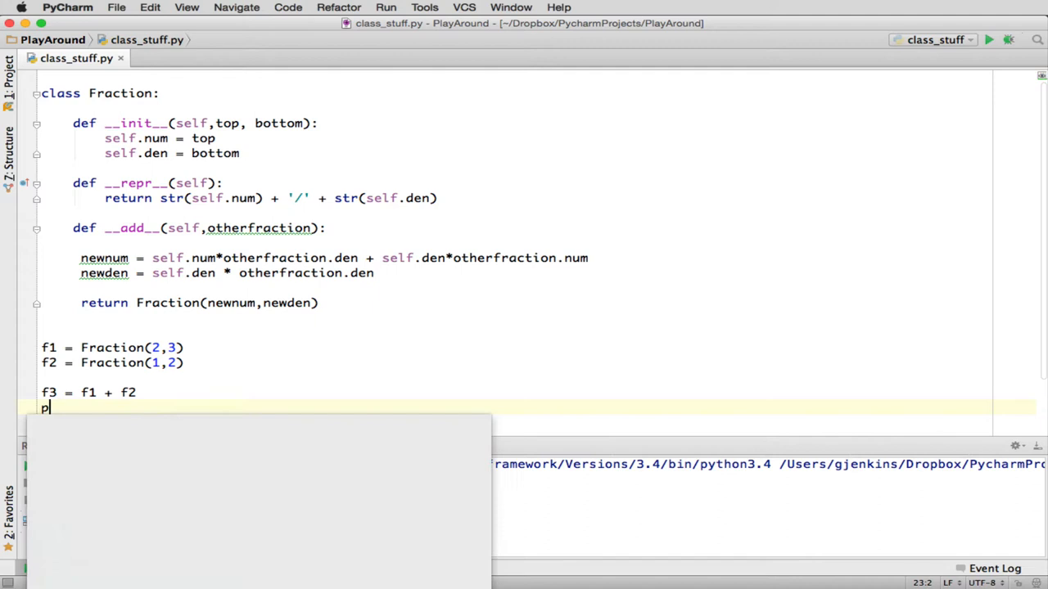
text(rint)
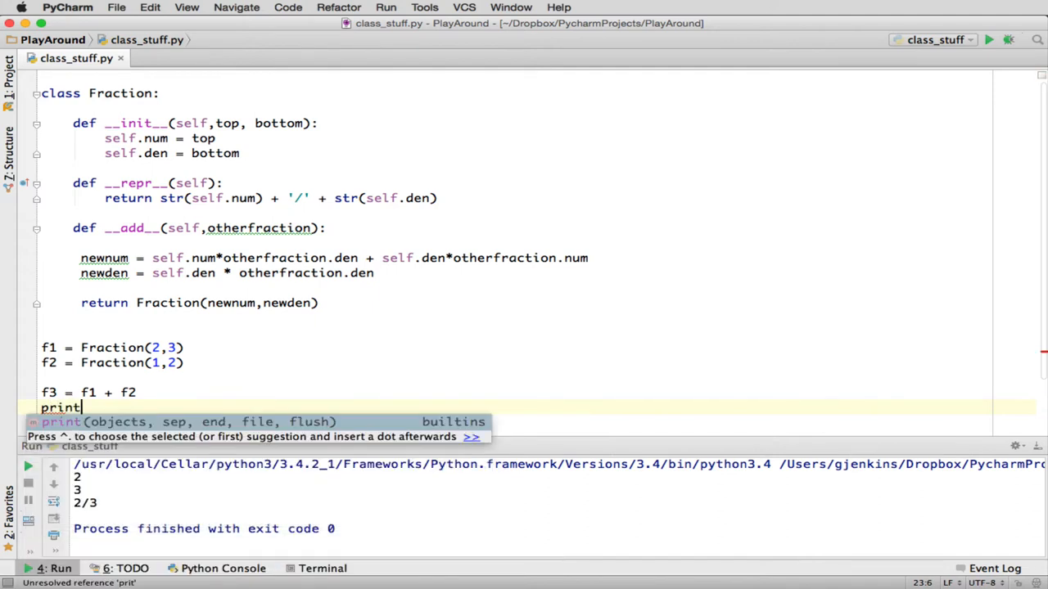
text((f3))
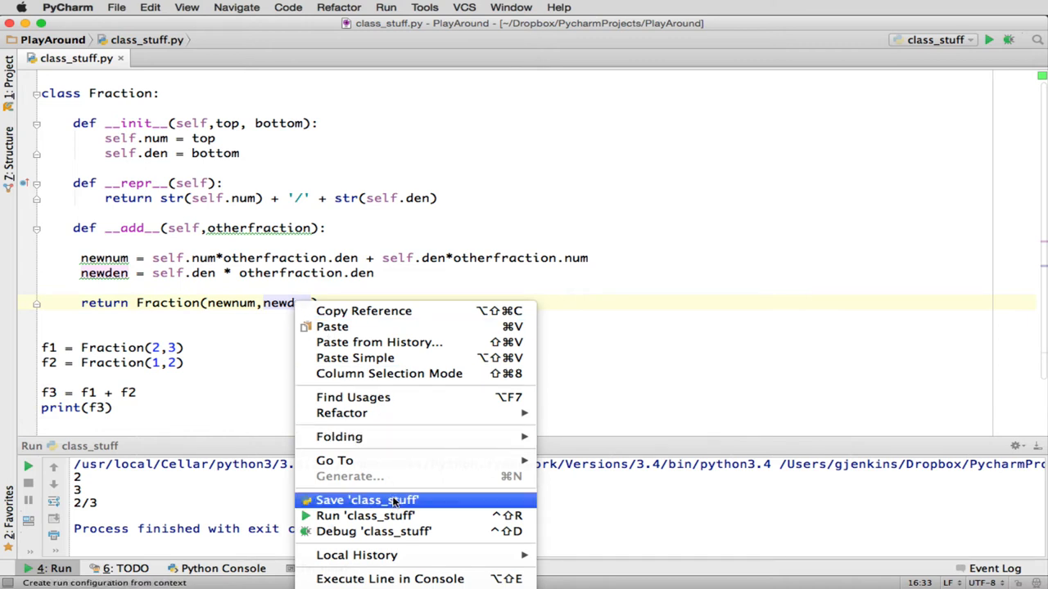
click(391, 500)
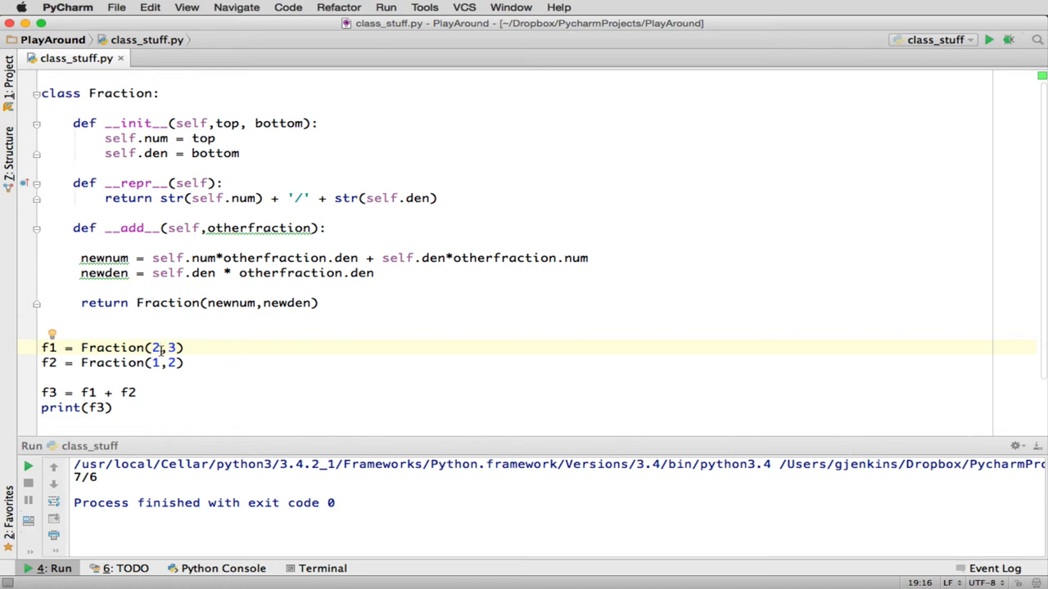
Change f1 from Fraction(2,3) to Fraction(1,4)
key(Backspace)
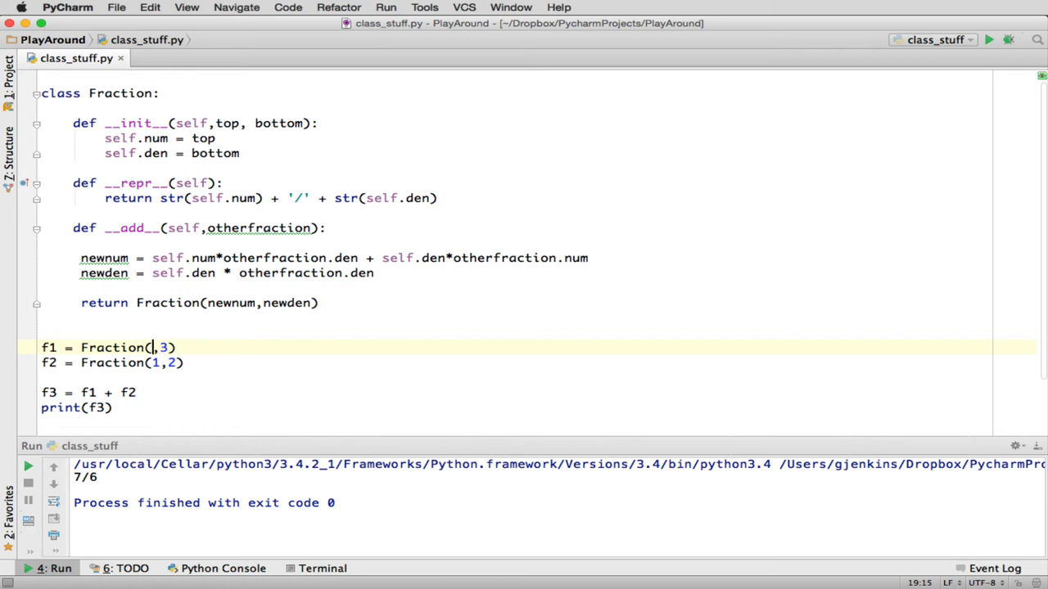
text(1)
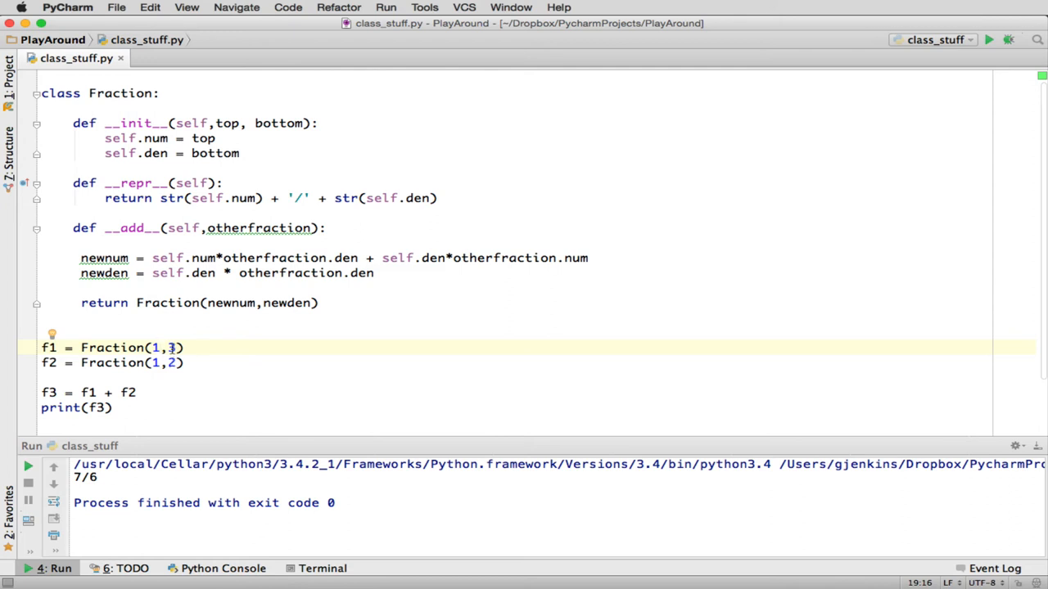
key(Backspace)
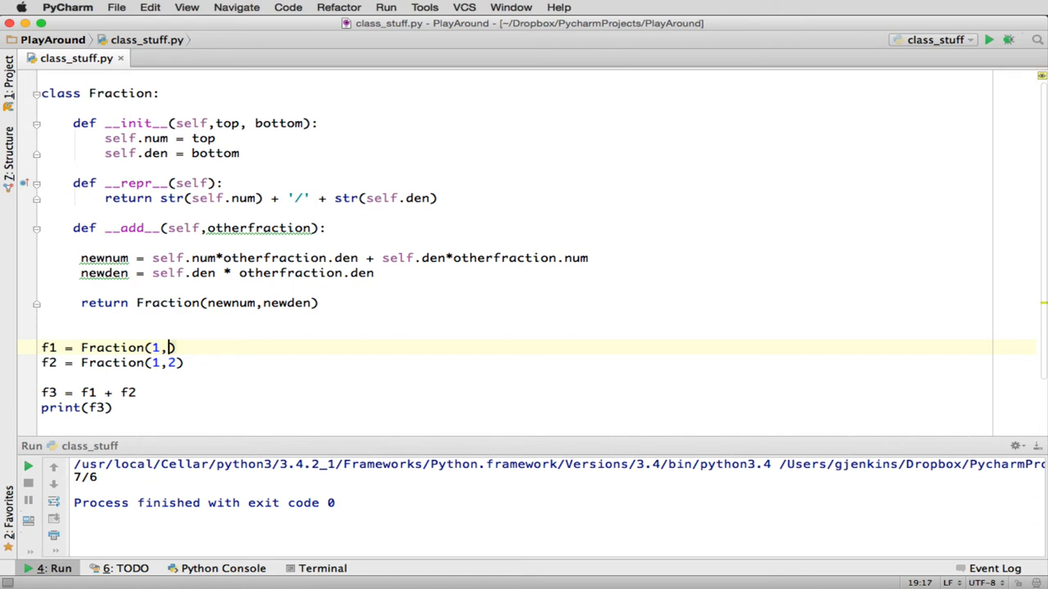
text(4)
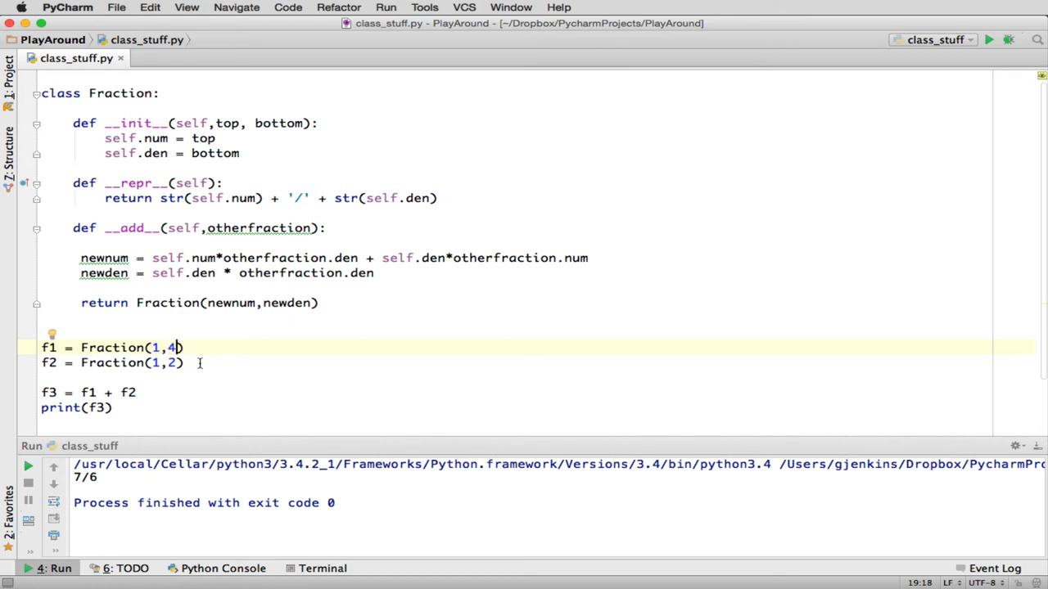
Rerun class_stuff so the printed sum shows 6/8
right_click(164, 363)
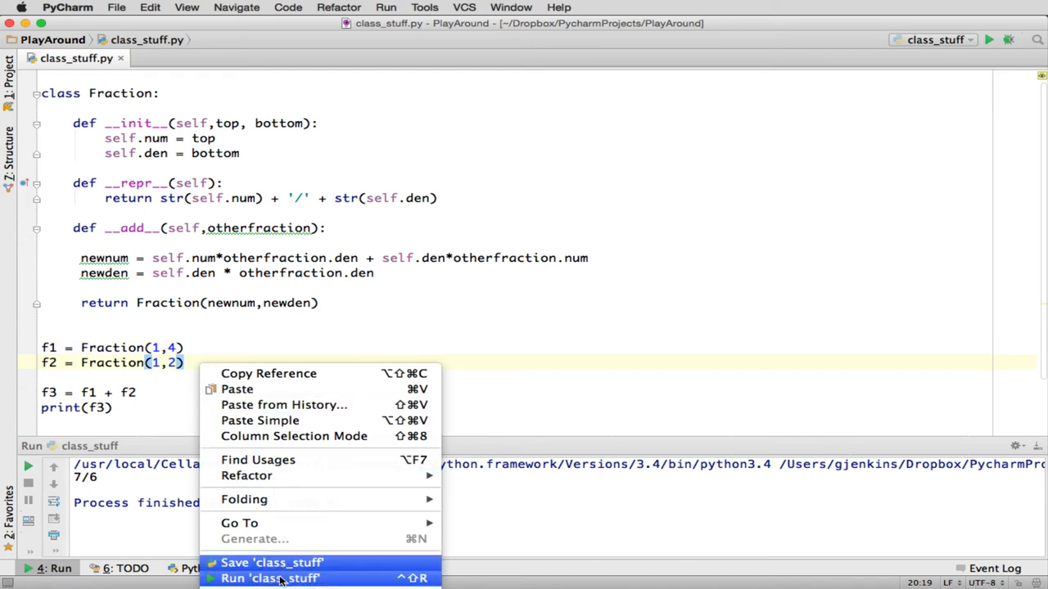
click(269, 578)
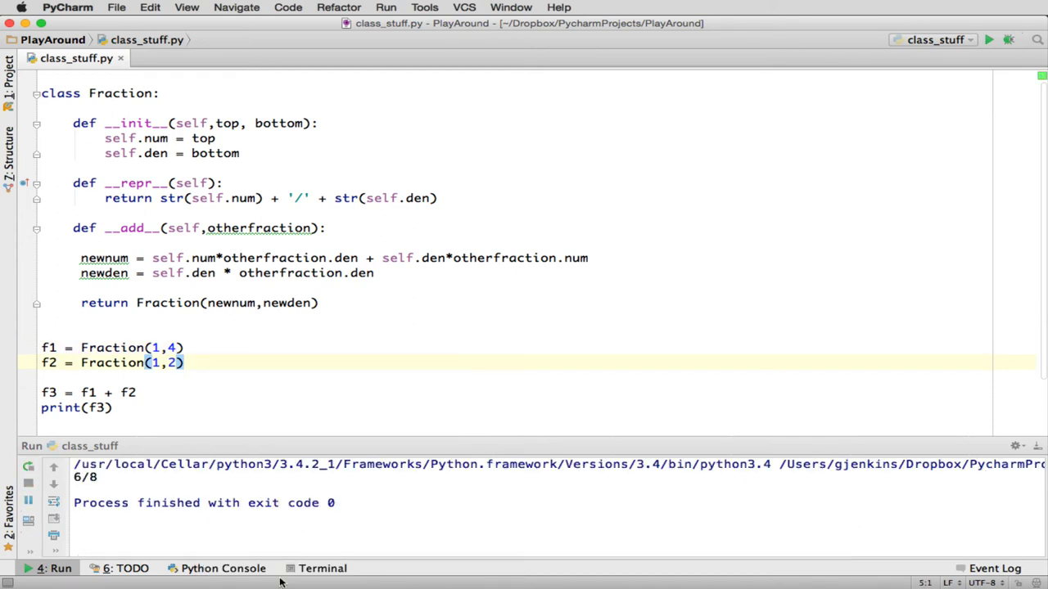